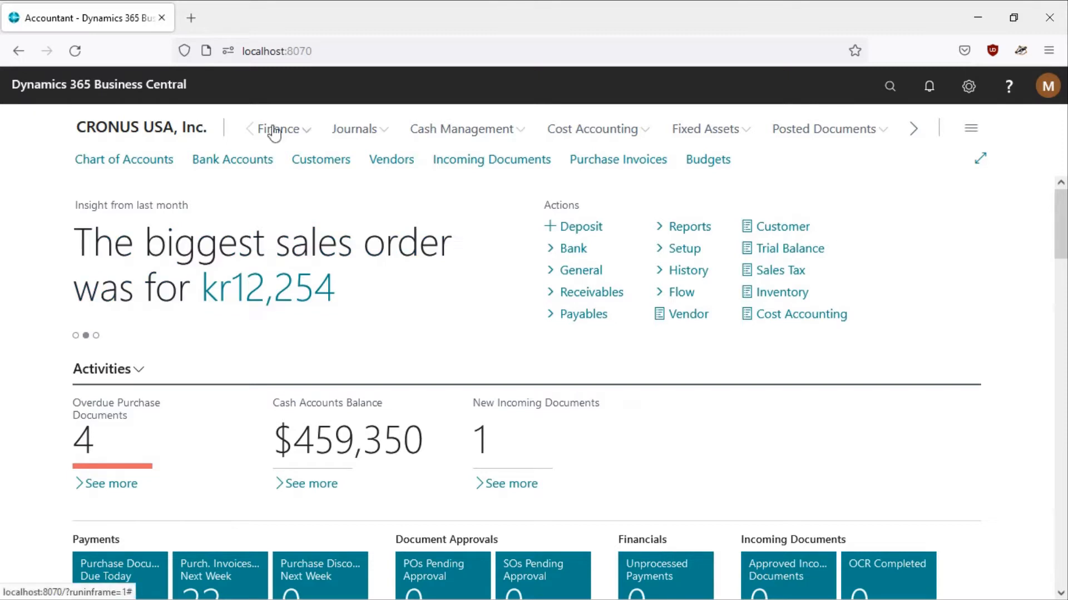
pyautogui.moveTo(968, 87)
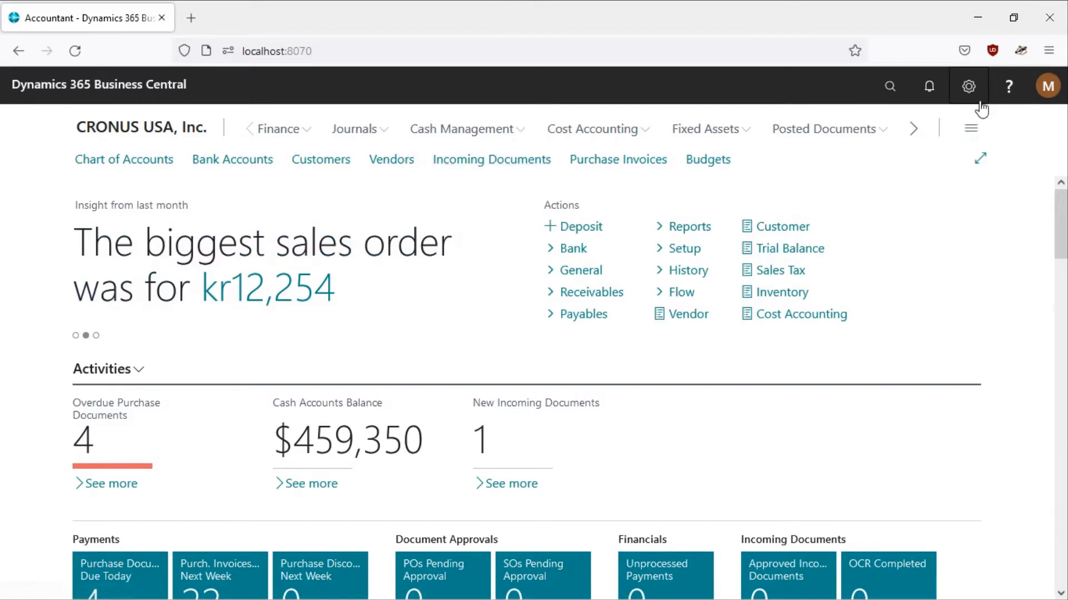
# - Open My Settings from the settings menu, then close it with OK
pyautogui.click(967, 86)
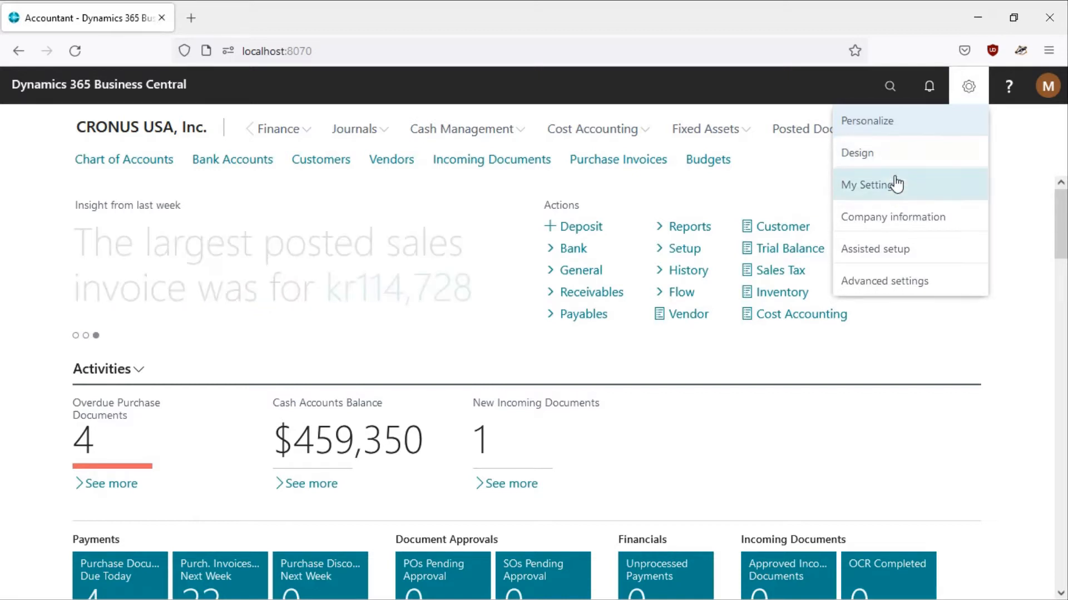
pyautogui.click(968, 86)
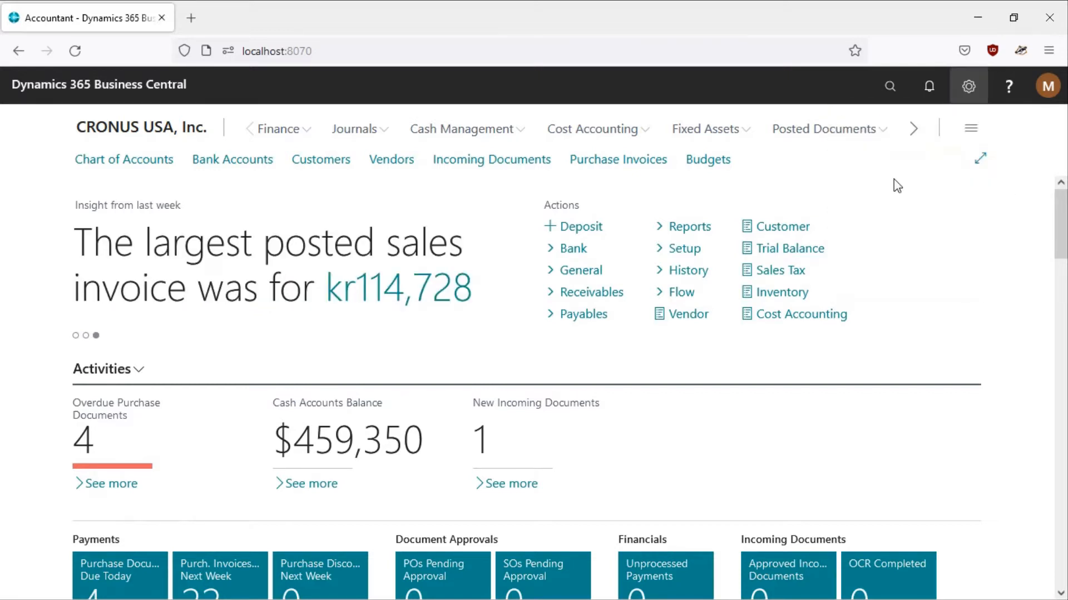
pyautogui.click(967, 85)
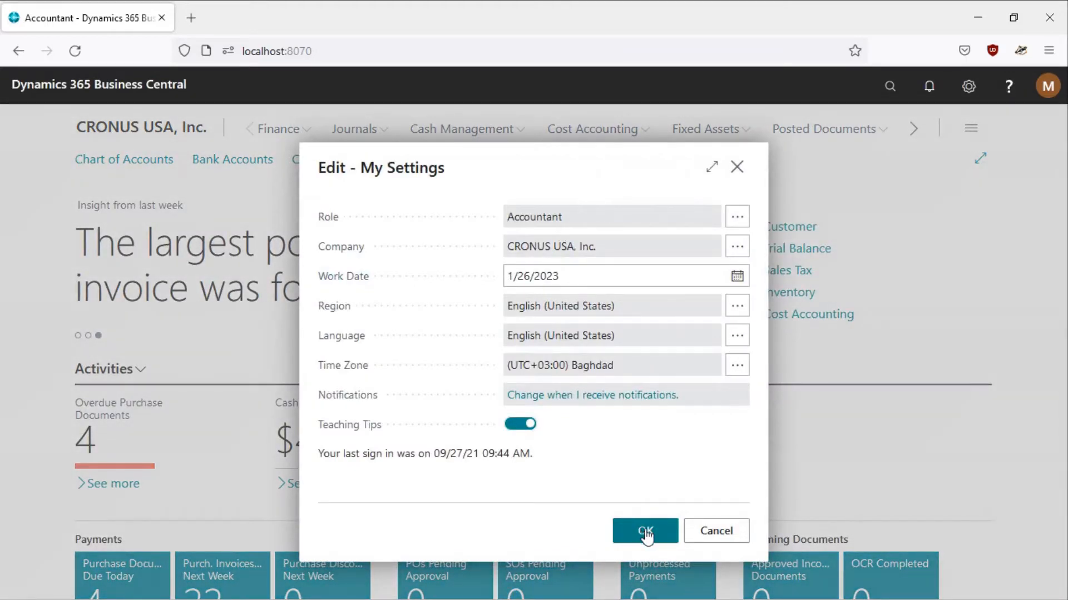
pyautogui.click(643, 531)
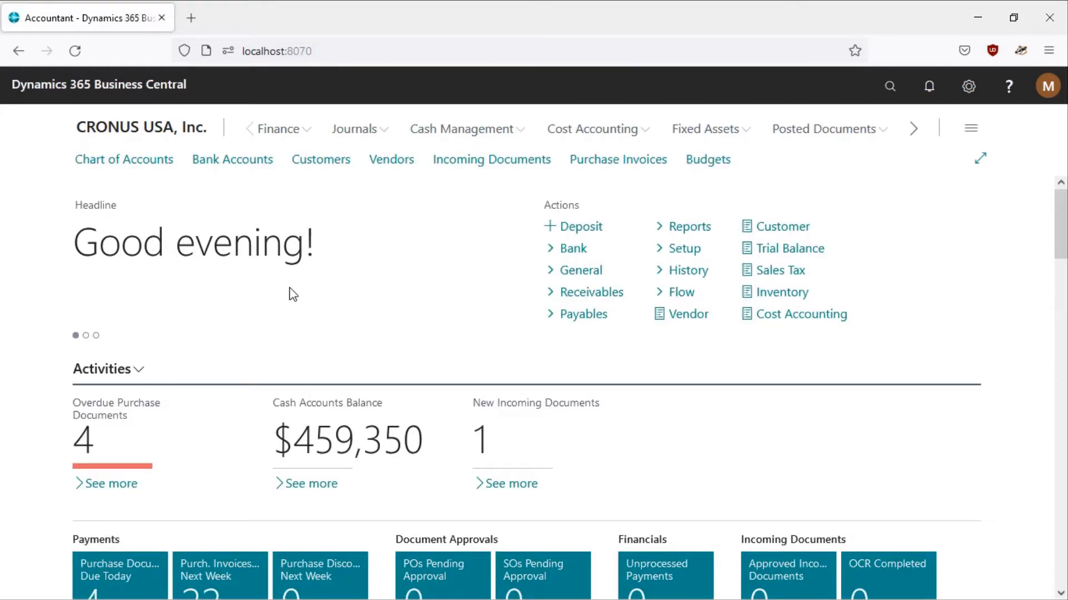
pyautogui.moveTo(232, 160)
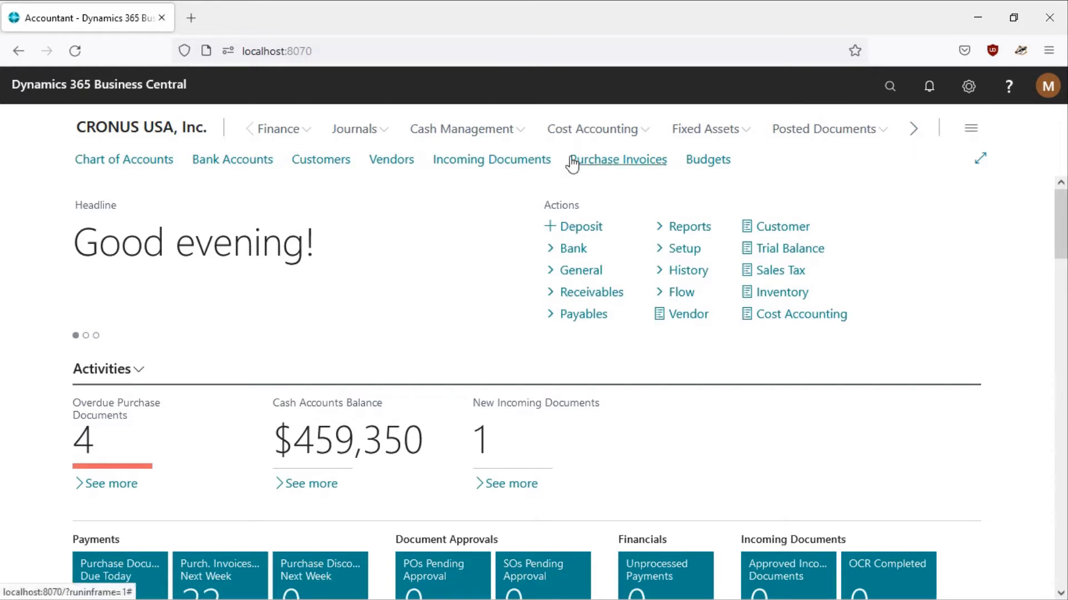
pyautogui.moveTo(491, 160)
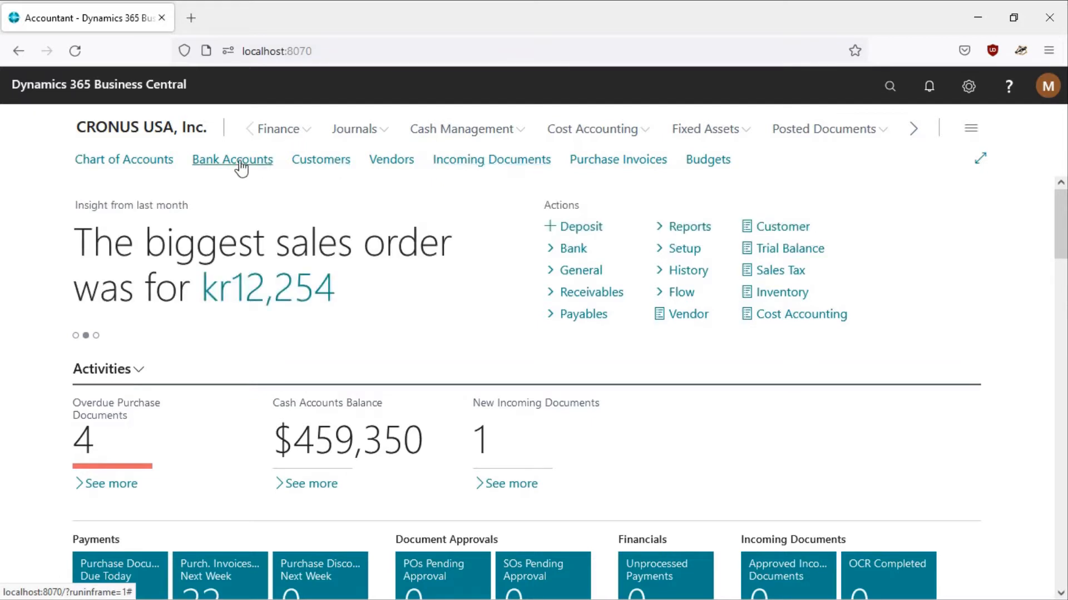
pyautogui.moveTo(232, 160)
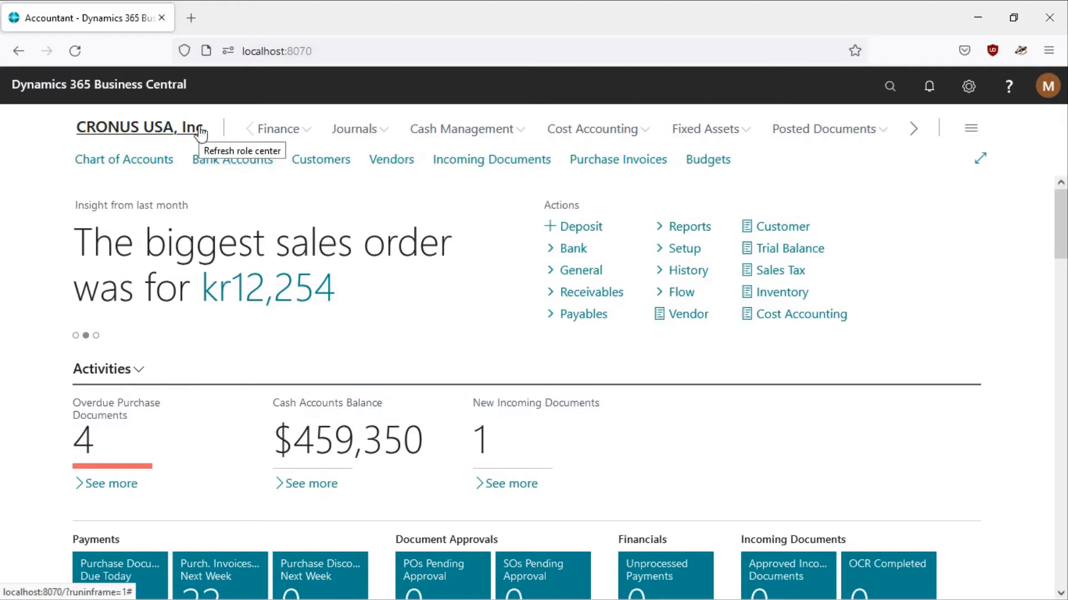
pyautogui.moveTo(320, 159)
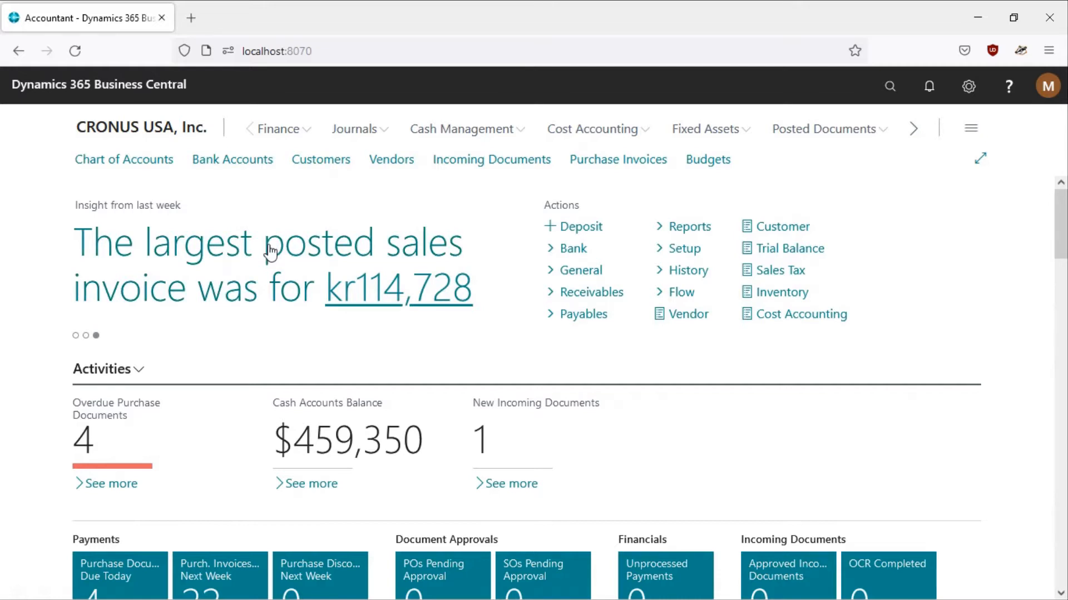
pyautogui.moveTo(414, 230)
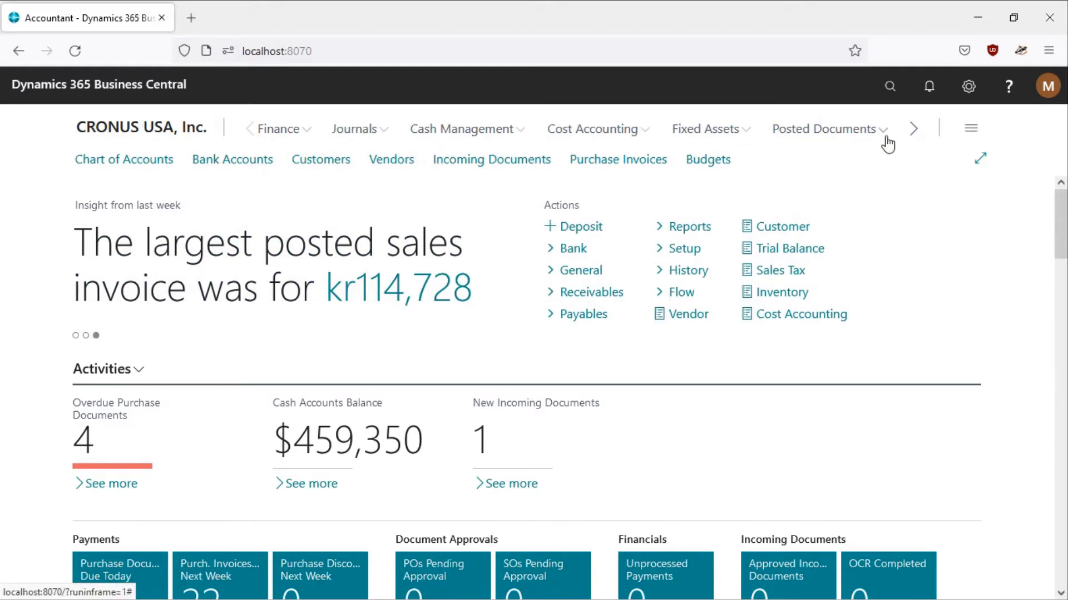
pyautogui.moveTo(890, 143)
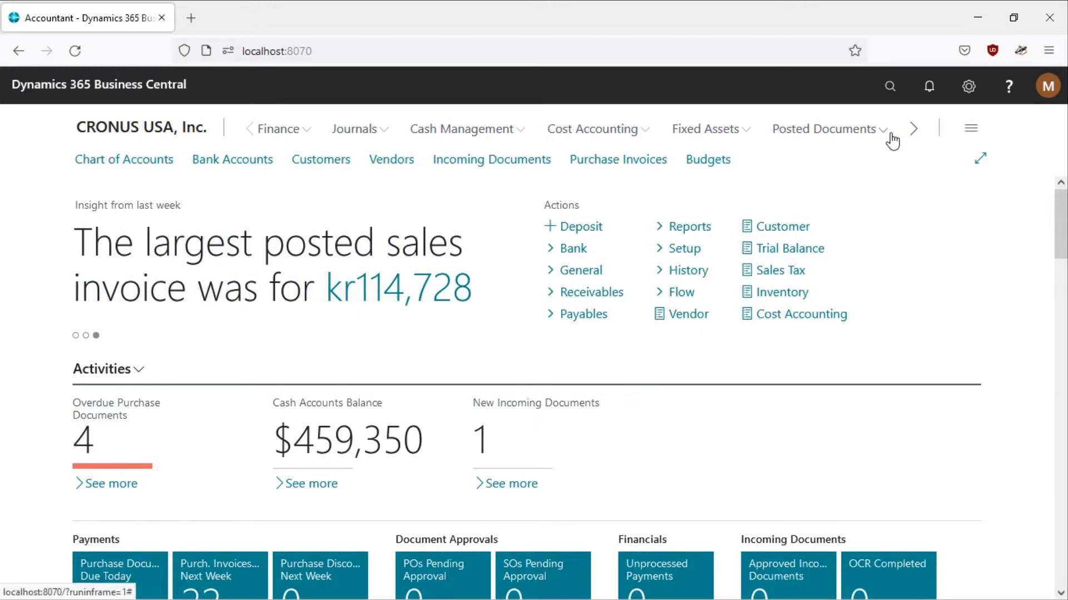
pyautogui.click(825, 129)
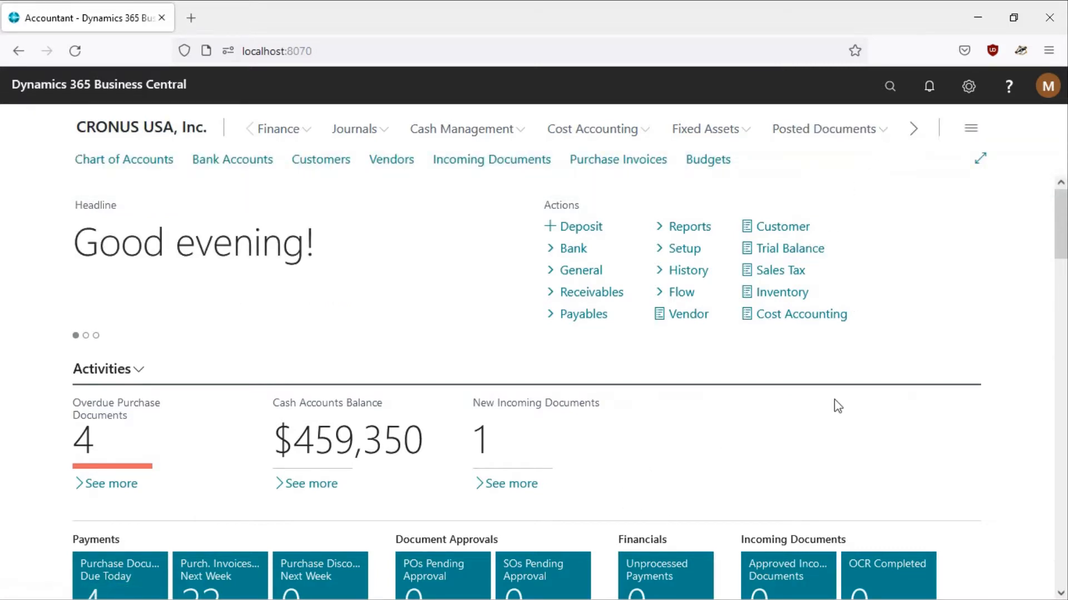
# - Scroll through the Accountant Role Center down to Power BI Reports, then switch to VS Code
pyautogui.scroll(-3)
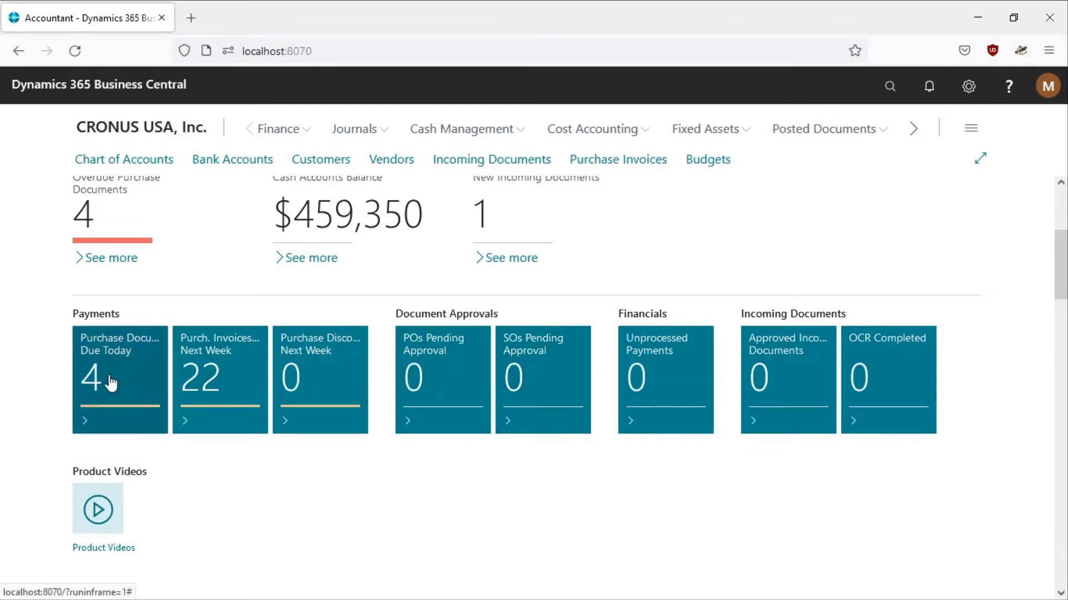
pyautogui.moveTo(153, 409)
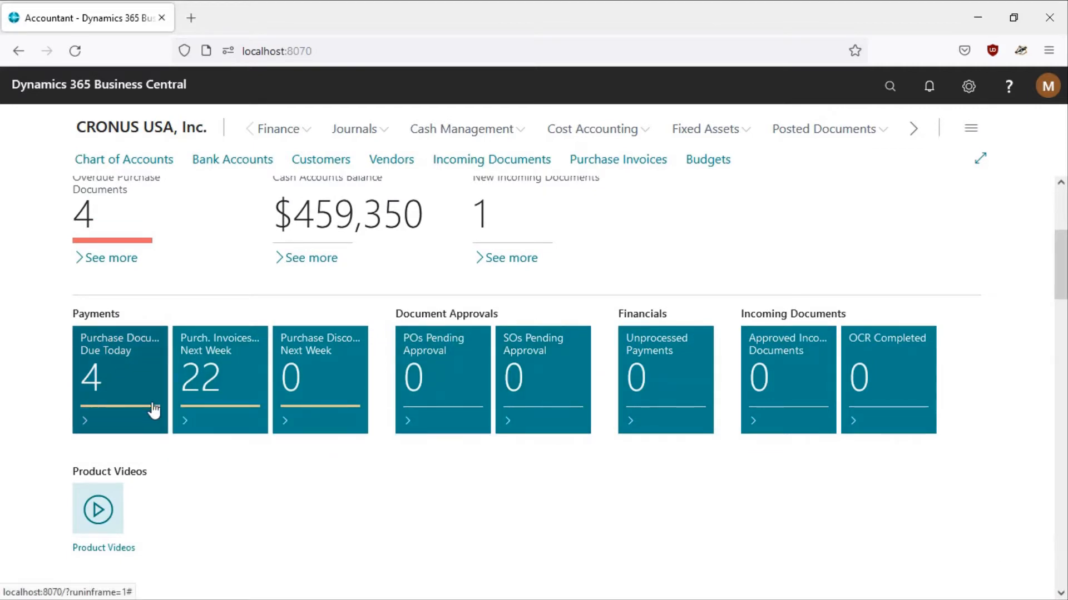
pyautogui.moveTo(943, 285)
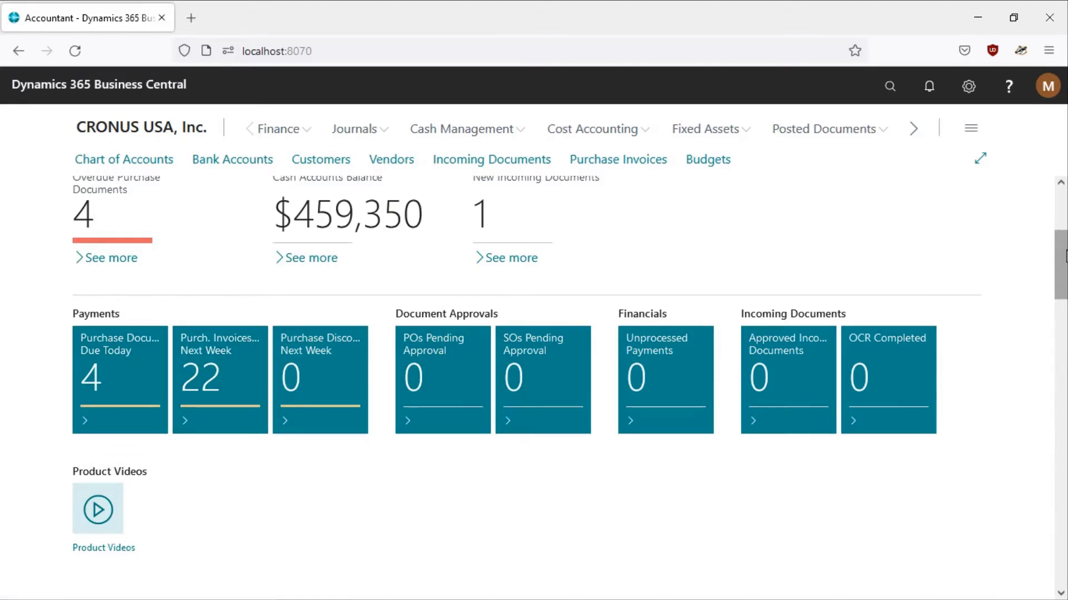
pyautogui.scroll(-3)
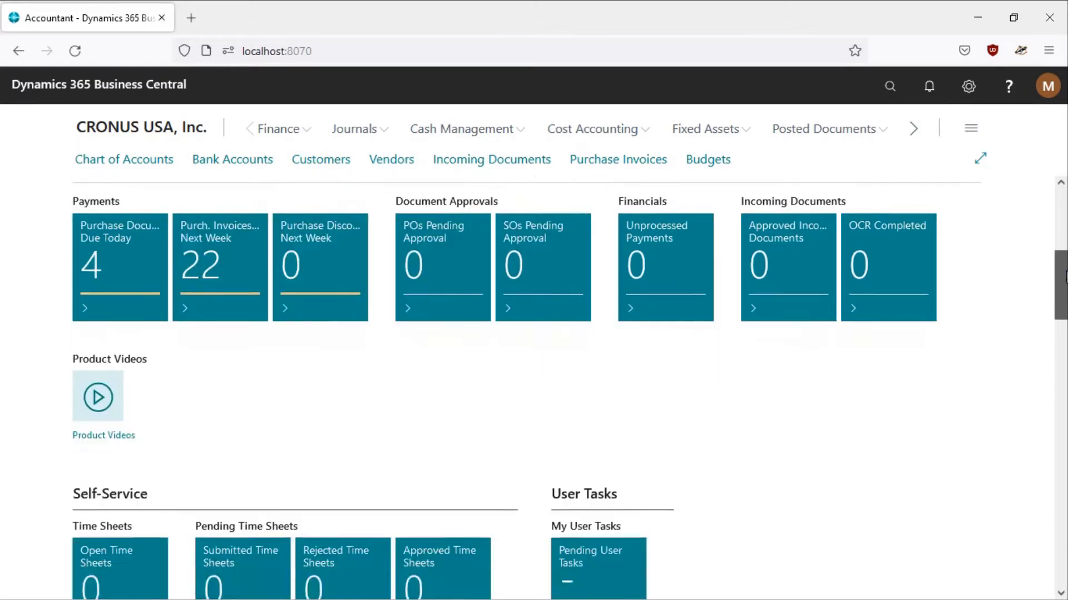
pyautogui.scroll(-3)
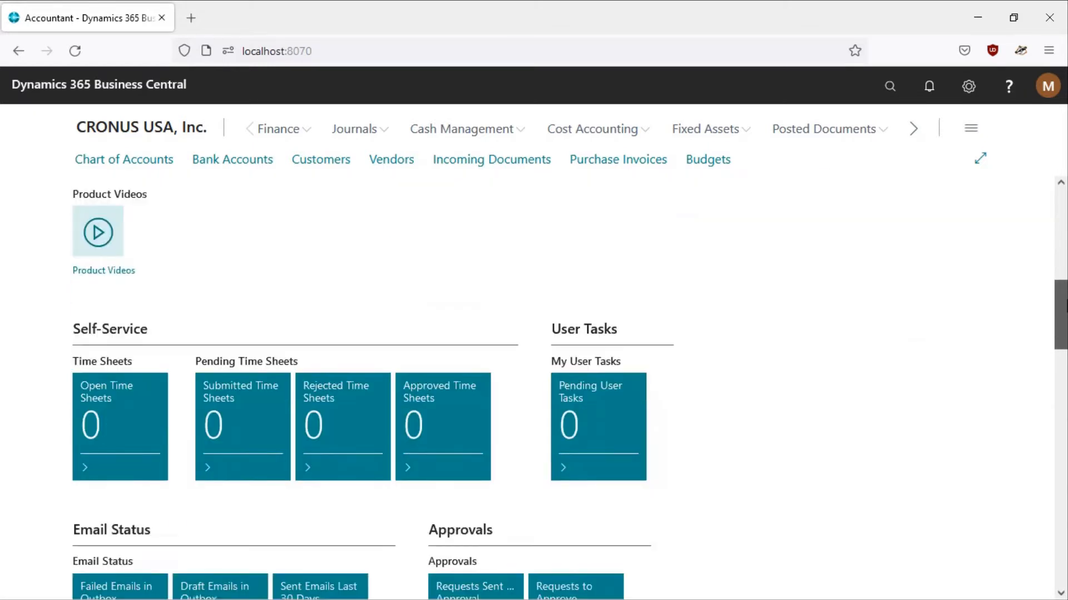
pyautogui.scroll(-3)
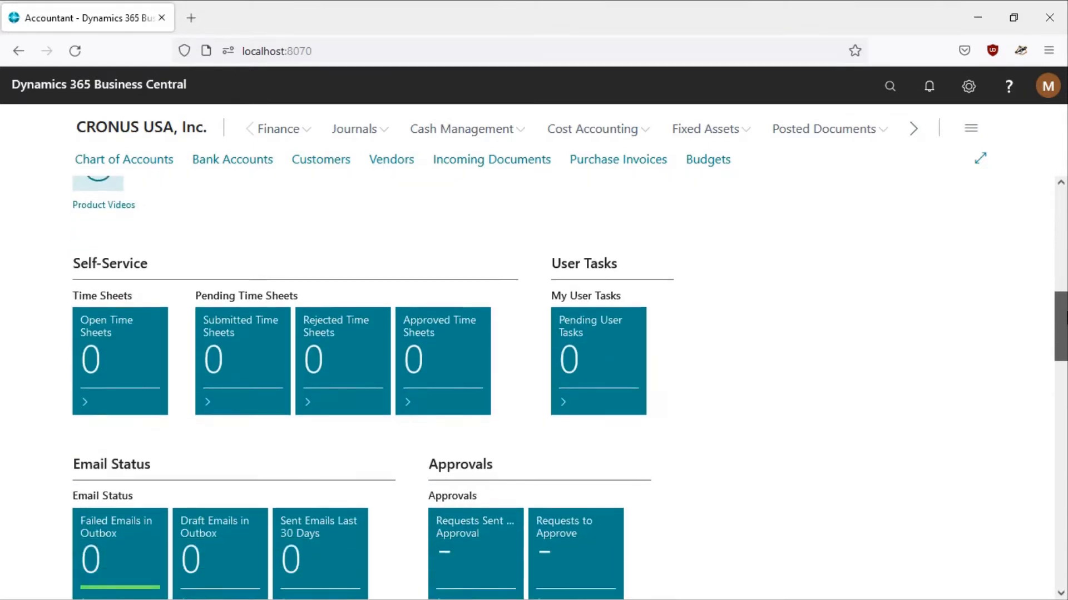
pyautogui.scroll(-3)
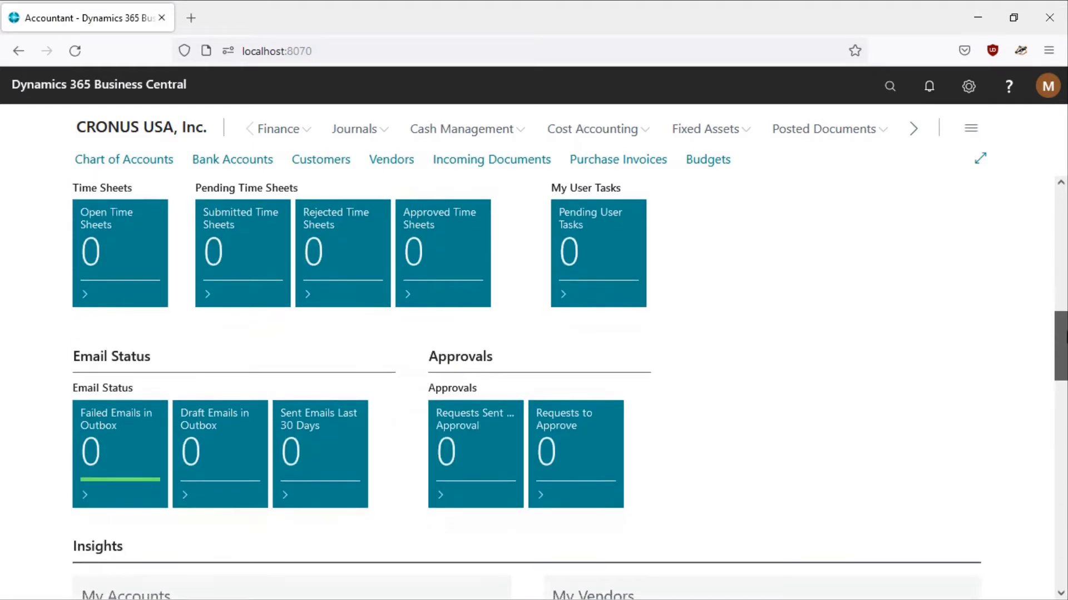
pyautogui.scroll(-3)
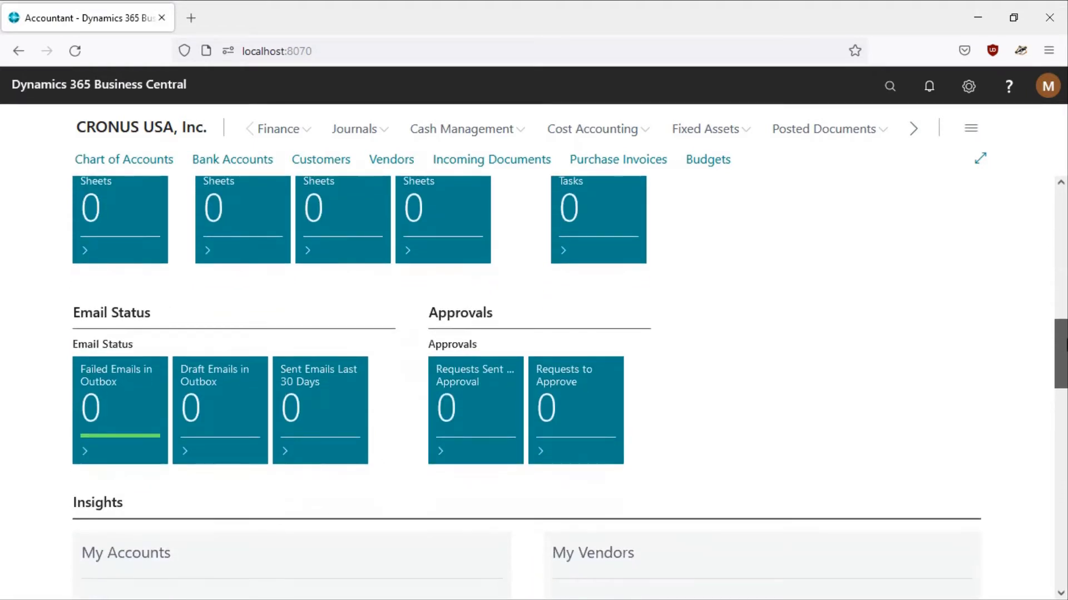
pyautogui.scroll(-3)
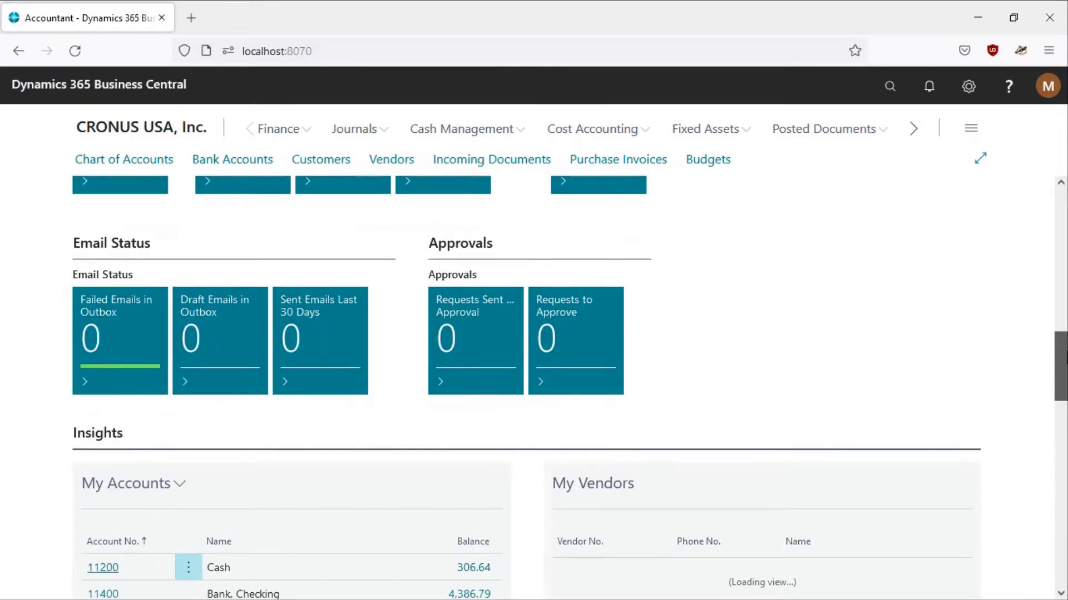
pyautogui.scroll(-3)
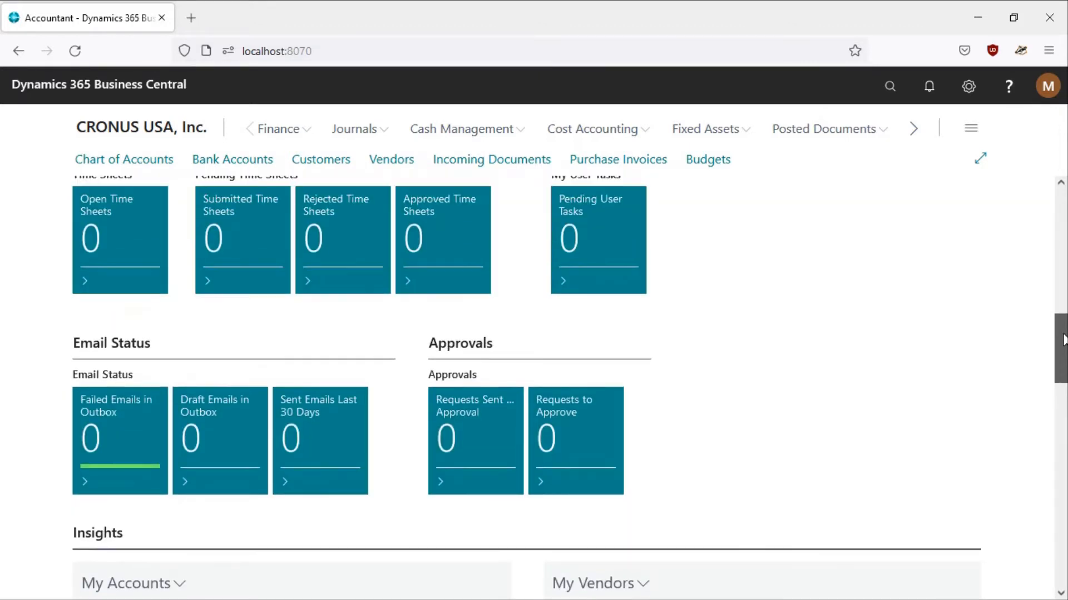
pyautogui.scroll(-3)
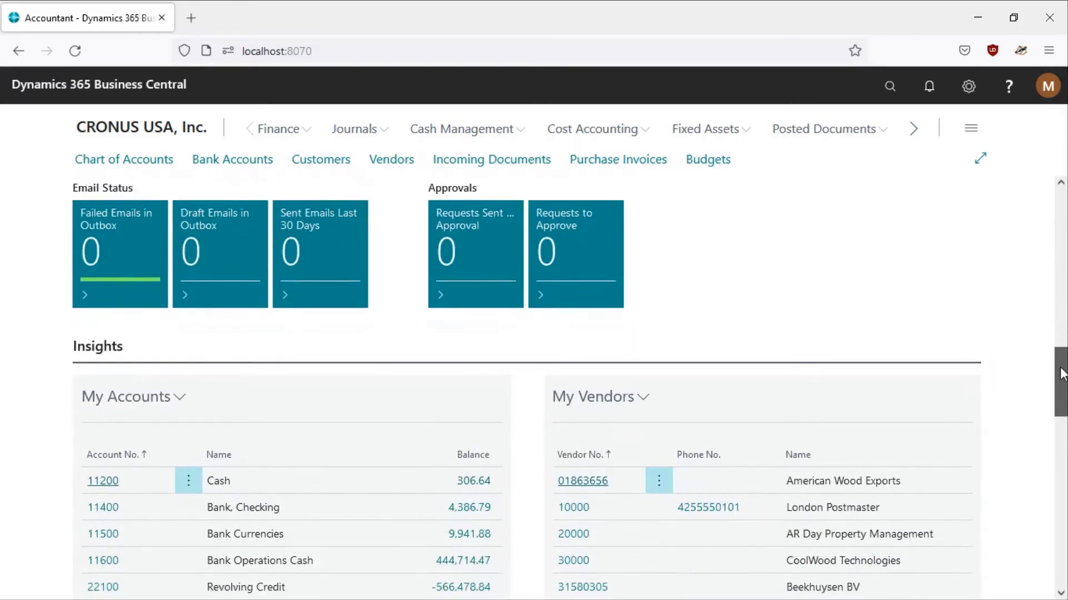
pyautogui.scroll(-3)
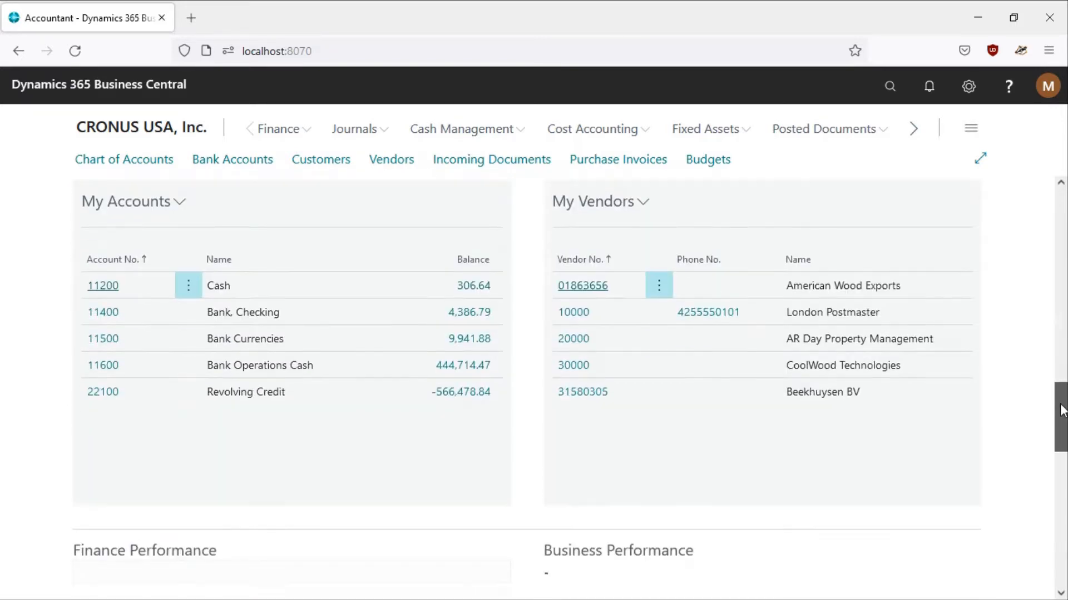
pyautogui.scroll(-3)
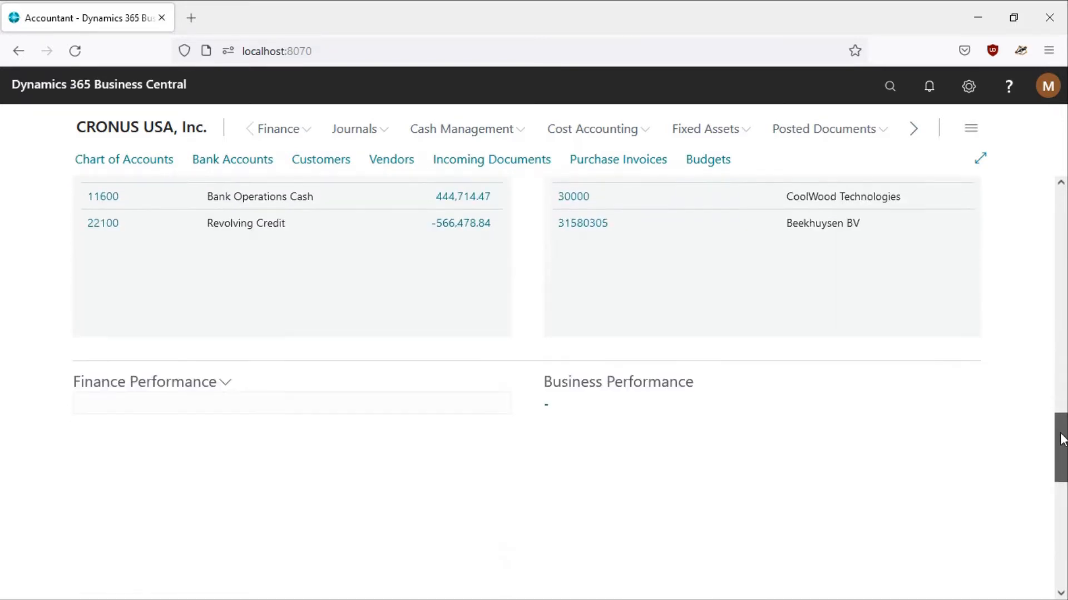
pyautogui.scroll(-3)
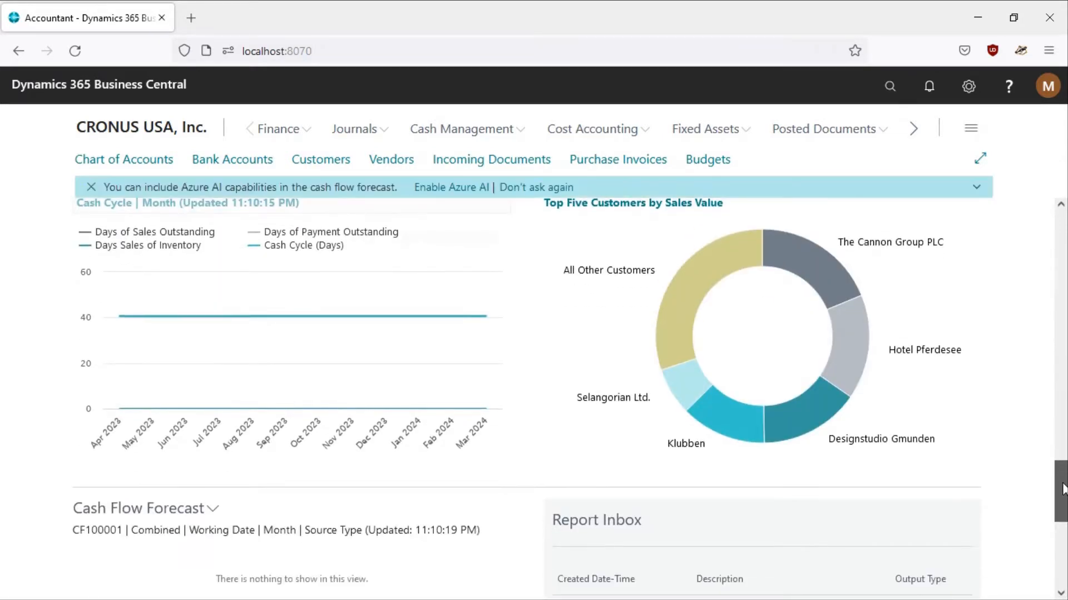
pyautogui.scroll(-3)
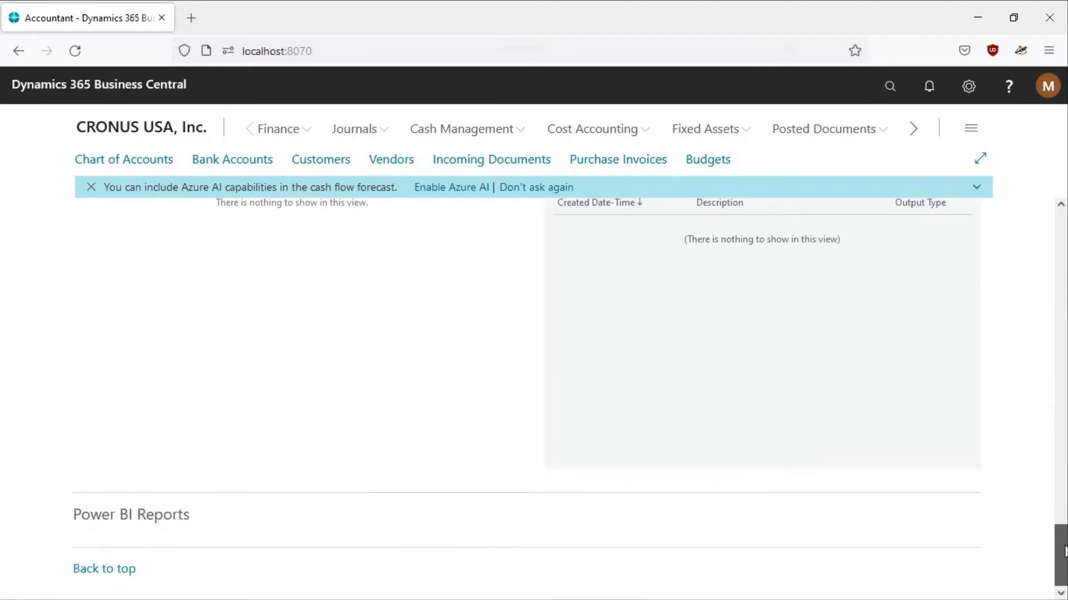
pyautogui.scroll(-3)
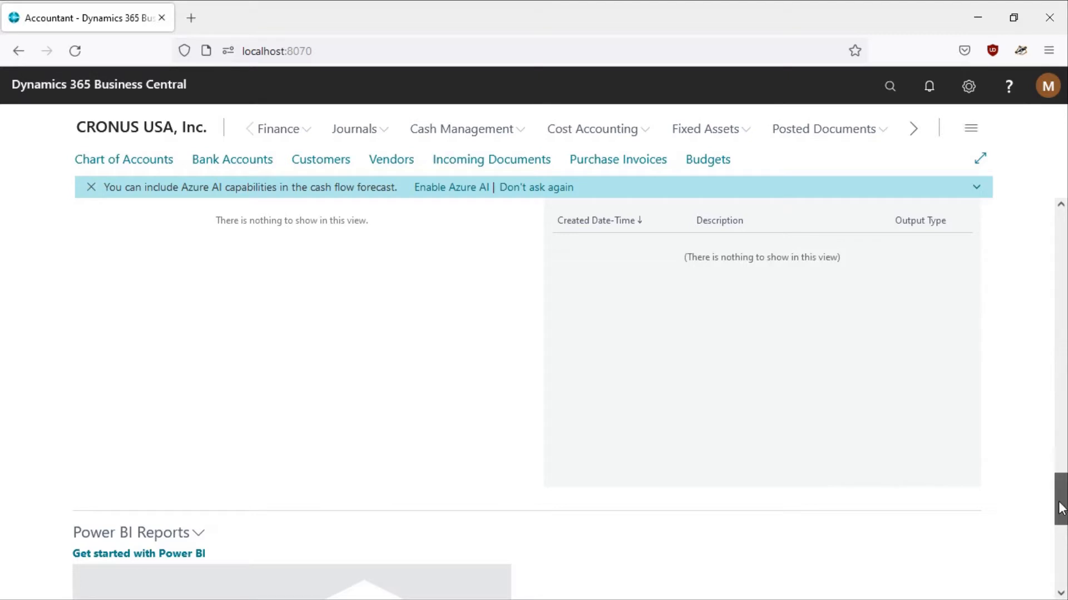
pyautogui.scroll(-3)
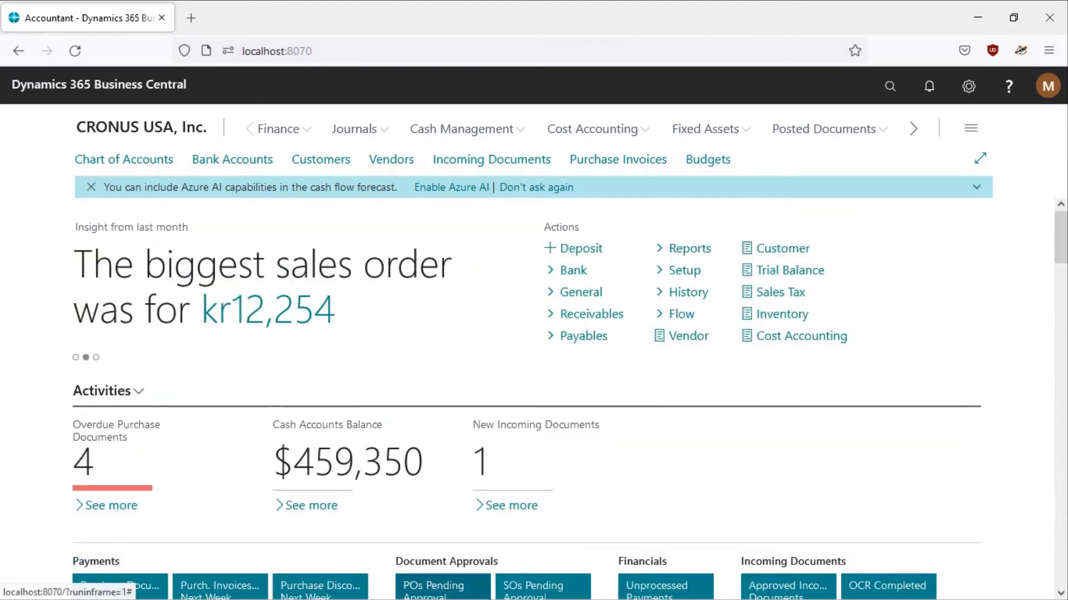
pyautogui.click(12, 587)
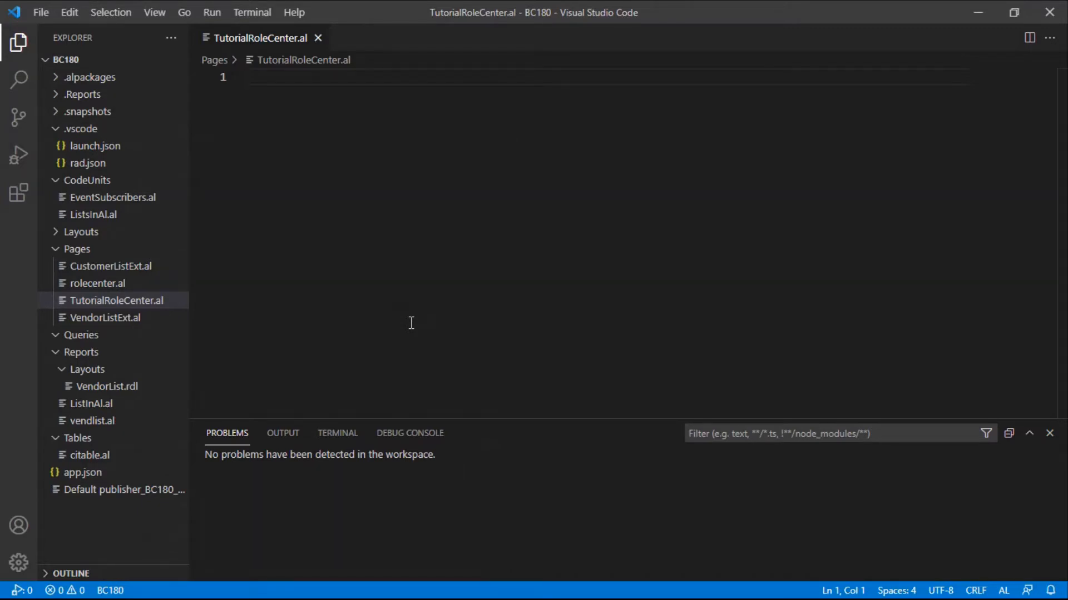
# - Insert the 'Page of type Role Center' snippet into TutorialRoleCenter.al
pyautogui.write('tro')
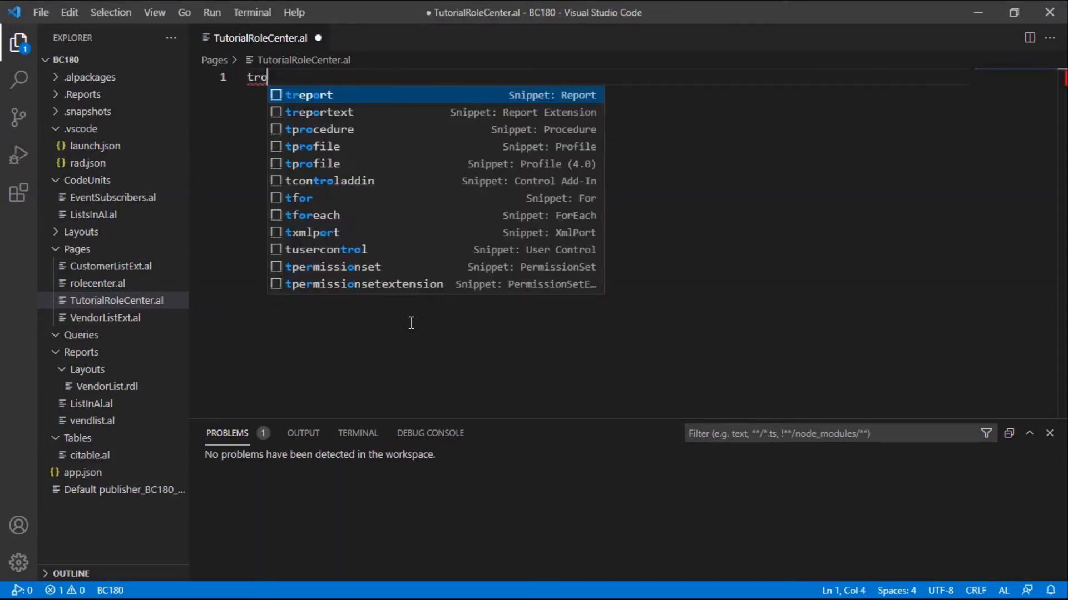
pyautogui.write('le')
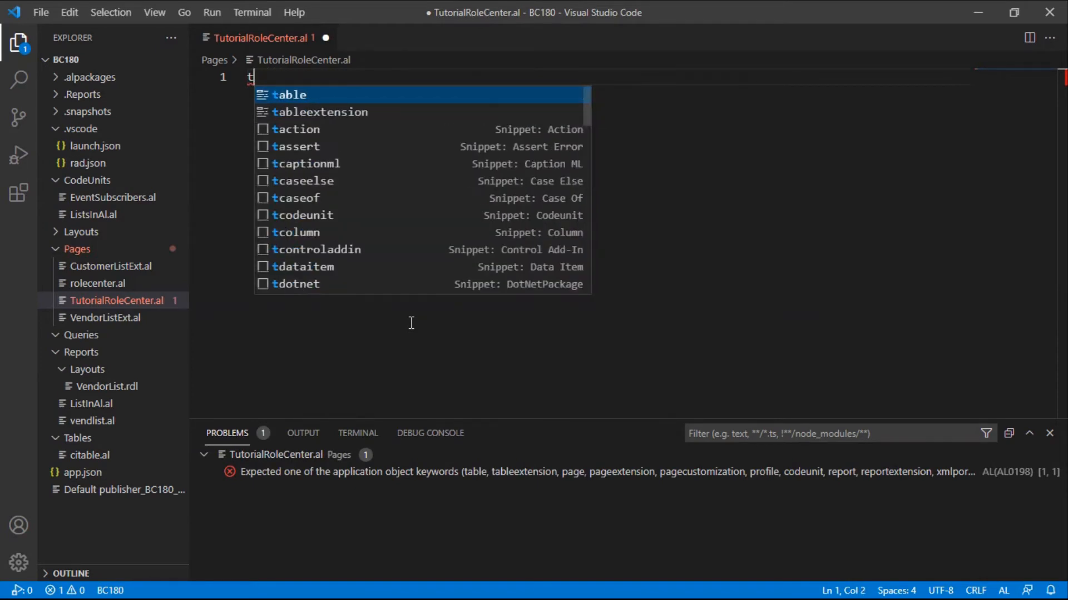
pyautogui.write('page')
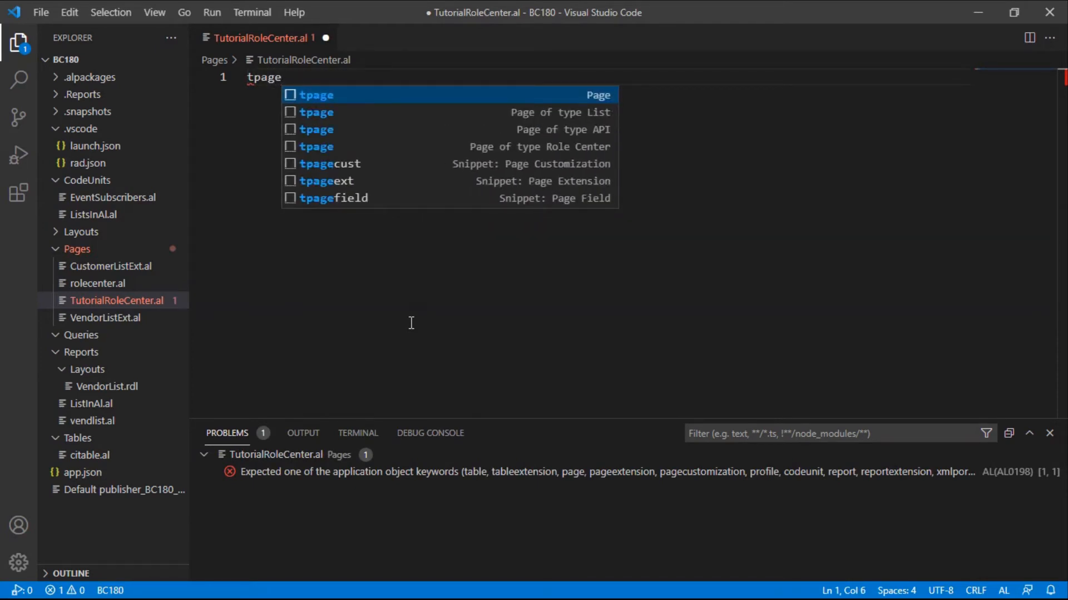
pyautogui.press('Down')
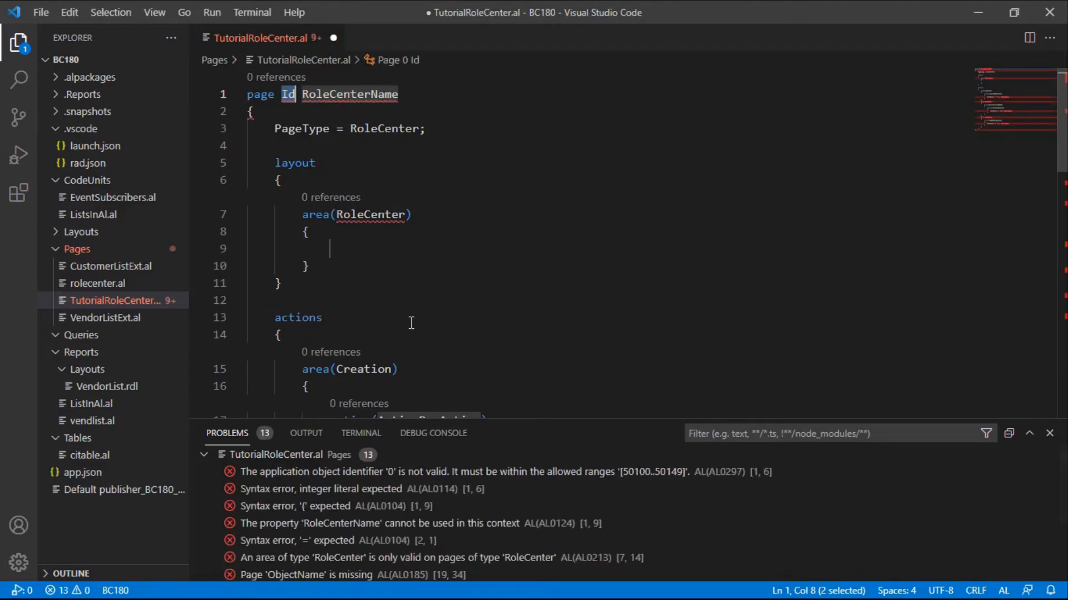
# - Set the page ID to 50101 and the name to TutorialRoleCenter, then save
pyautogui.write('50101')
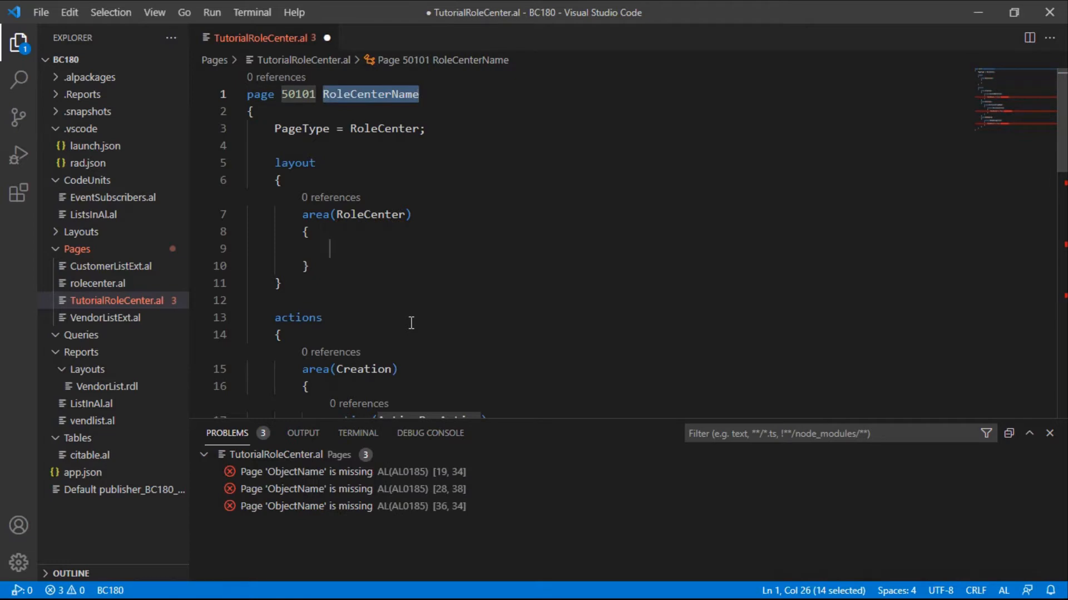
pyautogui.write('Tutorial')
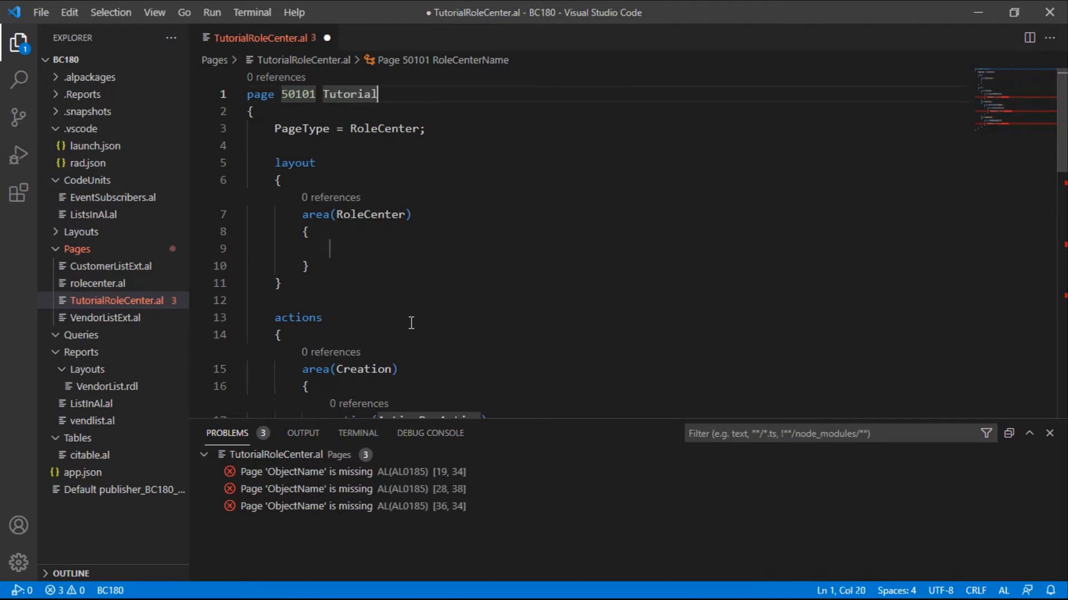
pyautogui.write('role')
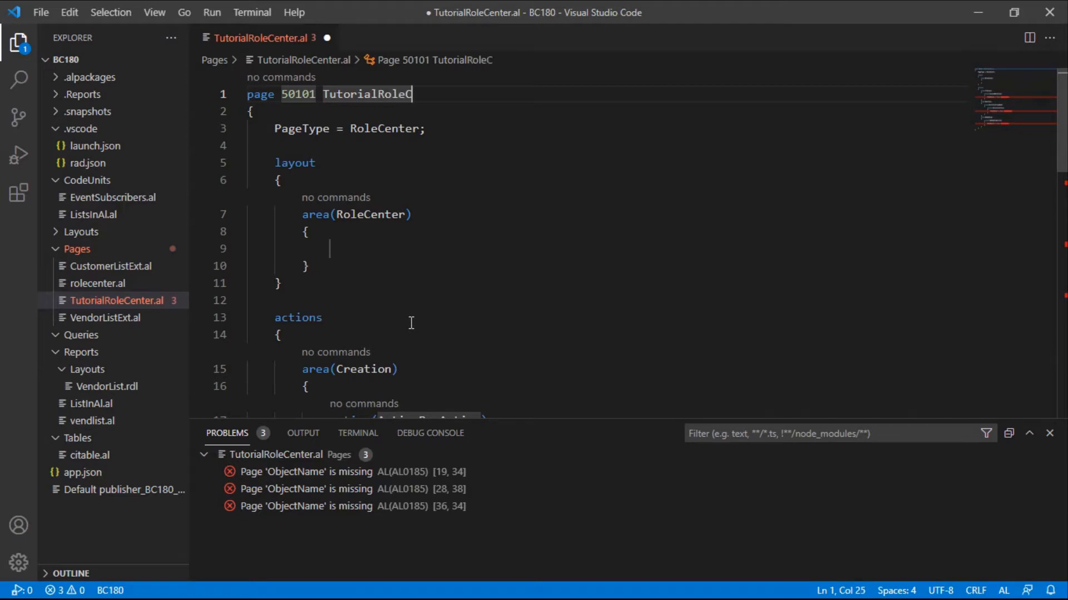
pyautogui.write('enter')
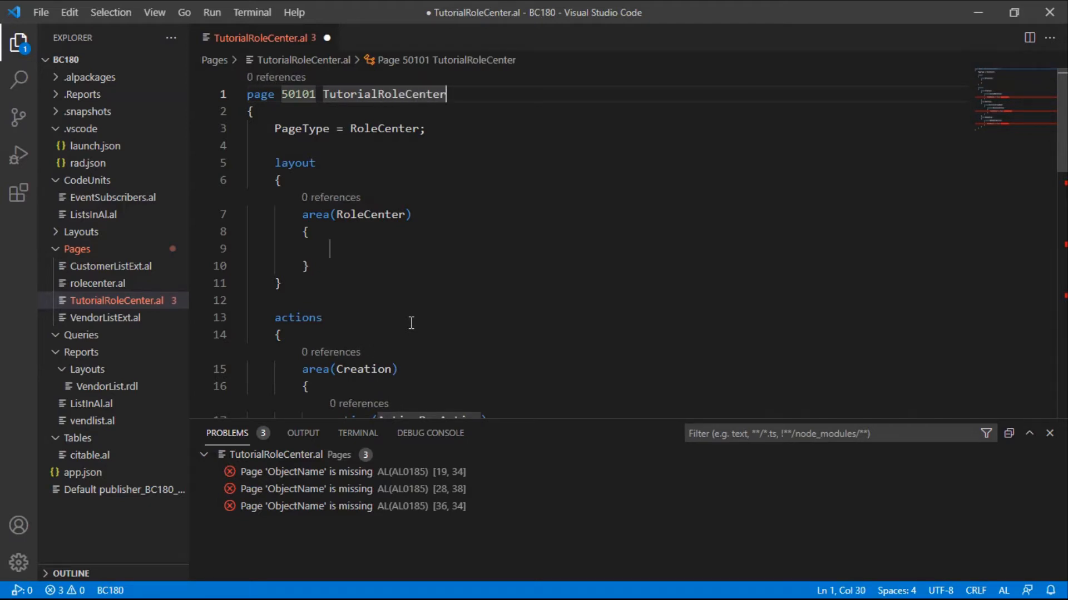
pyautogui.click(358, 145)
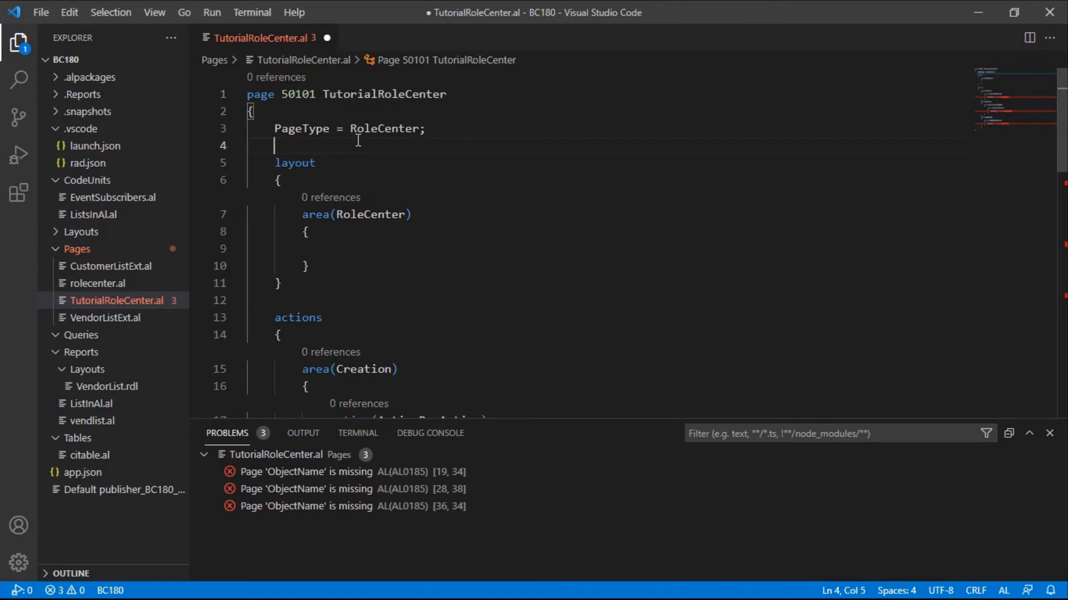
pyautogui.press('ctrl+s')
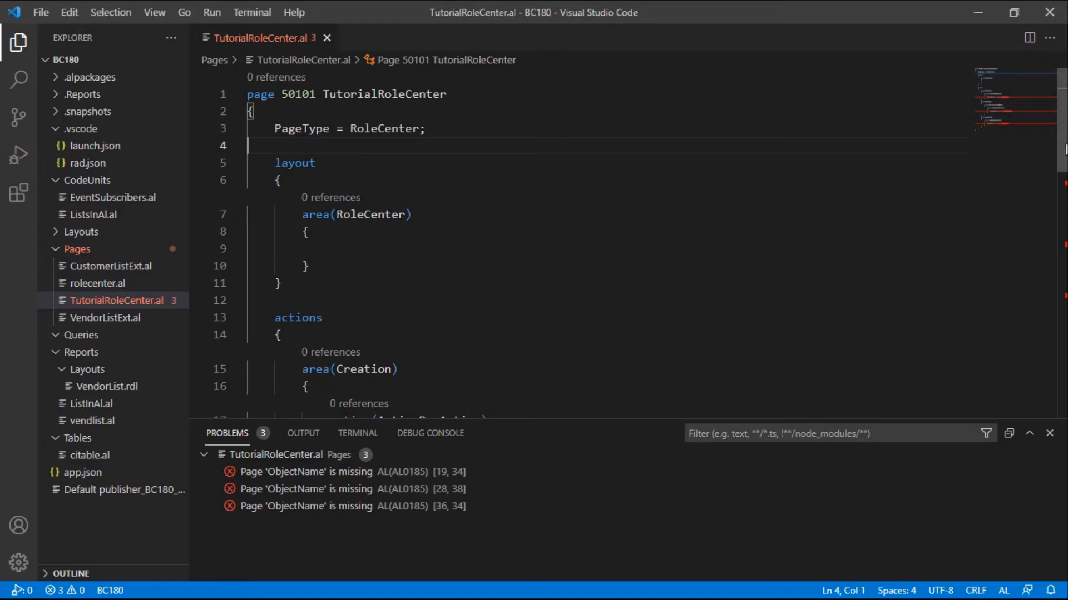
pyautogui.scroll(-3)
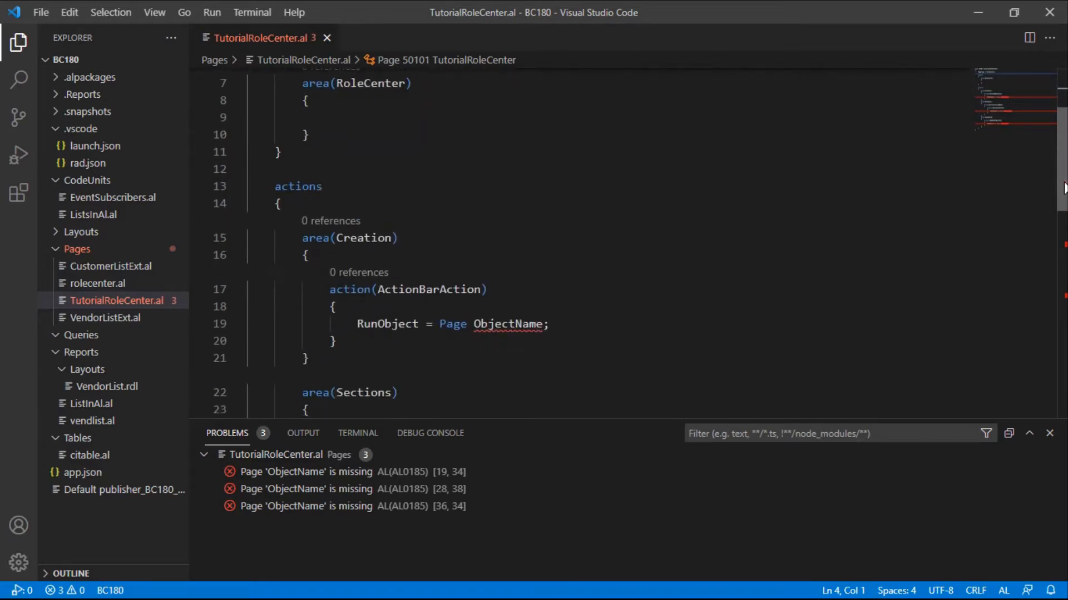
pyautogui.scroll(-3)
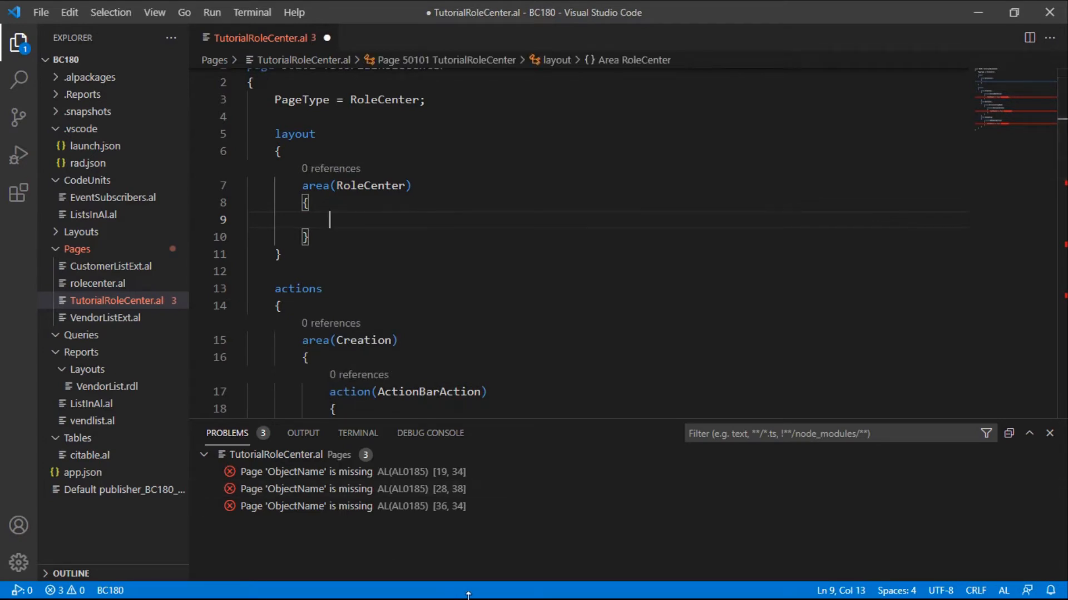
pyautogui.click(14, 587)
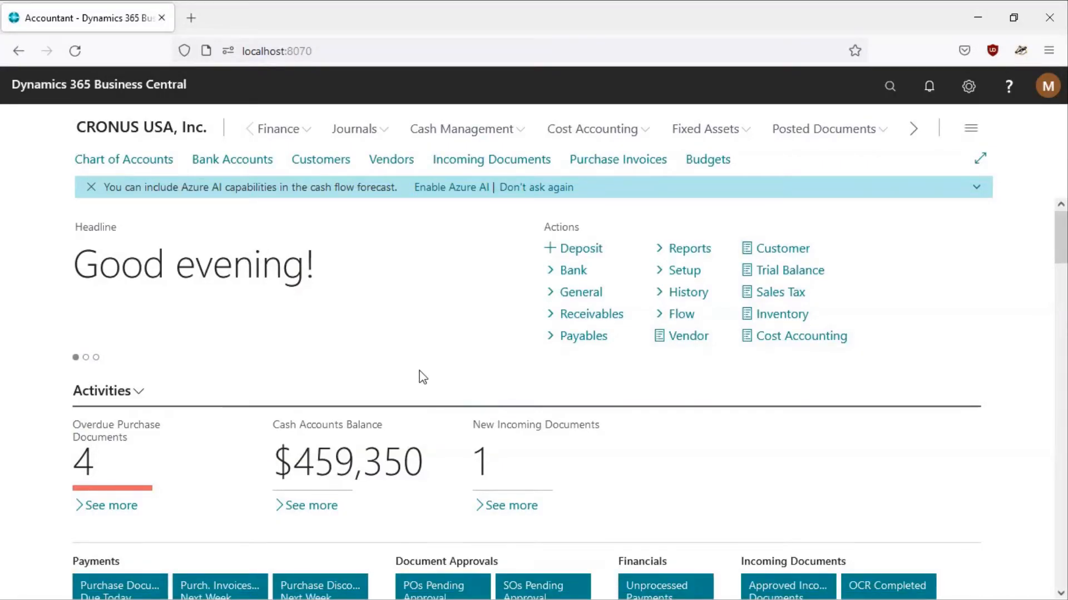
pyautogui.moveTo(219, 161)
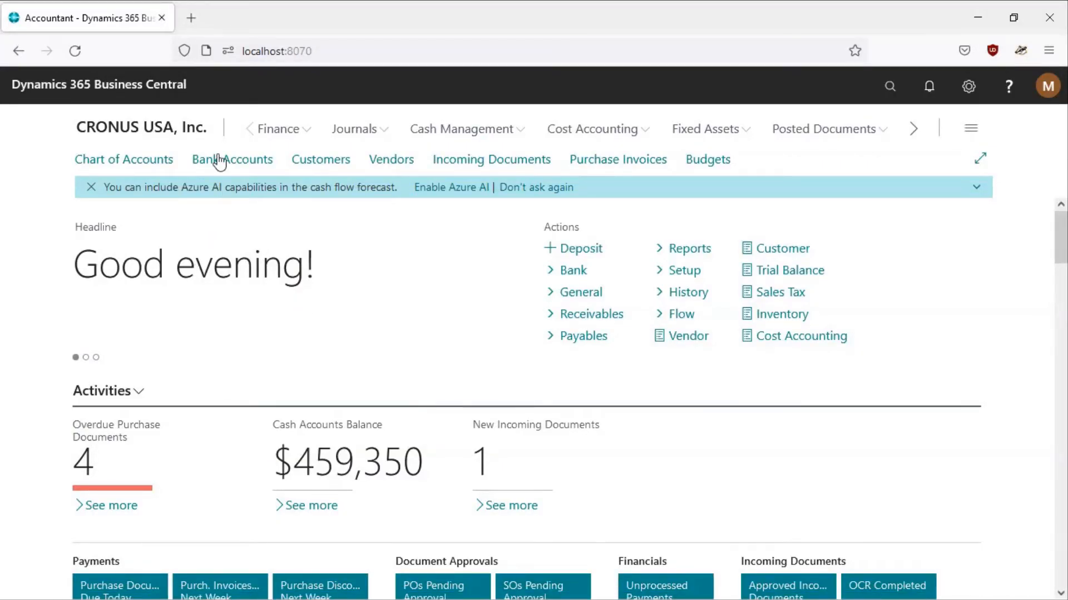
pyautogui.moveTo(289, 193)
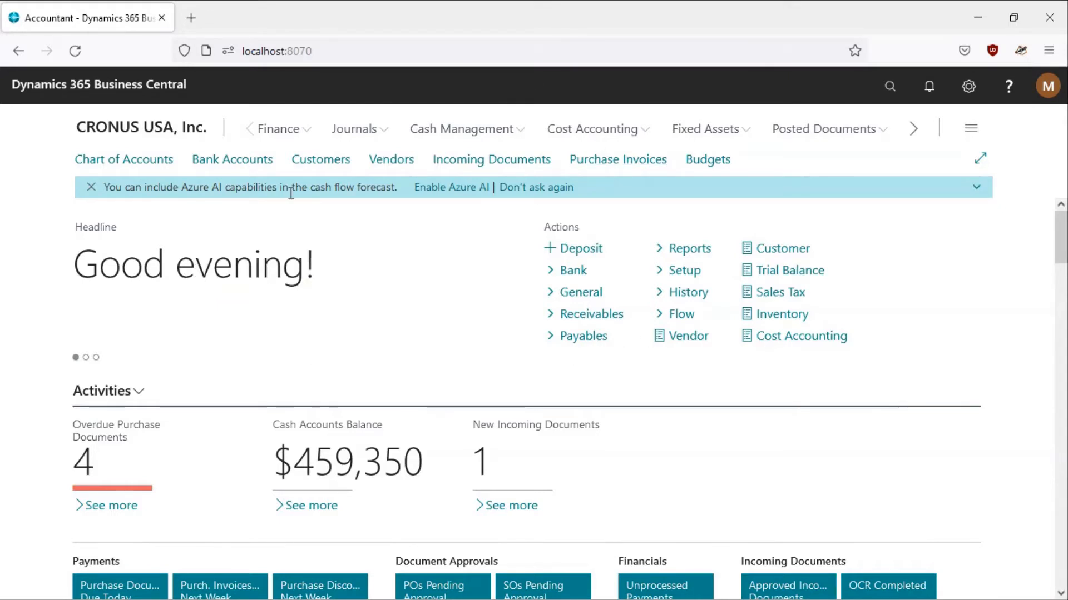
pyautogui.moveTo(148, 273)
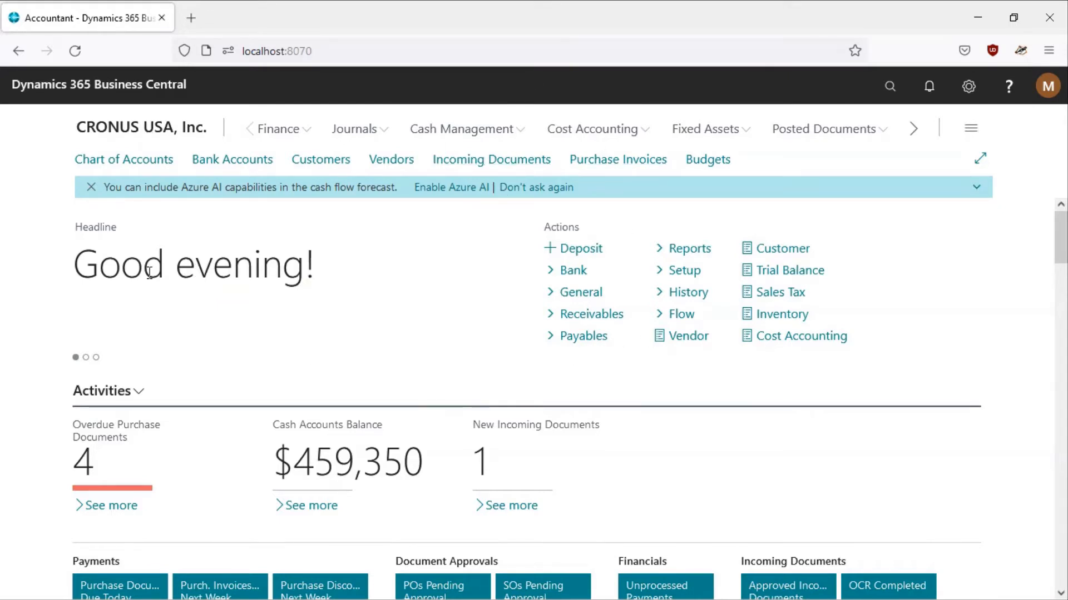
pyautogui.moveTo(931, 394)
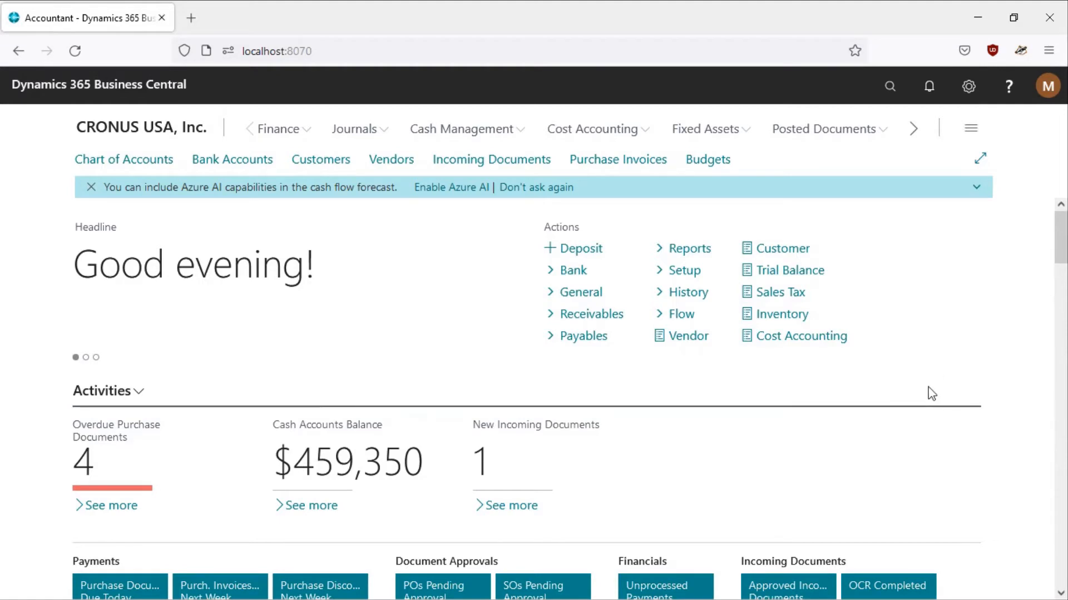
pyautogui.moveTo(124, 160)
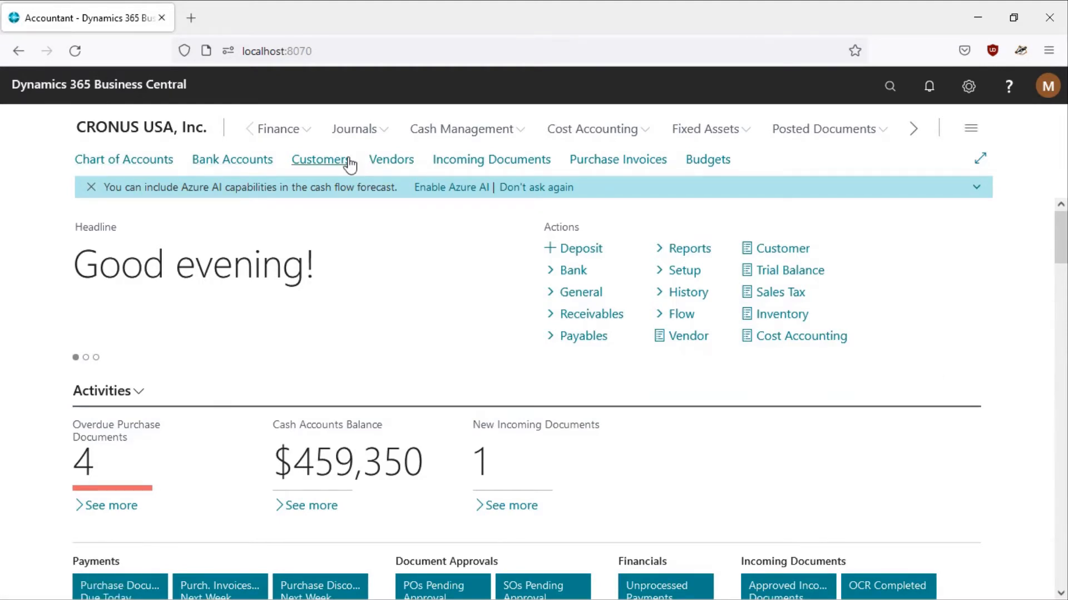
pyautogui.moveTo(238, 160)
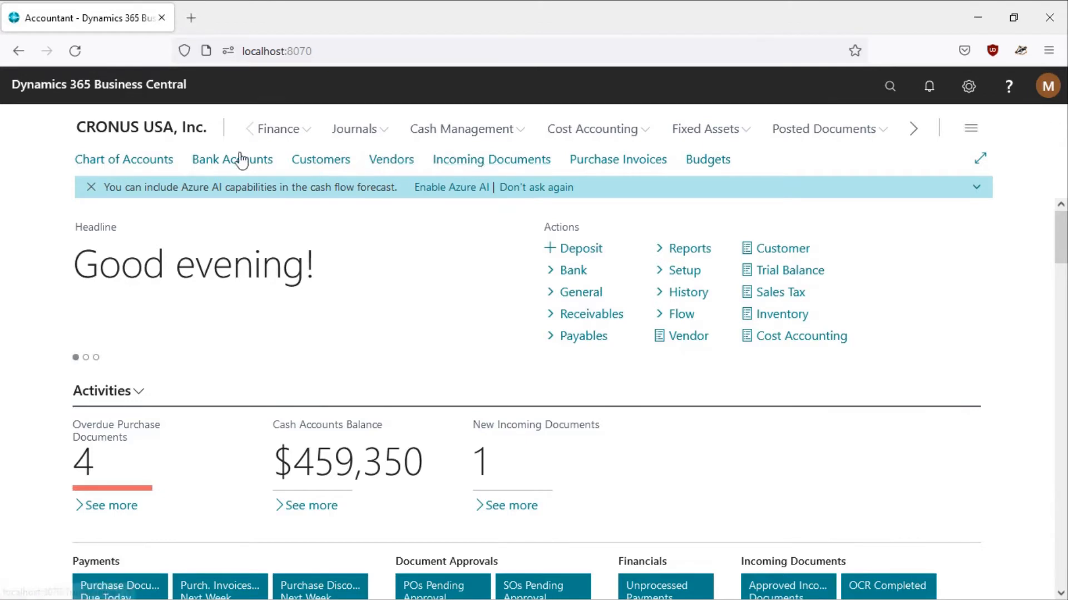
pyautogui.moveTo(320, 160)
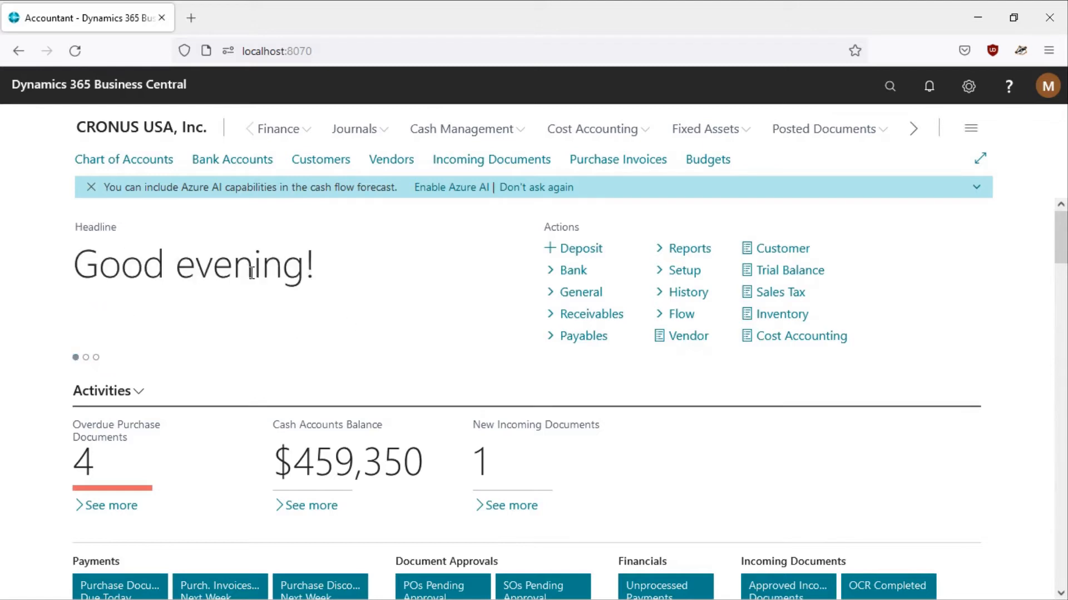
pyautogui.moveTo(1061, 244)
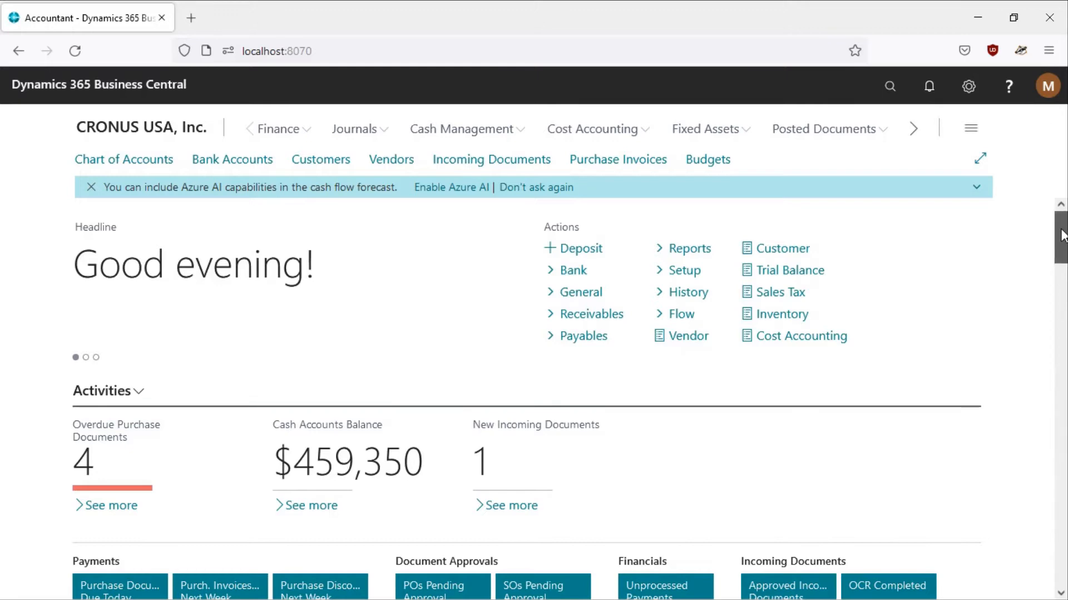
pyautogui.scroll(-3)
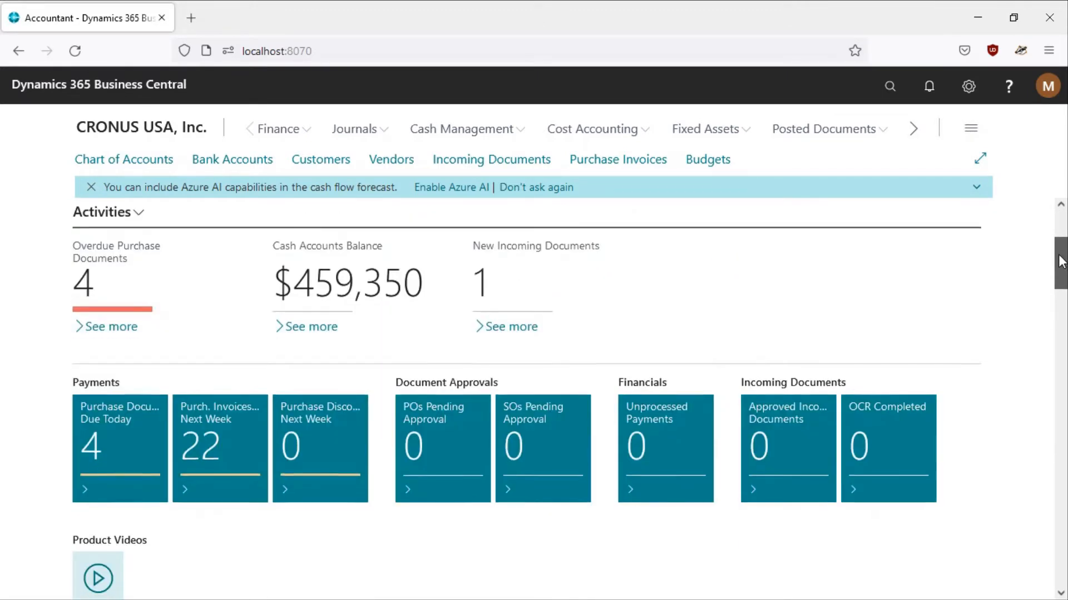
pyautogui.scroll(-3)
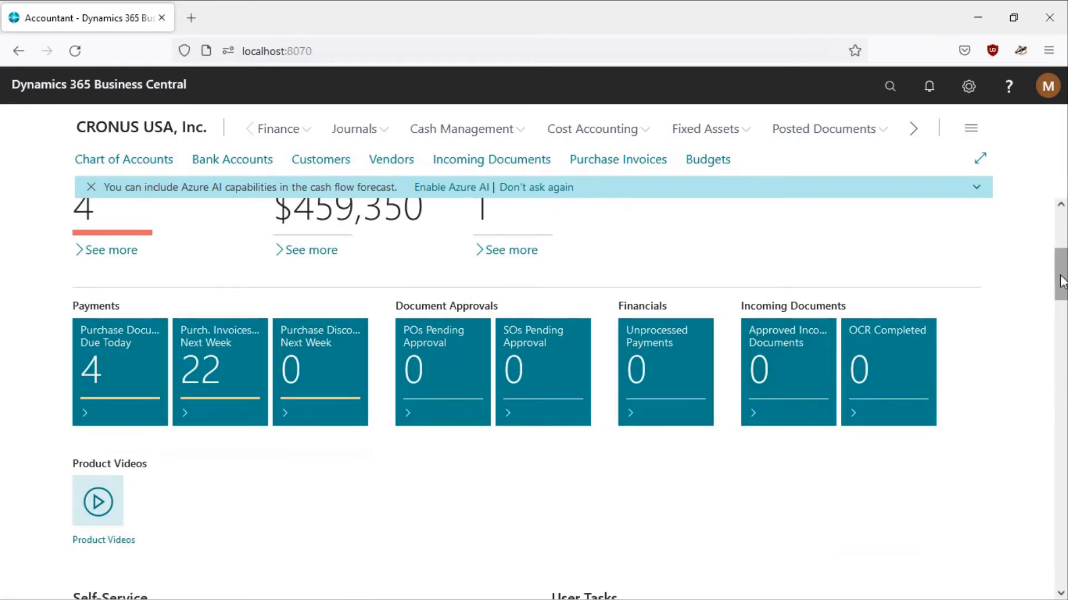
pyautogui.scroll(3)
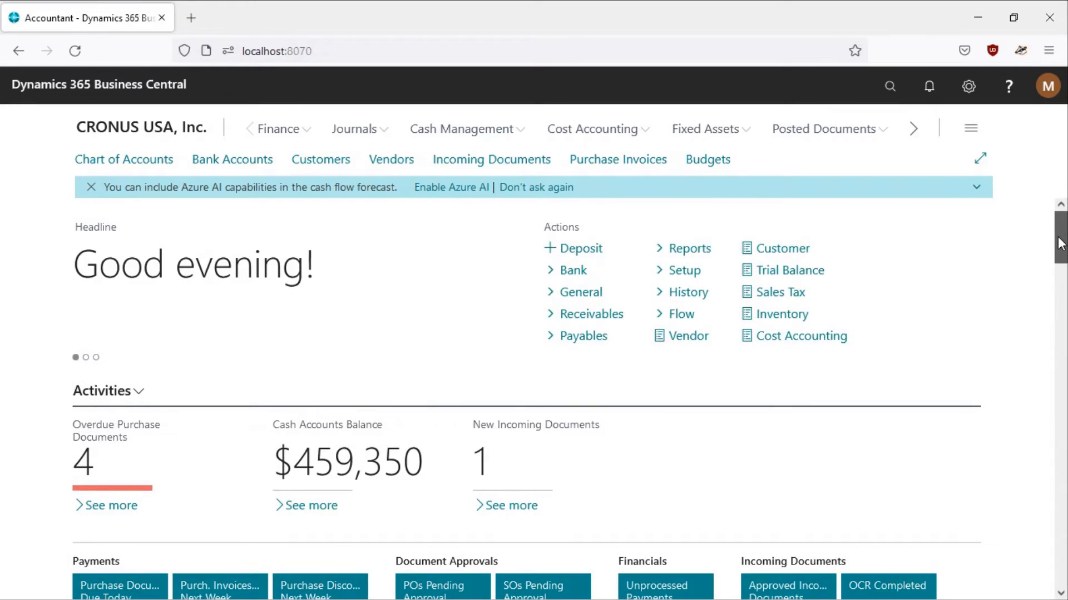
pyautogui.scroll(-3)
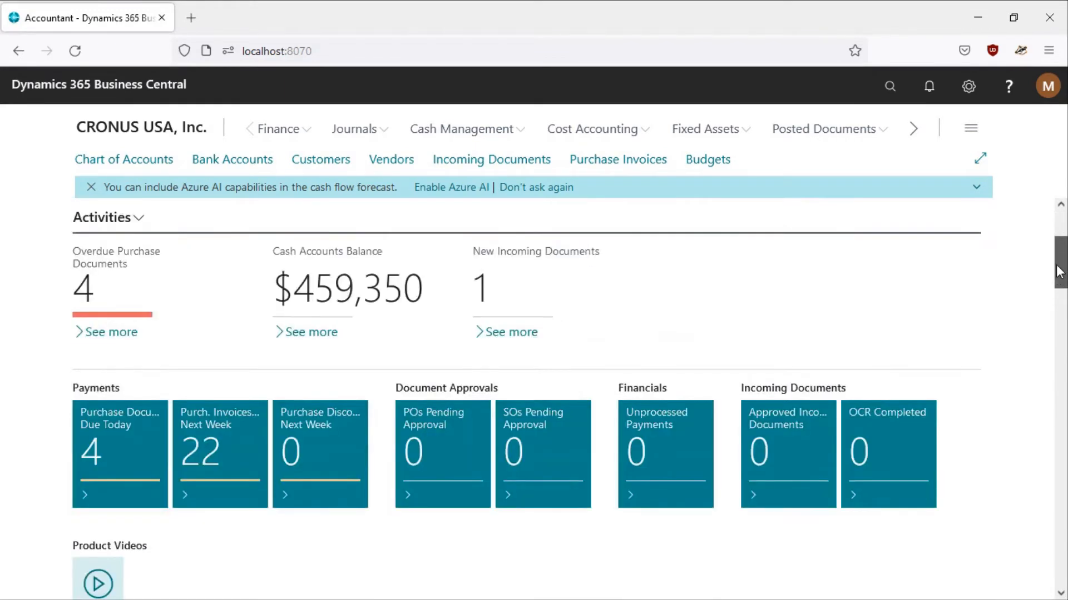
pyautogui.scroll(-3)
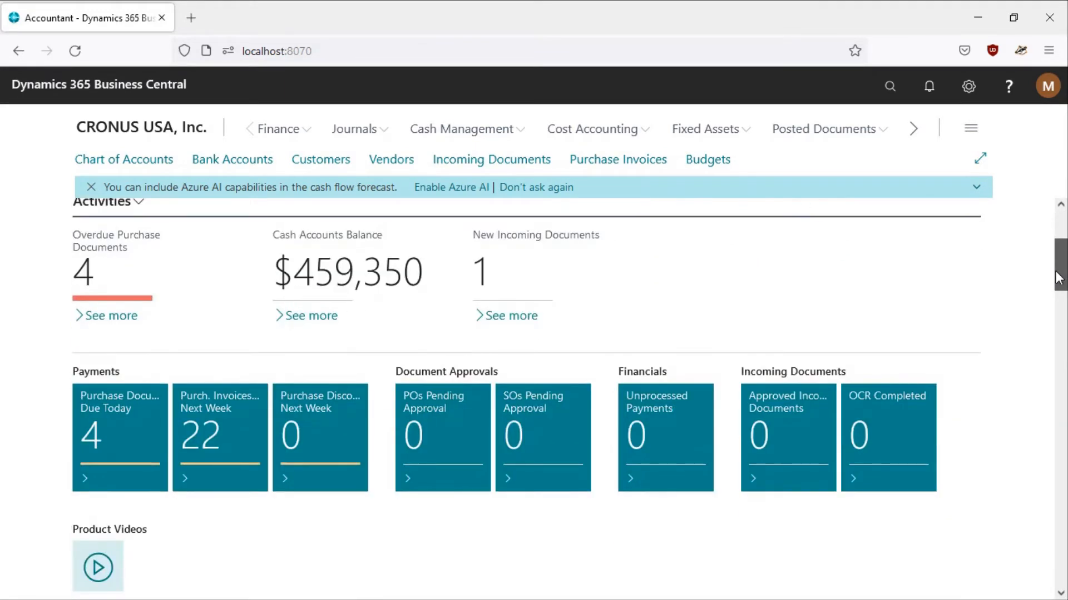
pyautogui.scroll(-3)
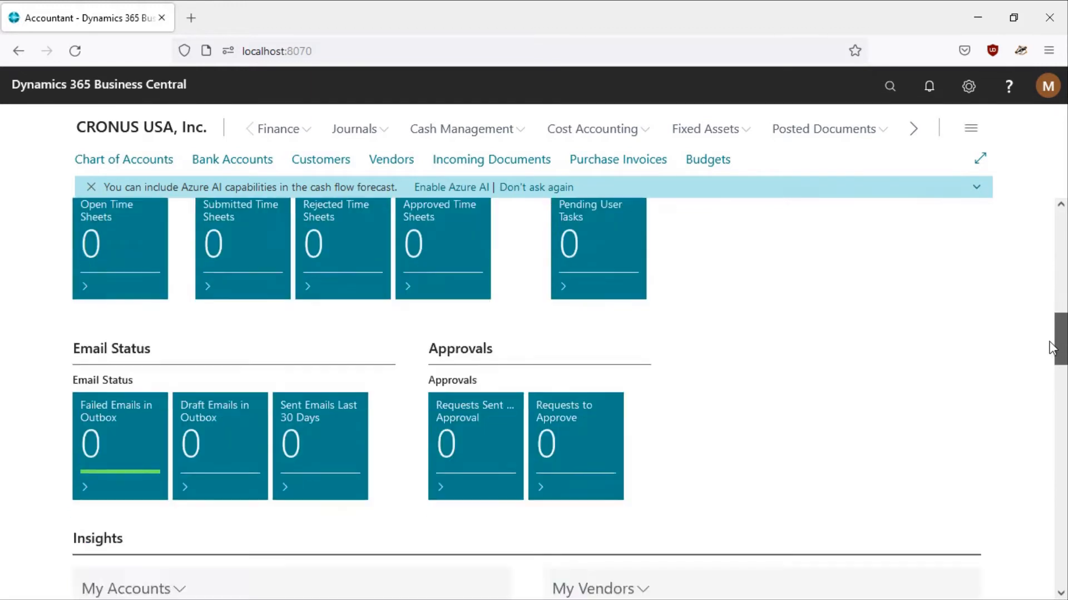
pyautogui.scroll(-3)
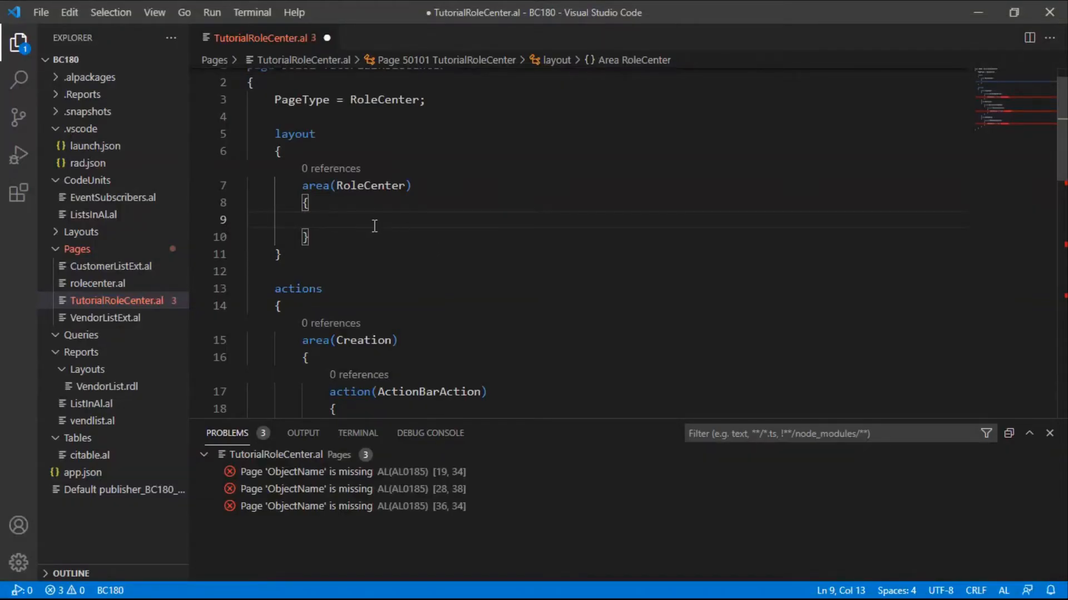
# - Start a part named Approvals inside the RoleCenter area
pyautogui.write('part')
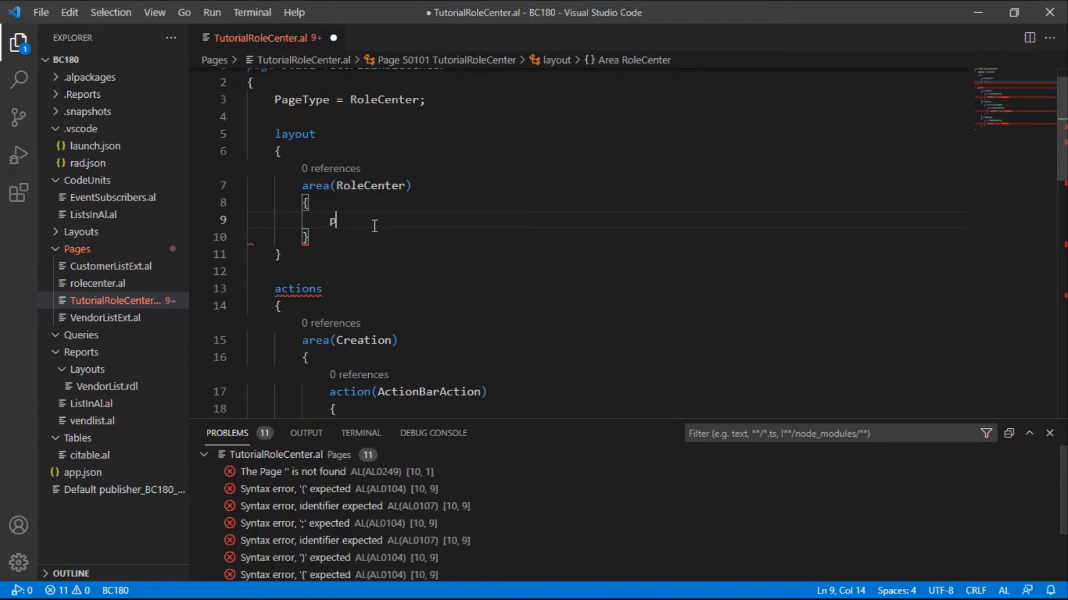
pyautogui.write('t')
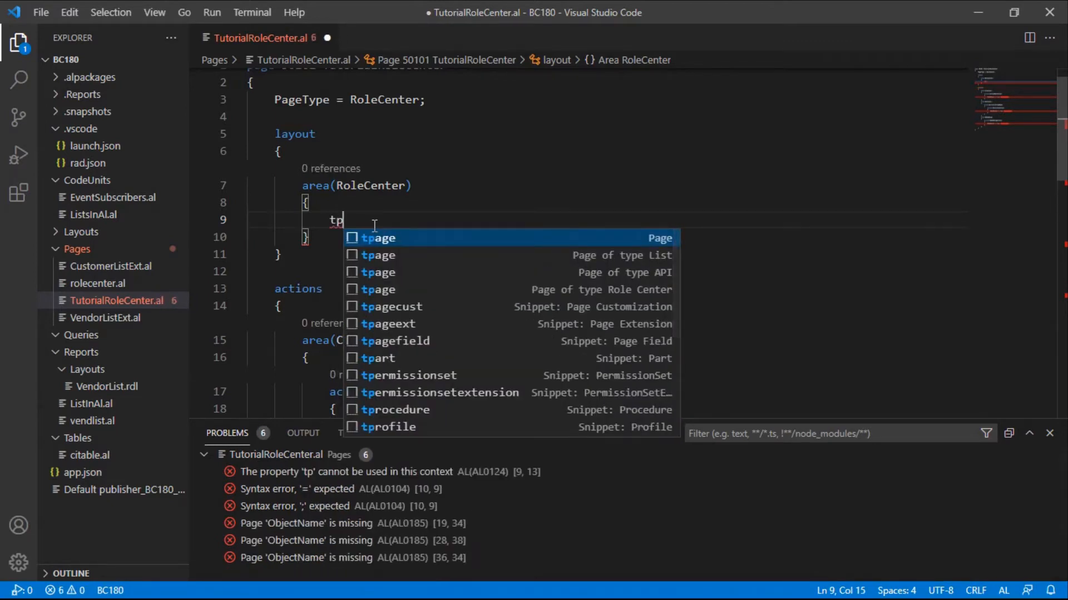
pyautogui.press('Backspace')
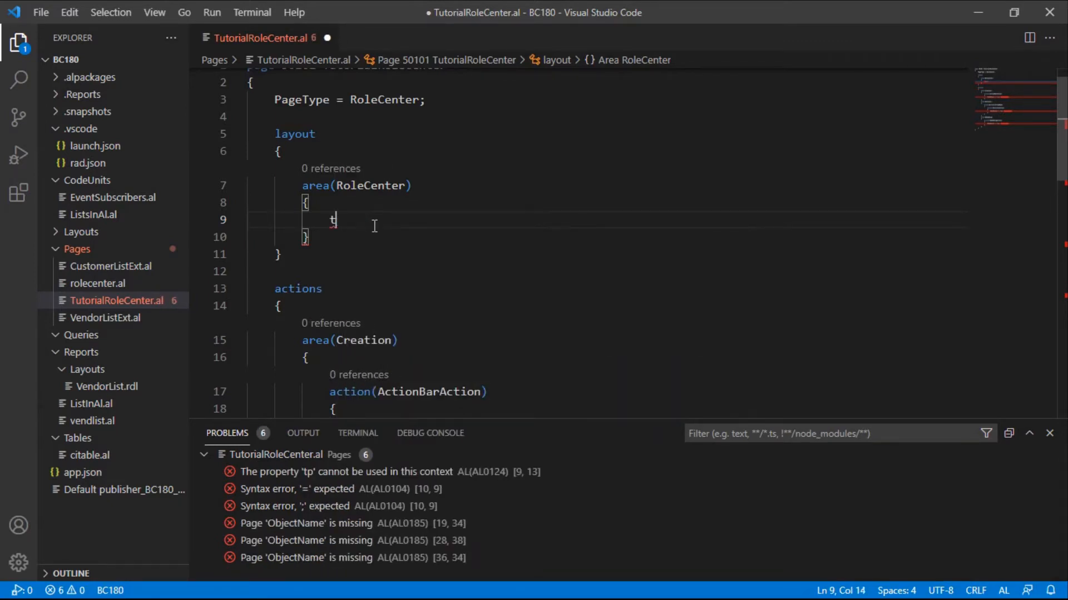
pyautogui.write('pag')
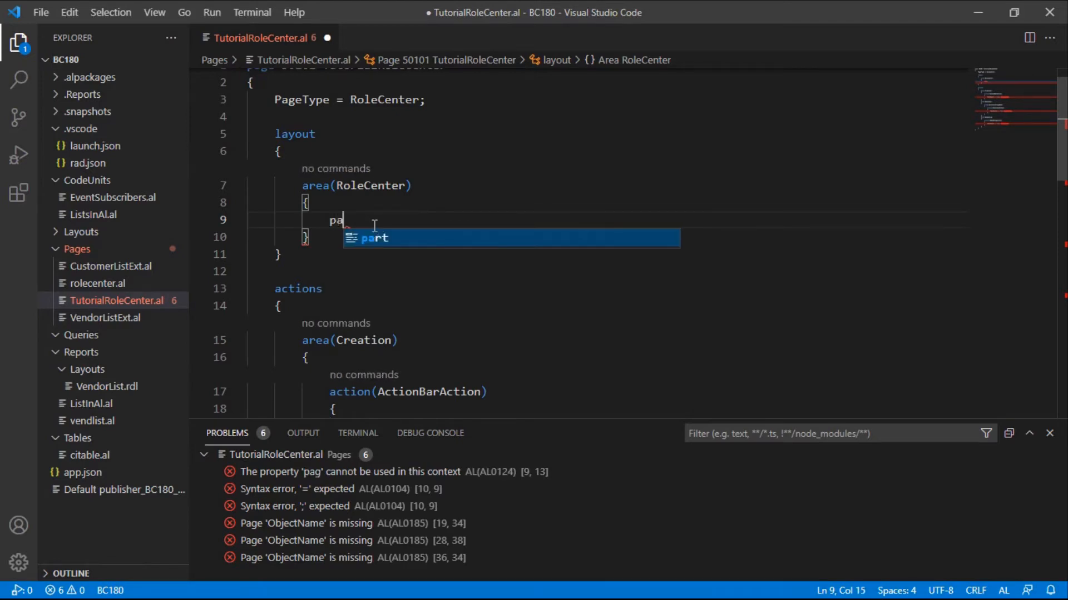
pyautogui.press('Tab')
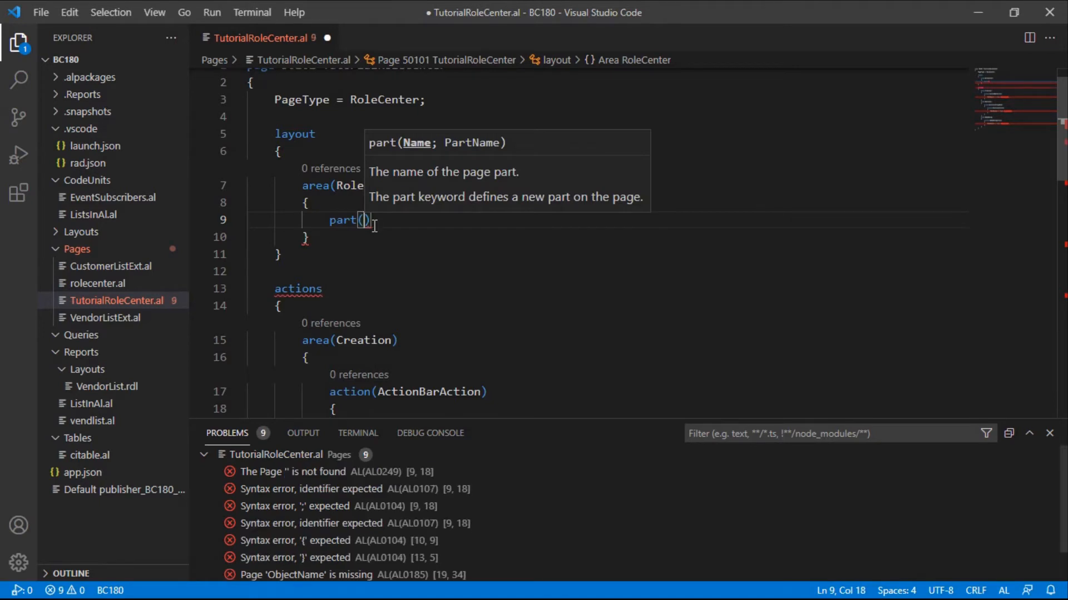
pyautogui.write('A')
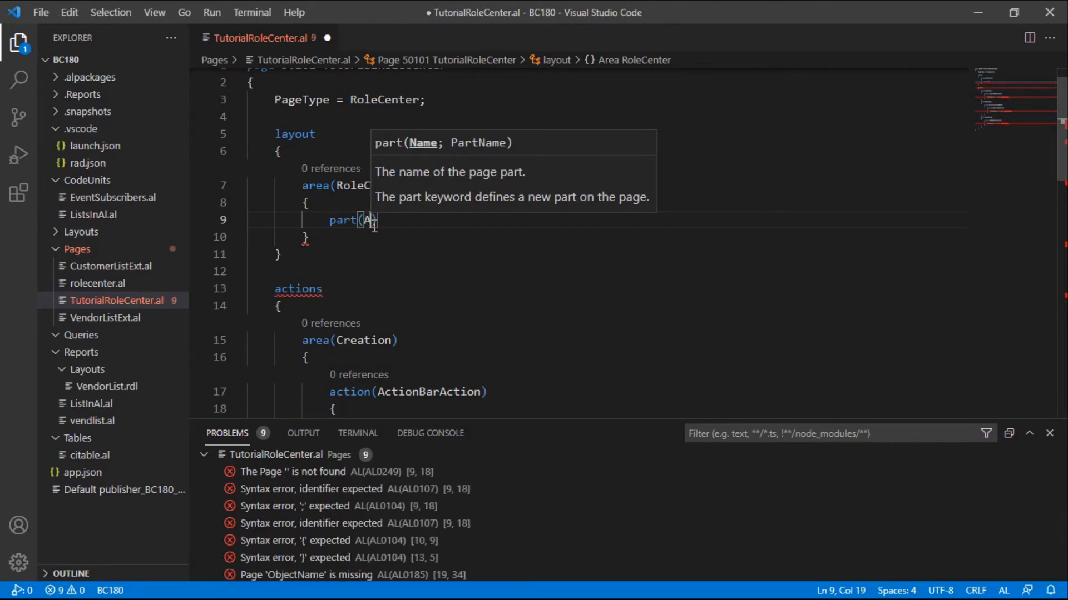
pyautogui.write('pprovals')
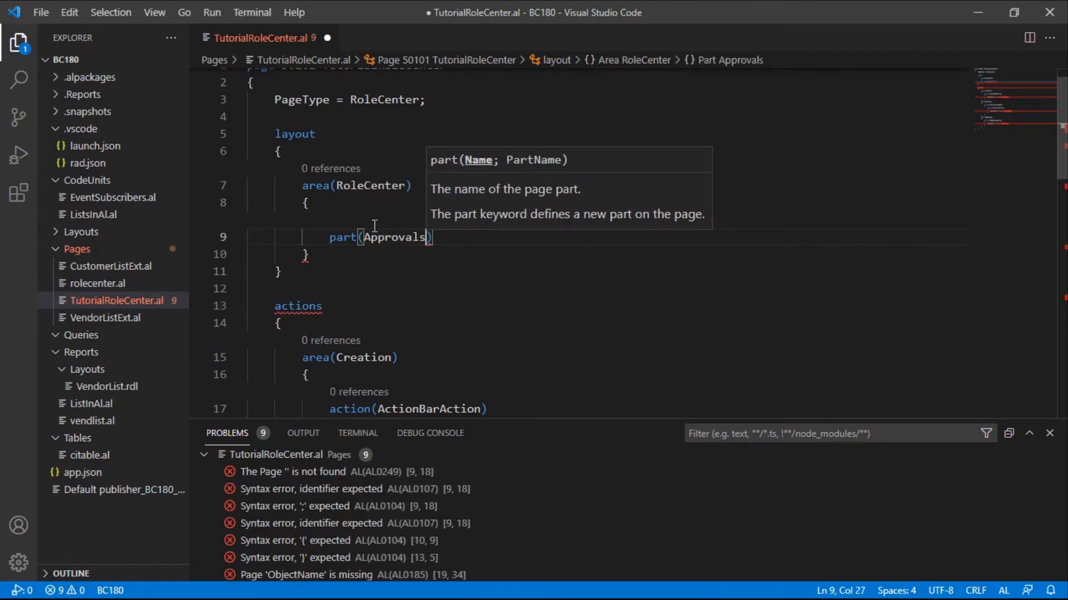
pyautogui.write(';')
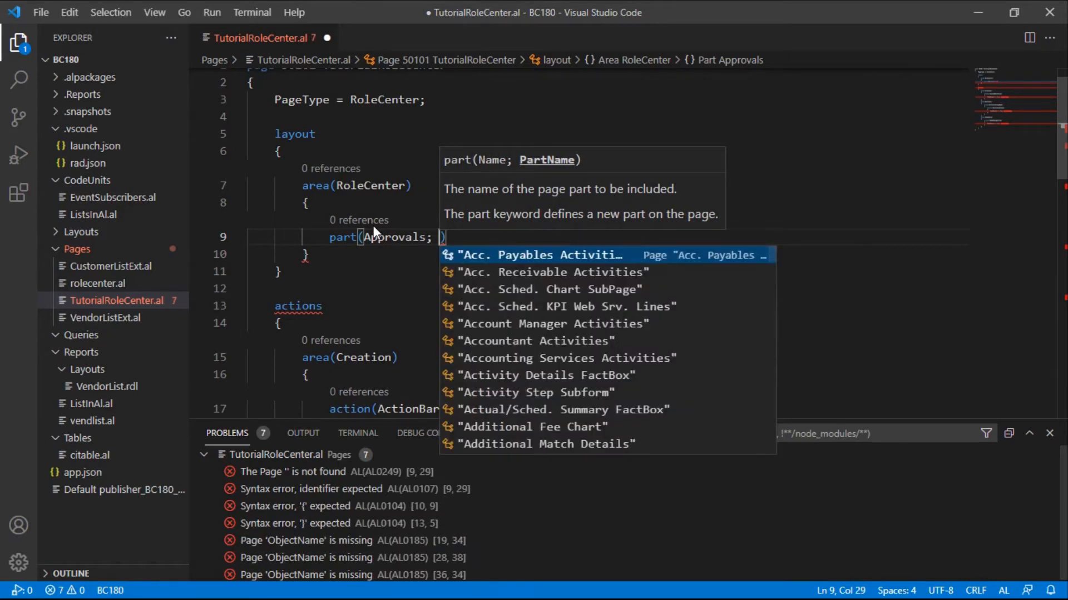
# - Set the Approvals part's page to "Approvals Activities" and add its braces
pyautogui.write('approva')
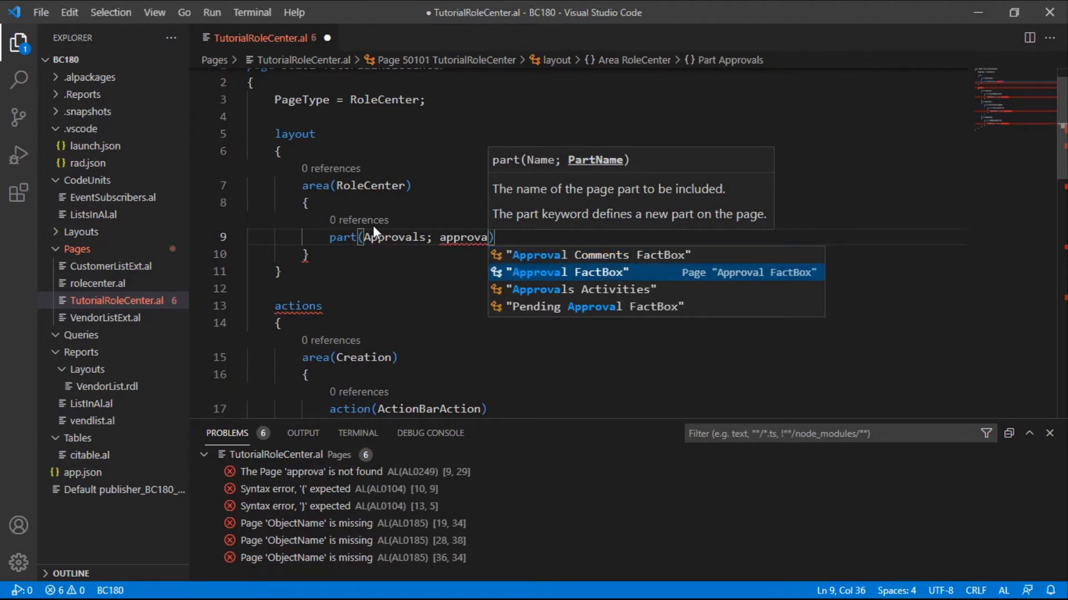
pyautogui.press('Down')
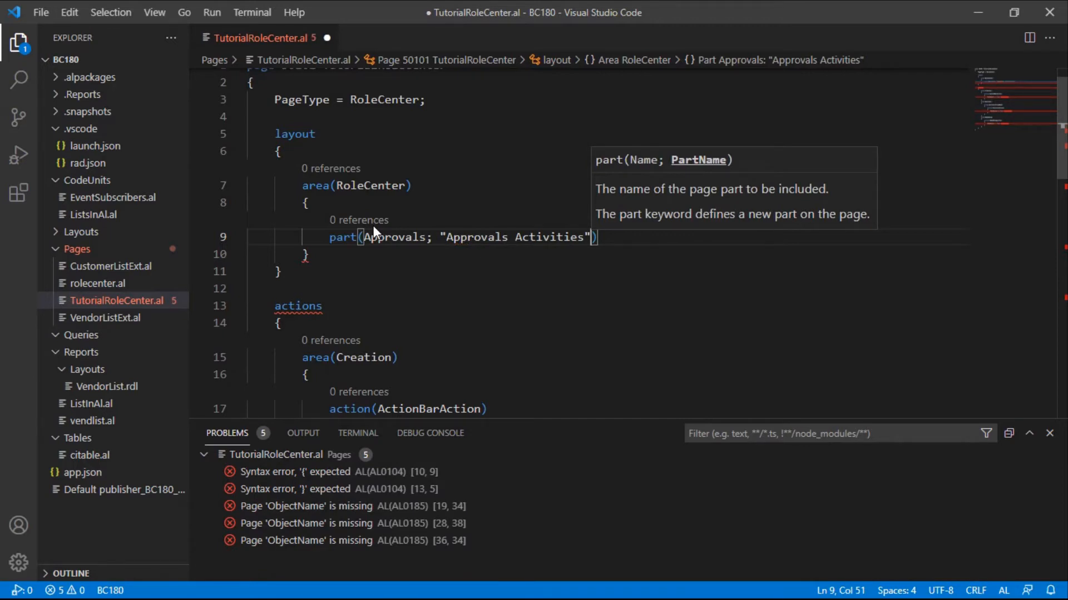
pyautogui.write(';')
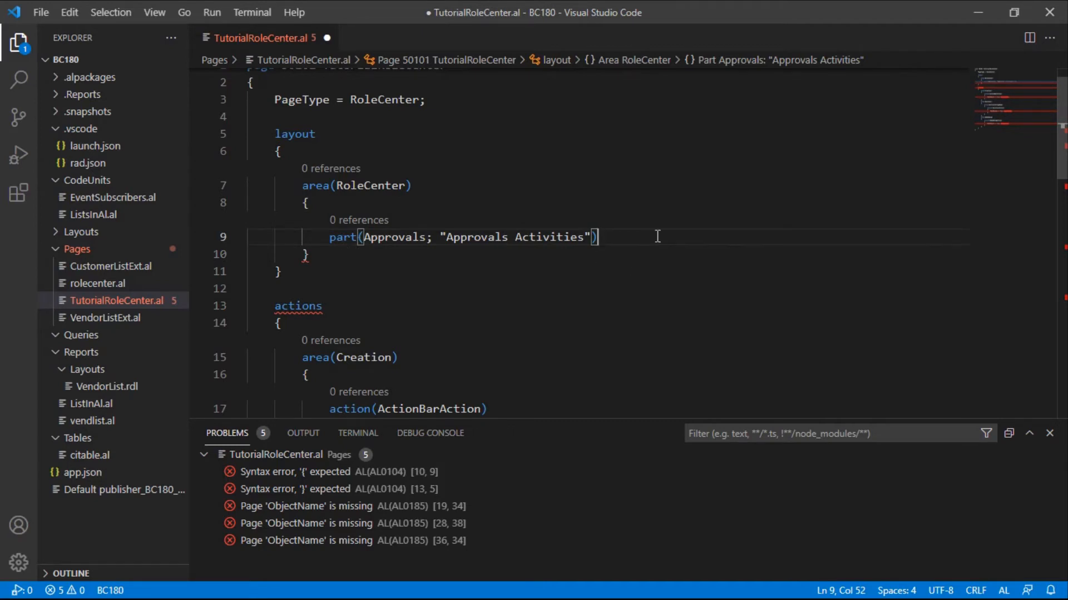
pyautogui.write('{}')
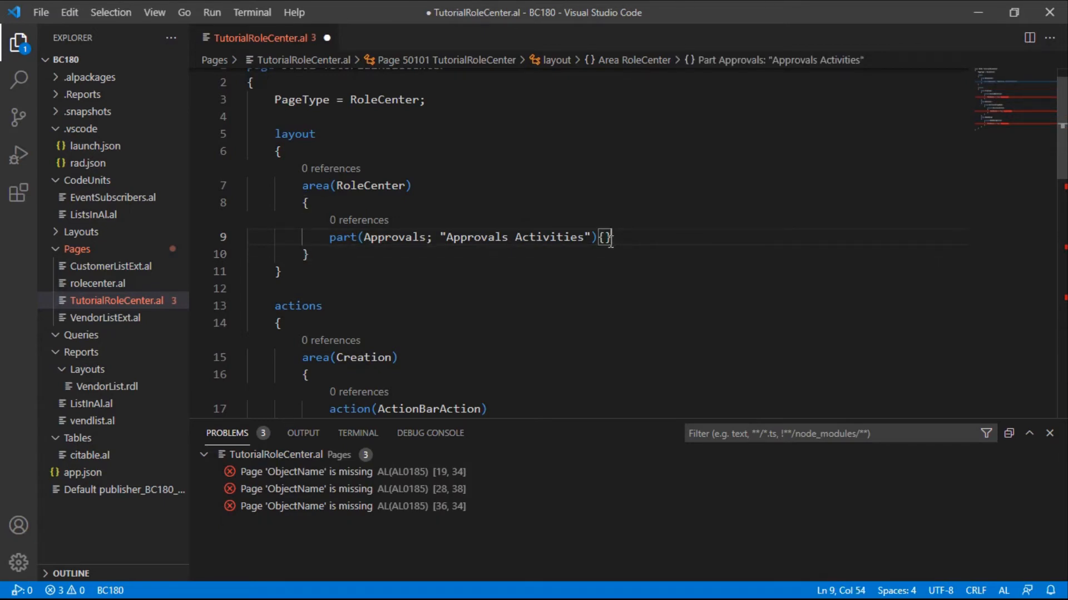
pyautogui.click(601, 237)
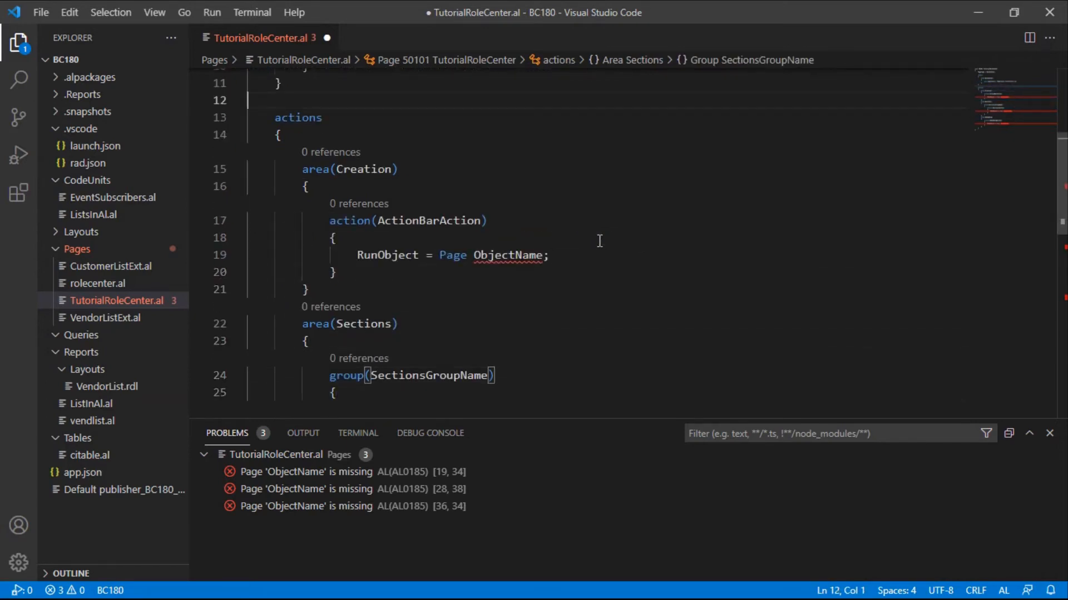
# - Make the section action's RunObject run Page "User Setup"
pyautogui.write('action(SectionsAction)')
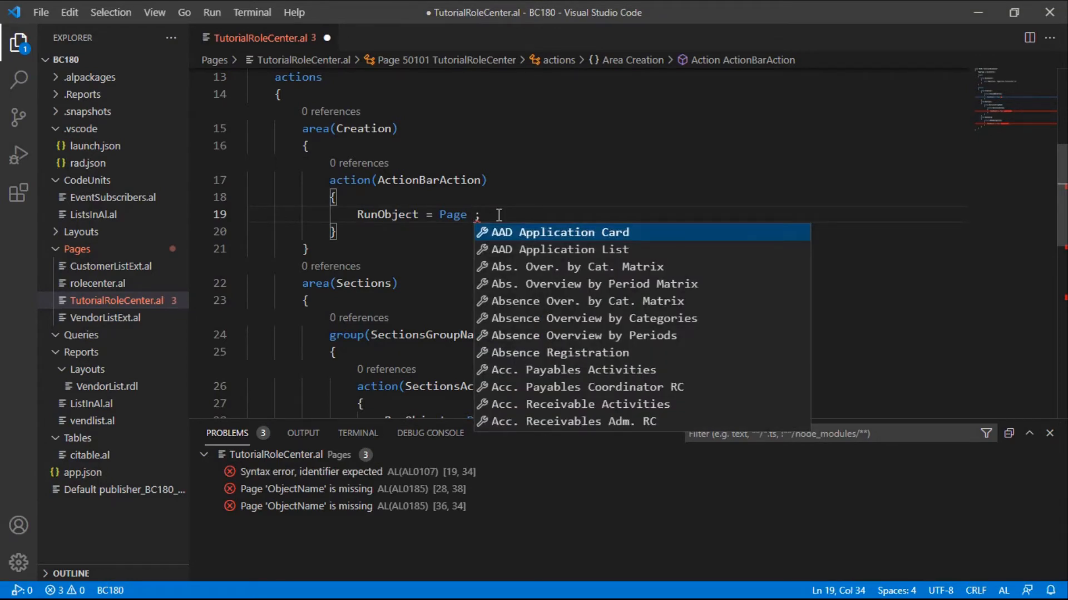
pyautogui.write('job')
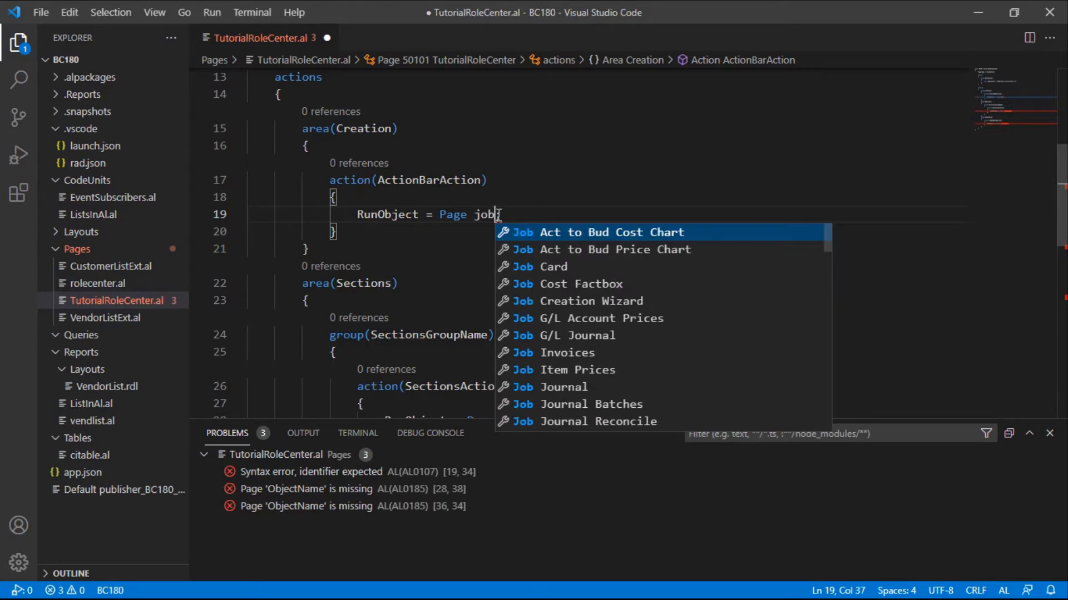
pyautogui.write('qu')
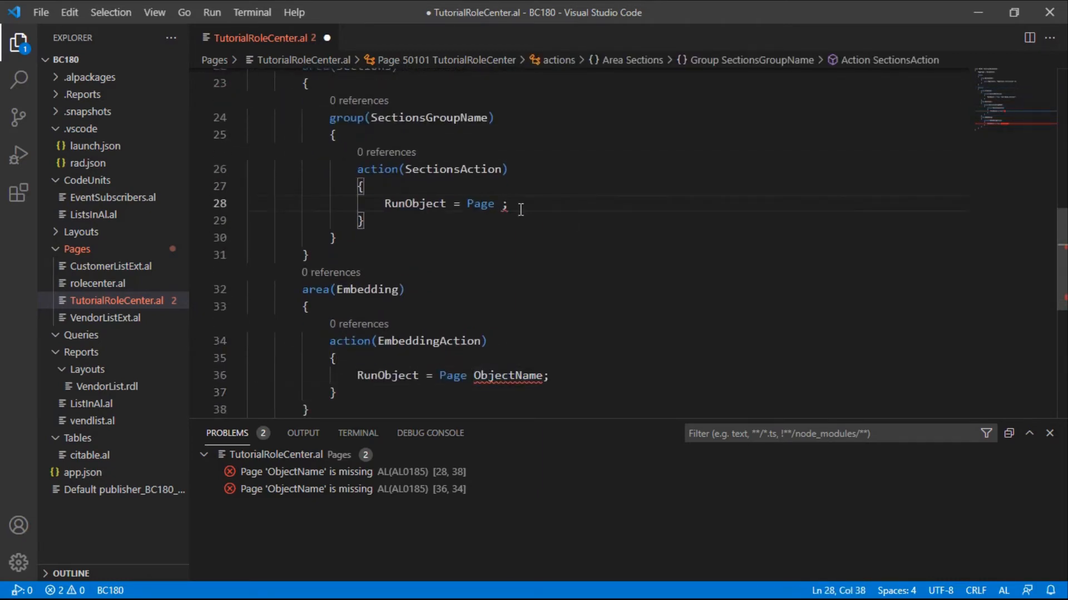
pyautogui.write('user set')
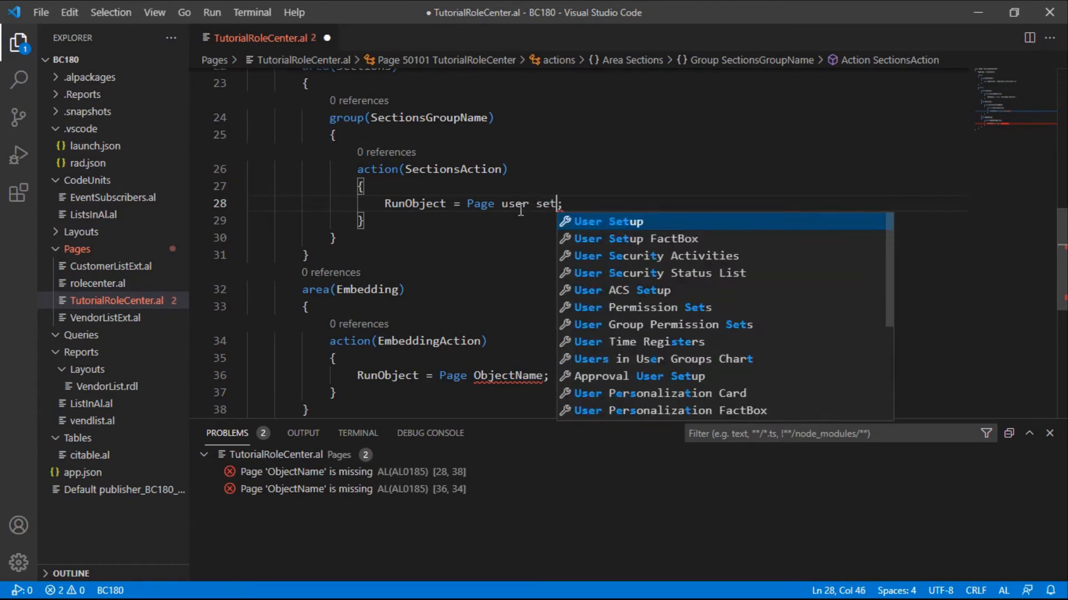
pyautogui.click(610, 221)
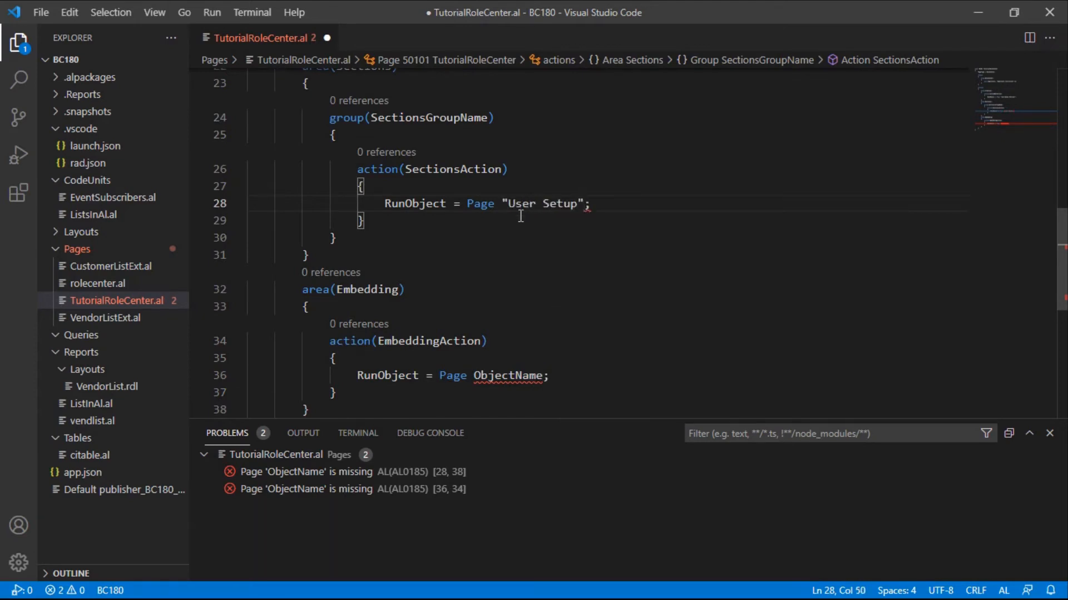
# - Replace the embedding action's ObjectName placeholder with an approvals page
pyautogui.doubleClick(507, 376)
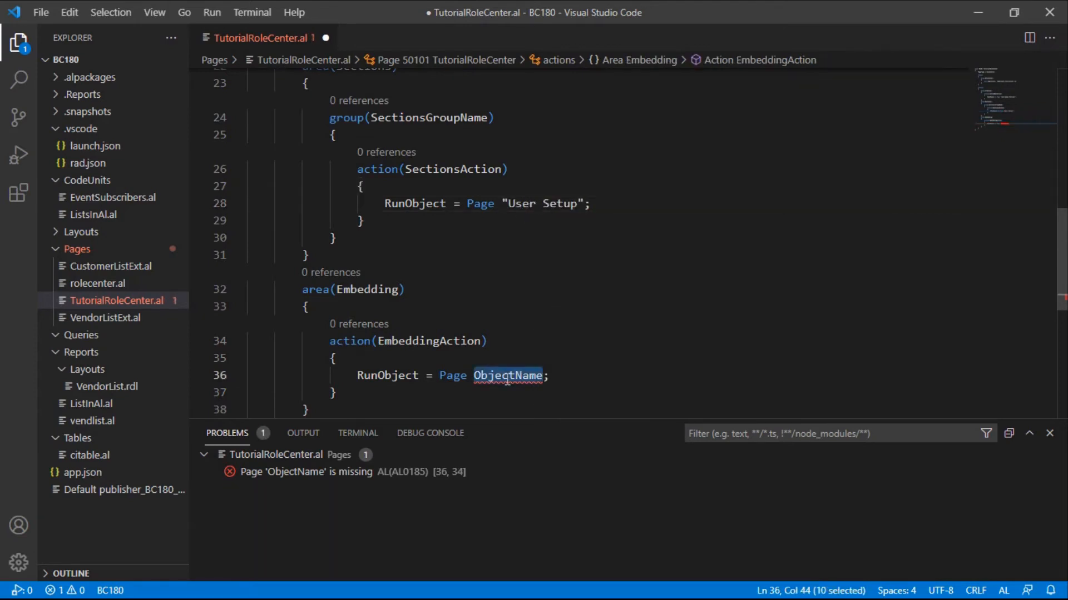
pyautogui.press('Delete')
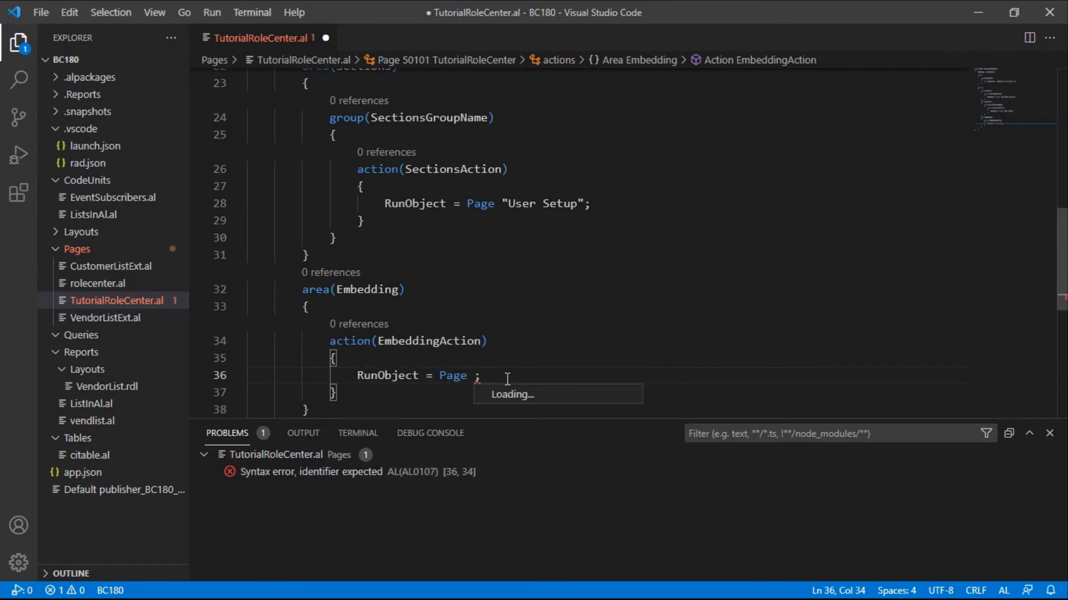
pyautogui.write('approvals; "Approvals Activities"){')
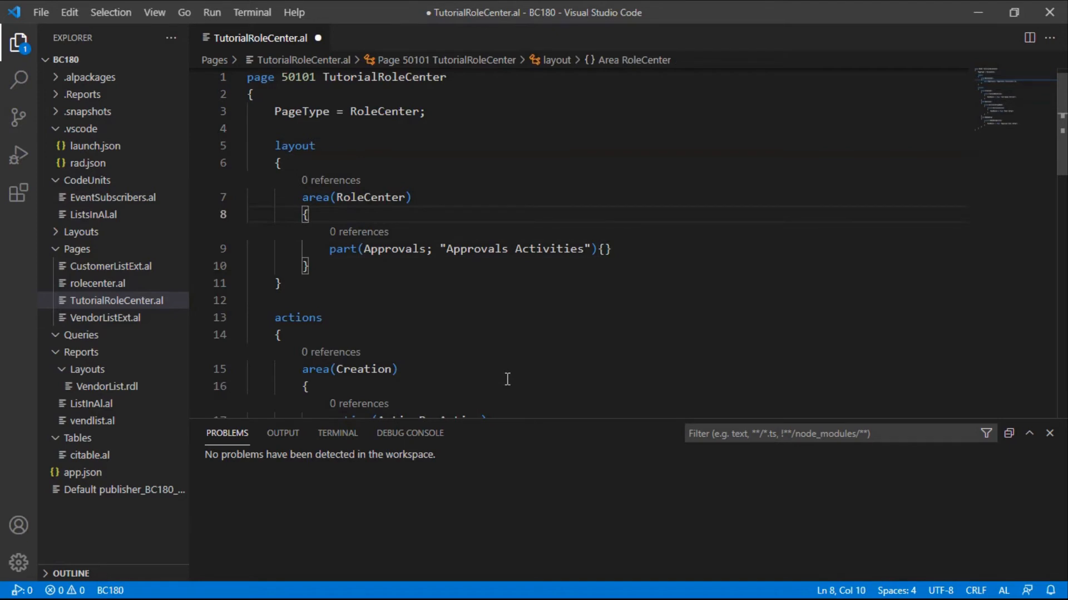
# - Create an Administrator group containing the Approvals part
pyautogui.press('Enter')
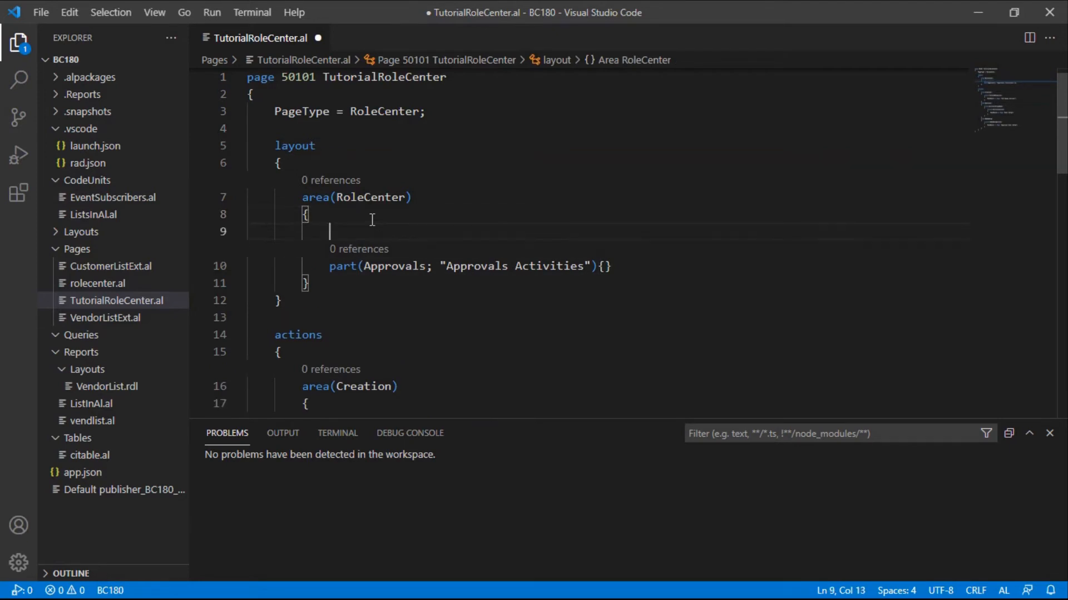
pyautogui.write('group')
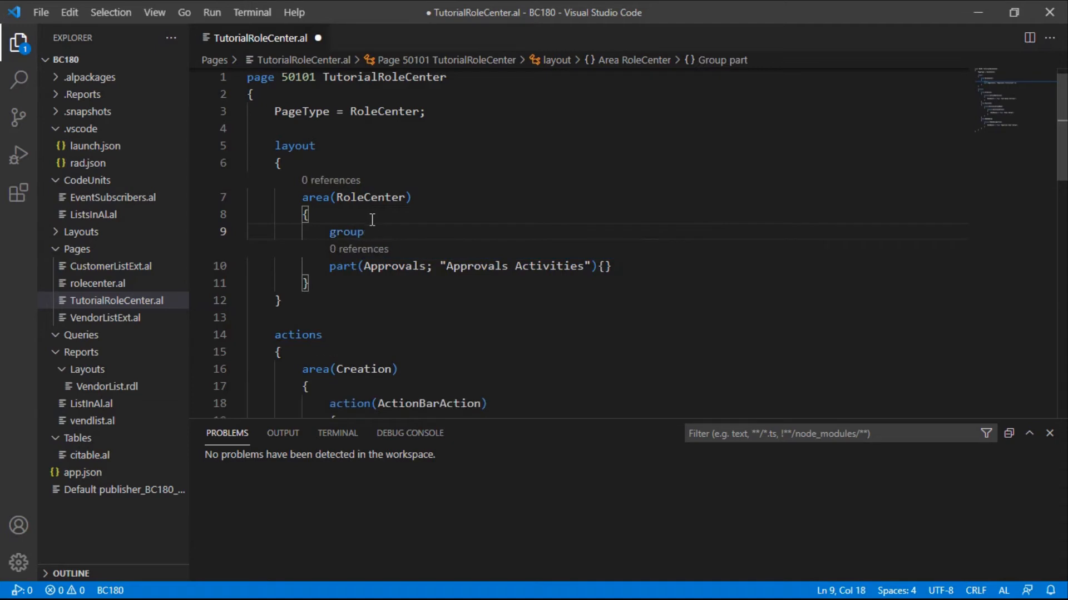
pyautogui.write('()')
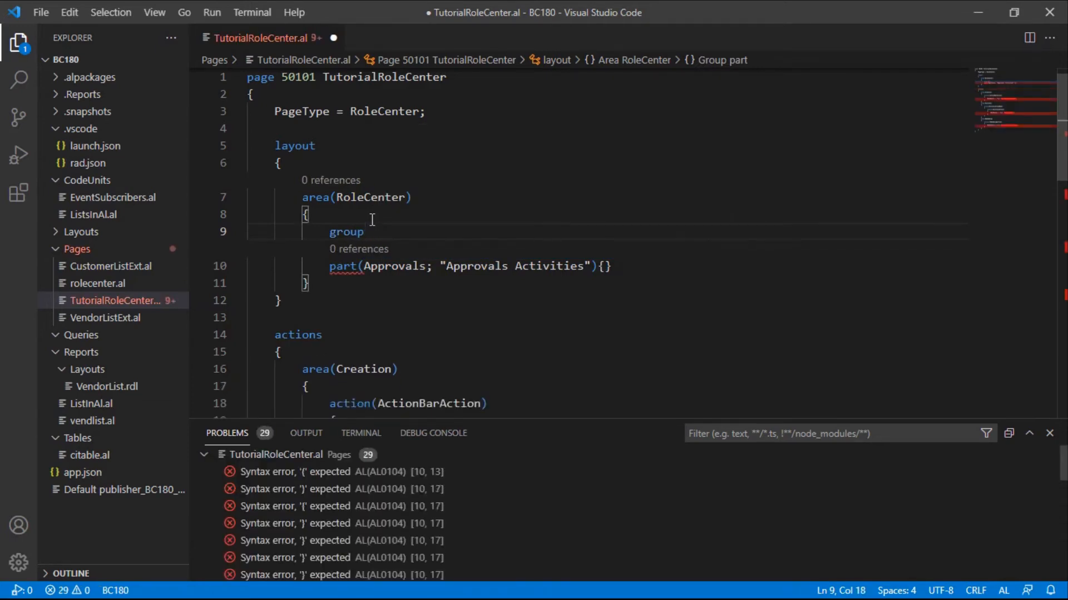
pyautogui.write('{')
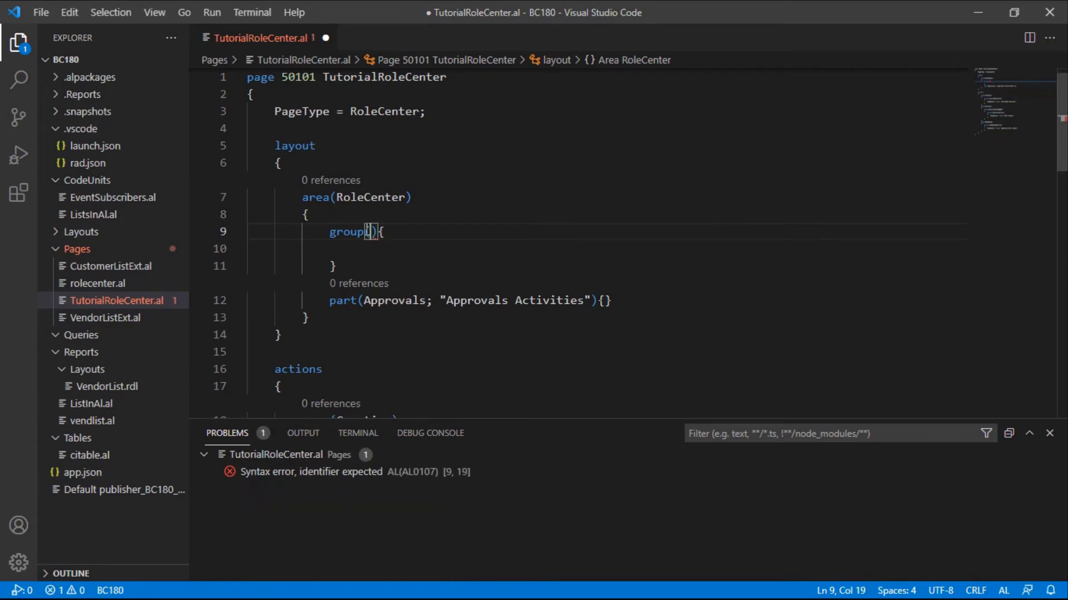
pyautogui.write('Administ')
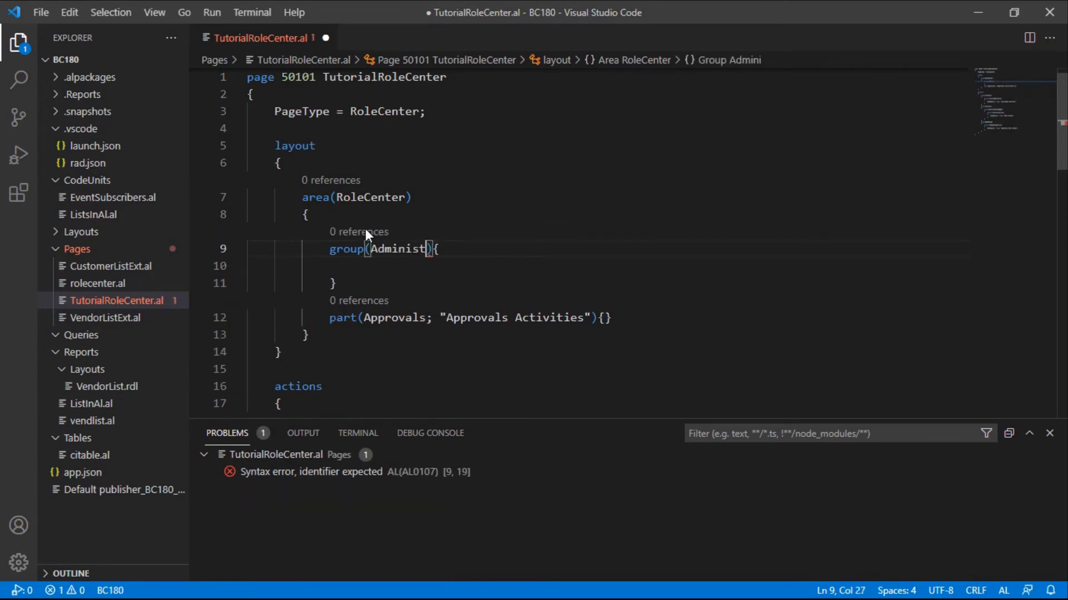
pyautogui.write('rator')
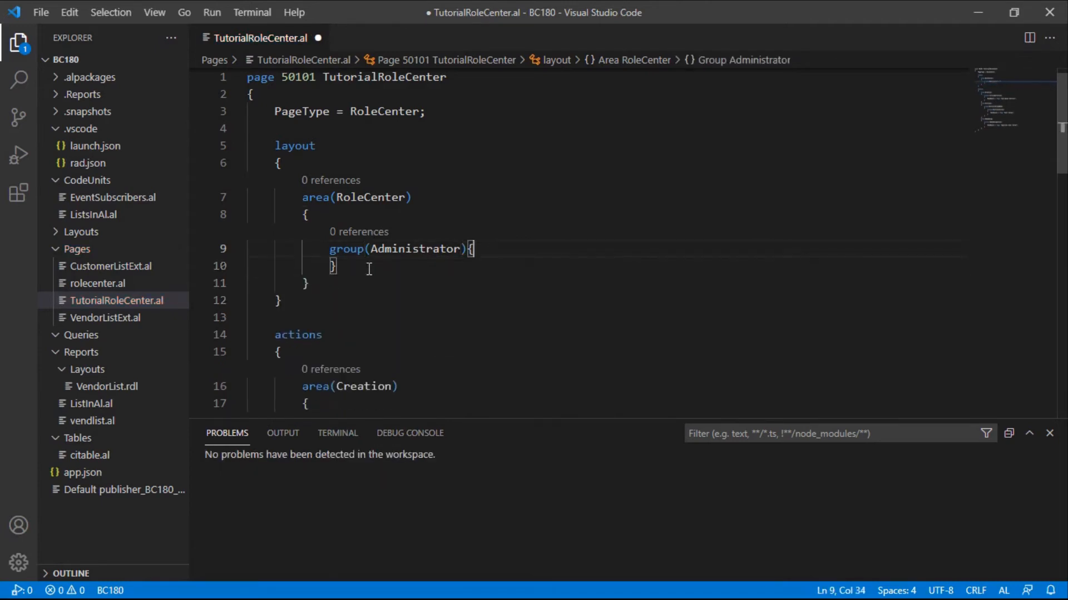
pyautogui.write('part(Approvals; "Approvals Activities"){}')
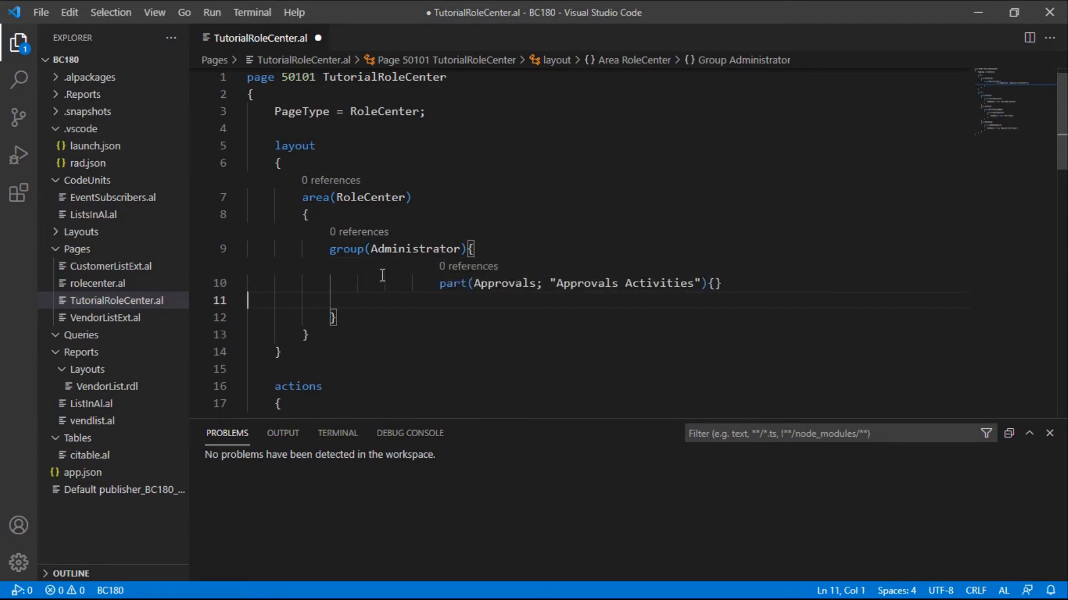
pyautogui.press('Backspace')
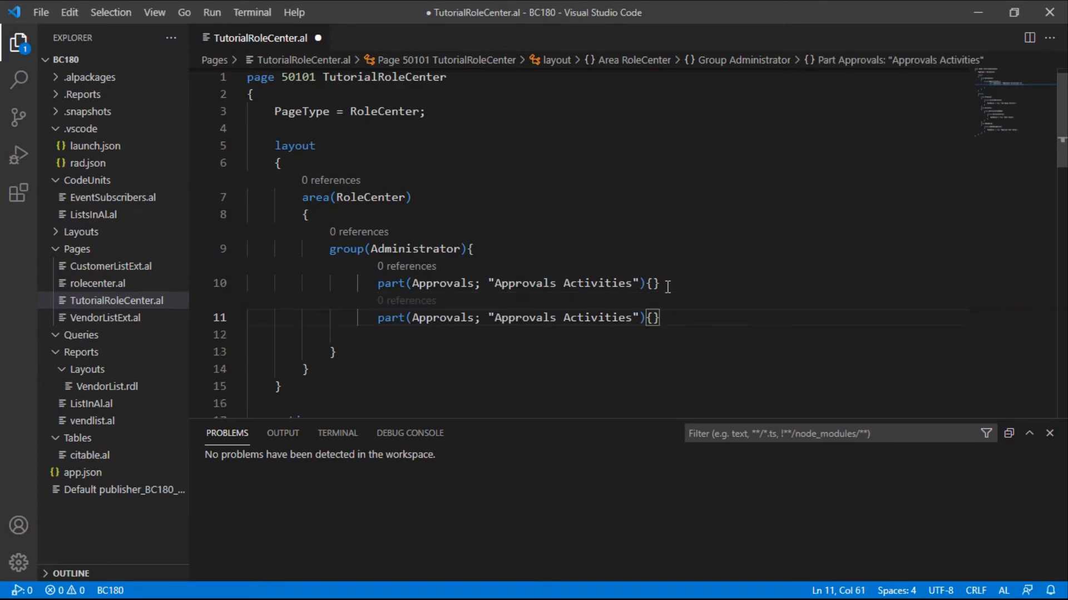
# - Turn the duplicated part into ITOperations showing "IT Operations Activities"
pyautogui.doubleClick(597, 317)
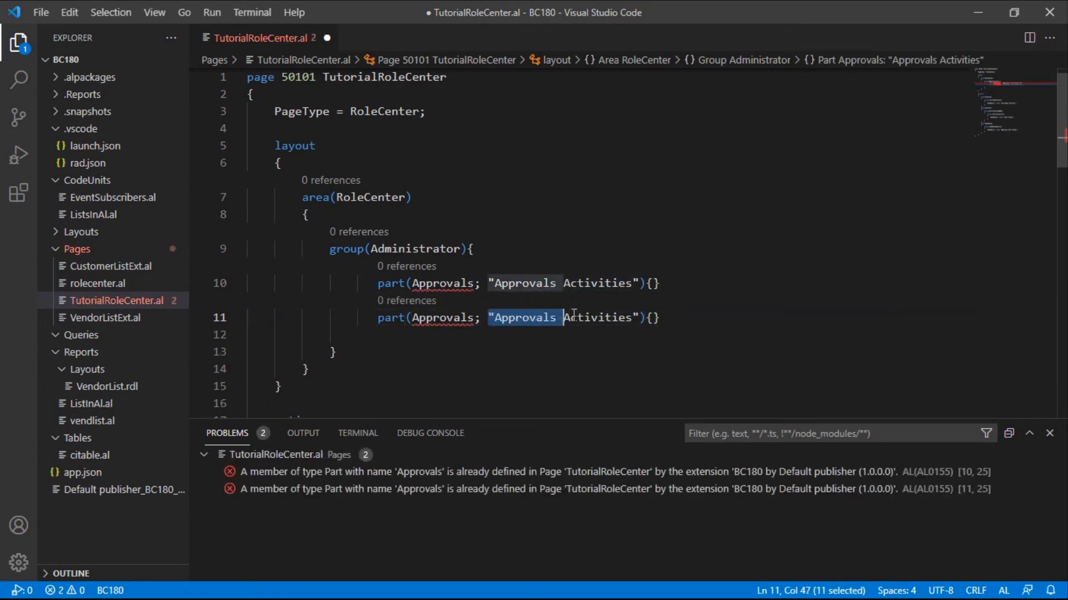
pyautogui.press('Delete')
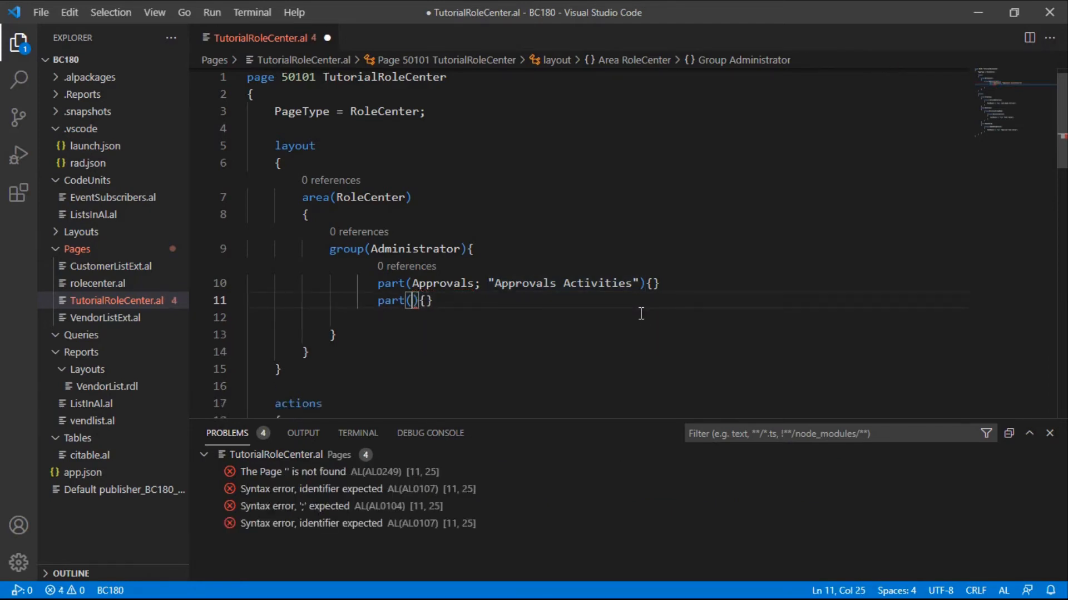
pyautogui.write('Te')
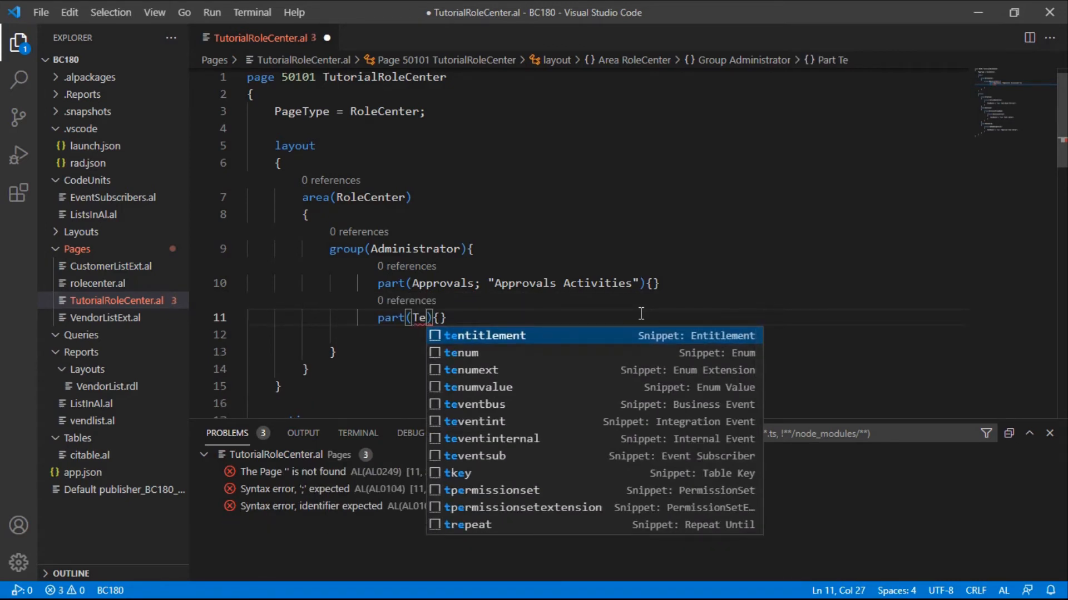
pyautogui.write('st;')
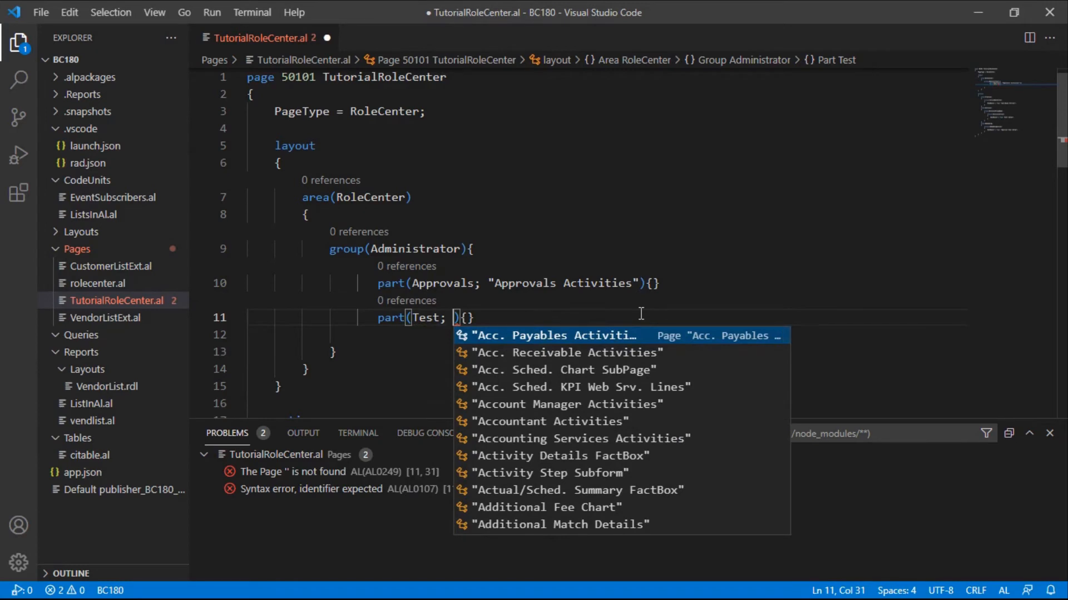
pyautogui.write('job q')
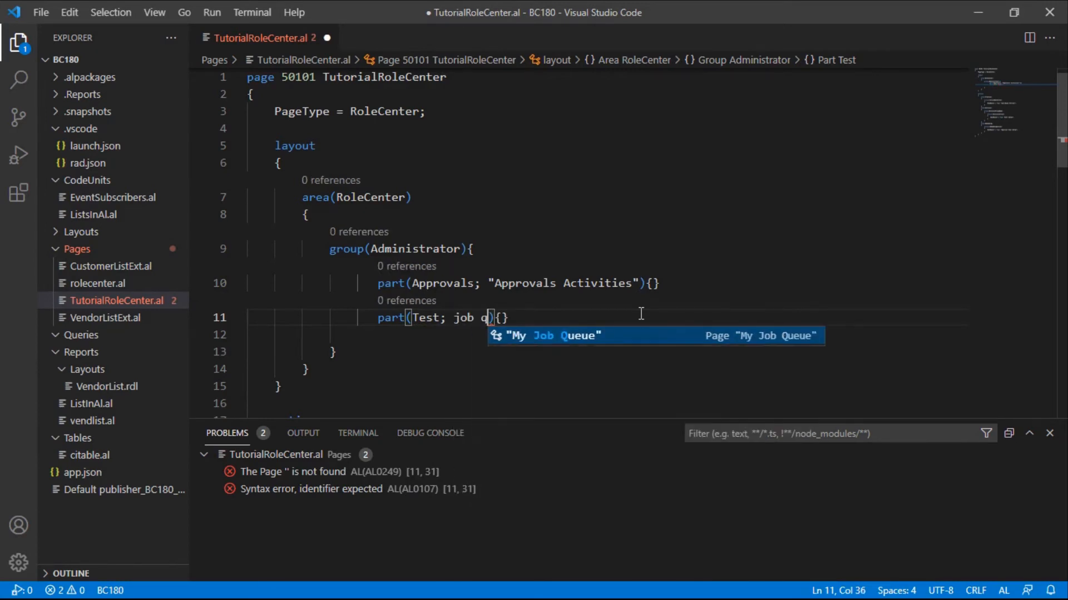
pyautogui.write('q')
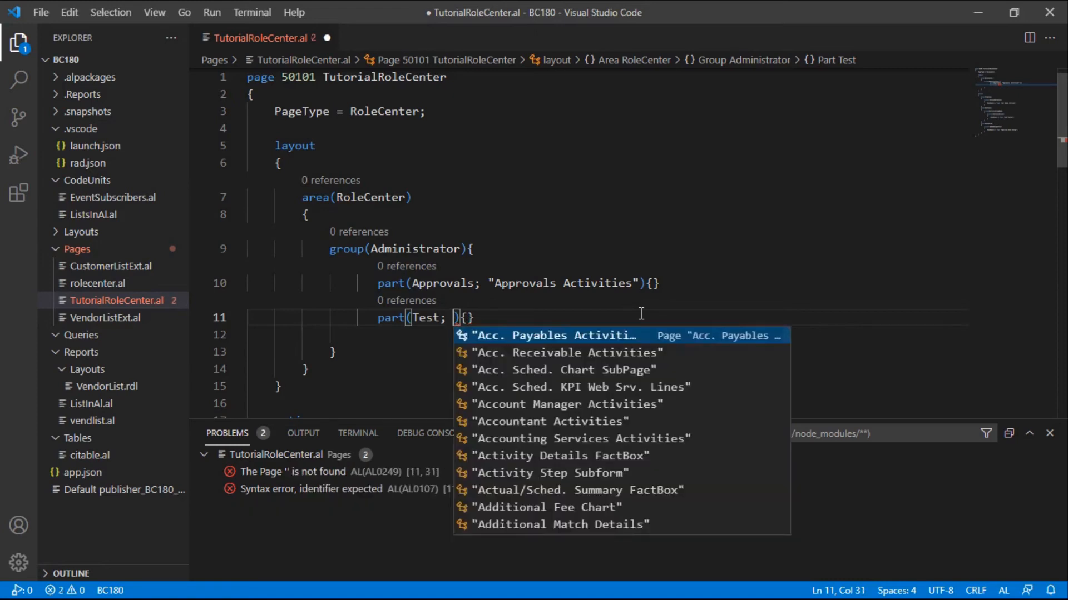
pyautogui.write('it')
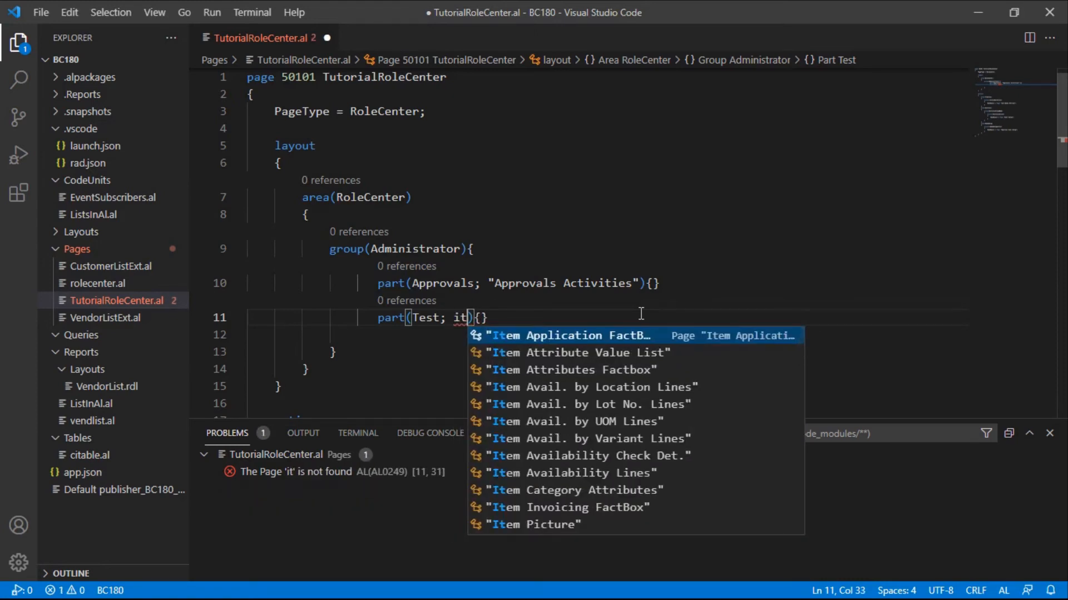
pyautogui.write('ac')
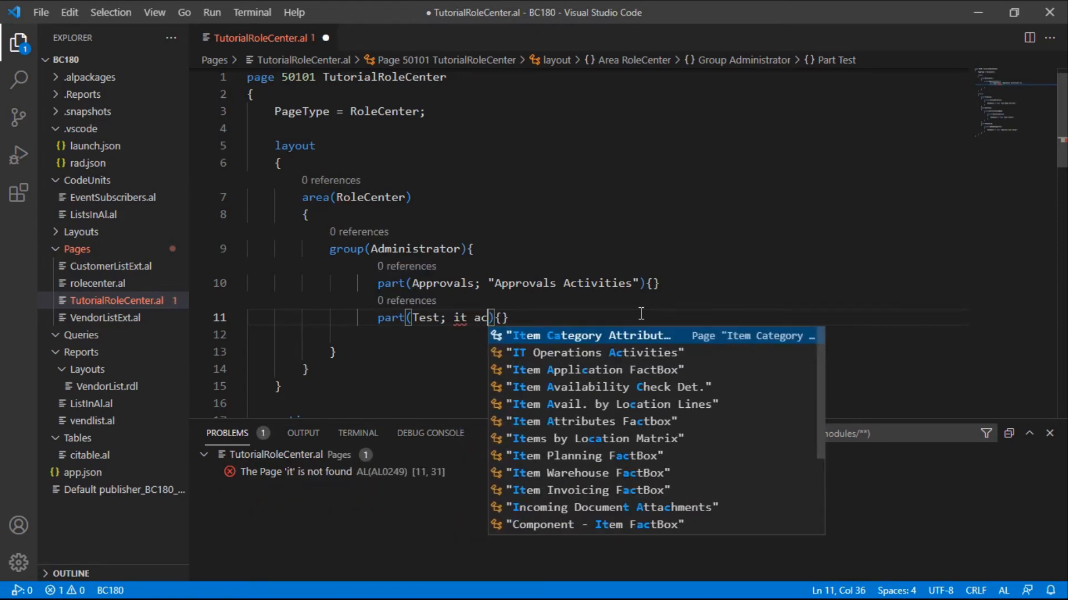
pyautogui.write('tions Activities"')
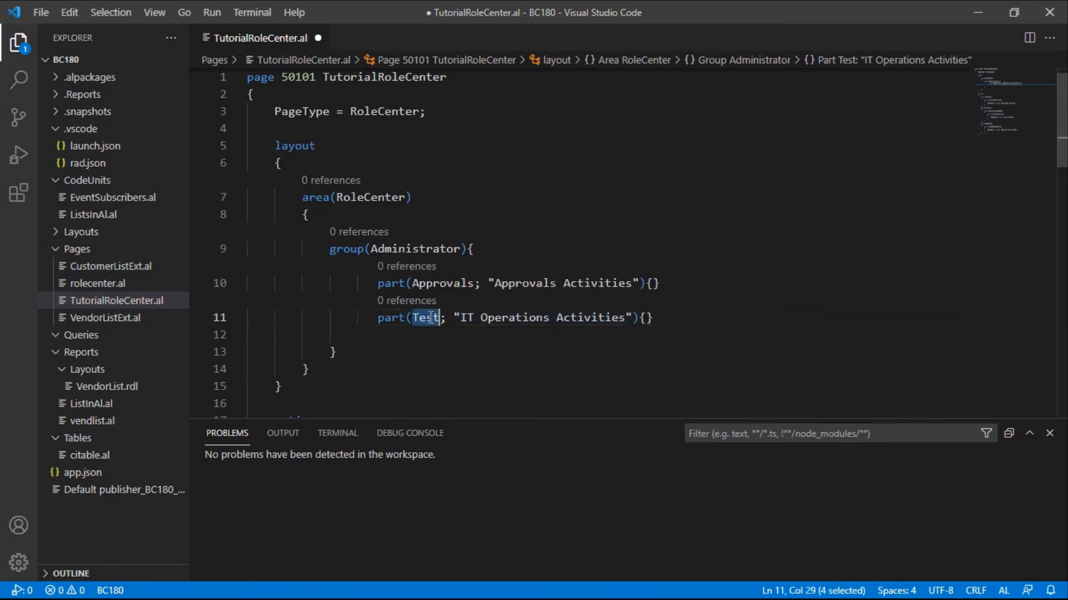
pyautogui.write('I')
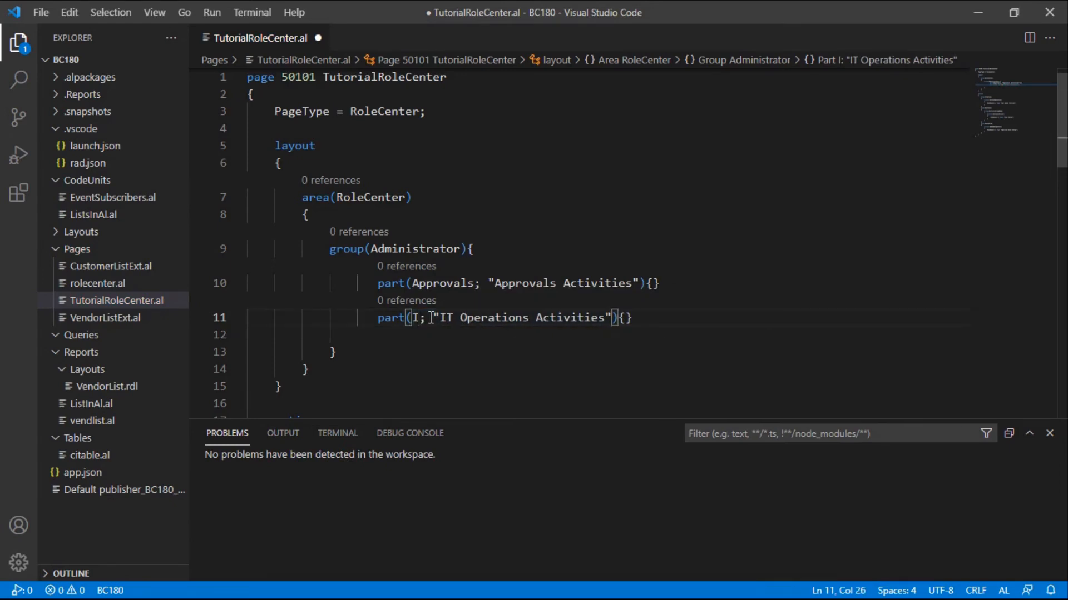
pyautogui.write('TOperta')
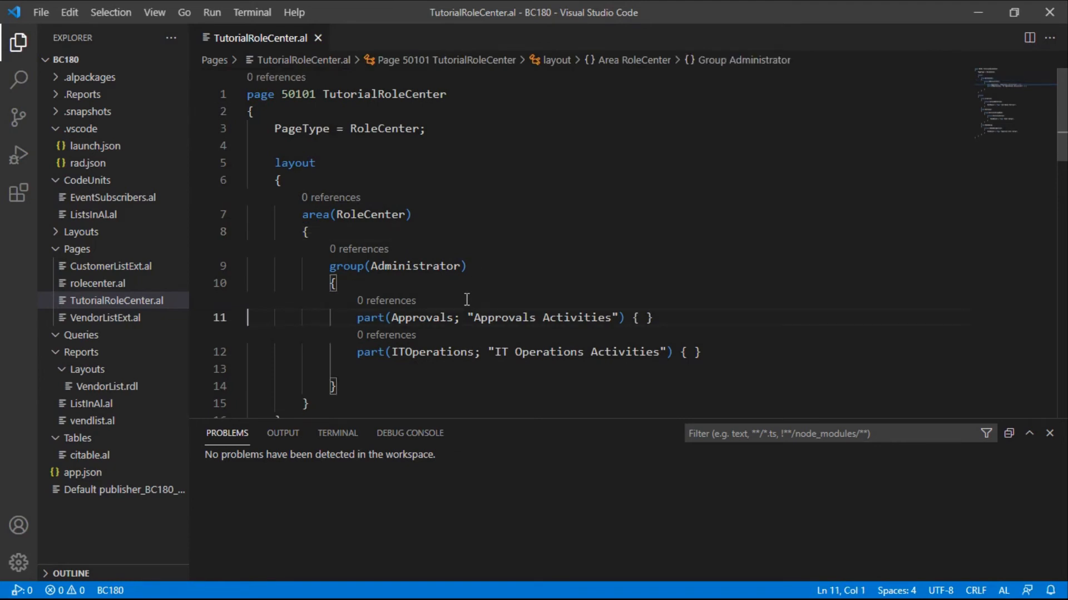
pyautogui.click(282, 434)
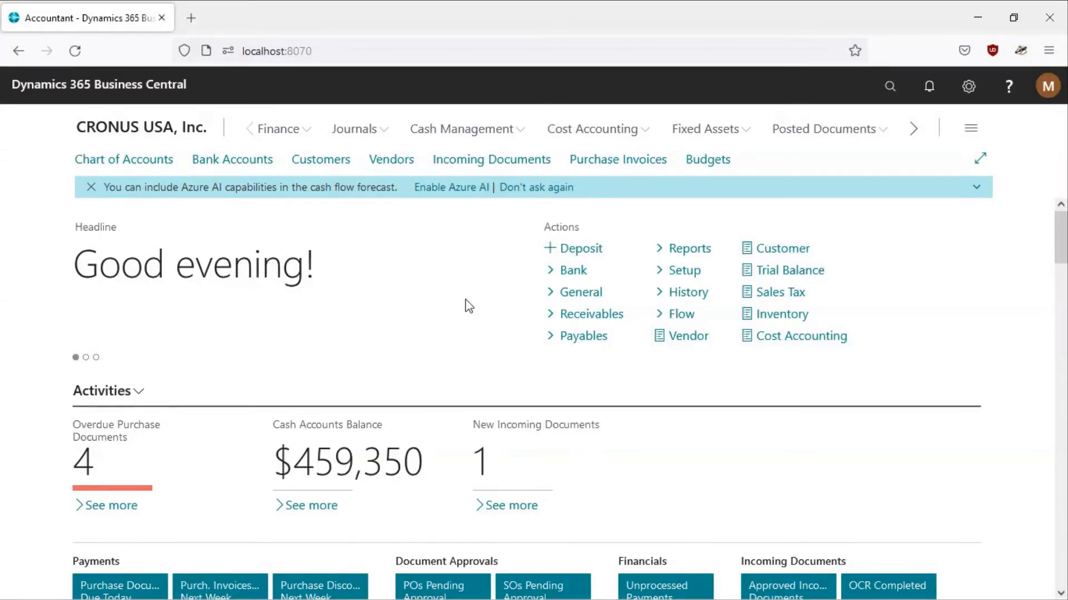
pyautogui.moveTo(231, 159)
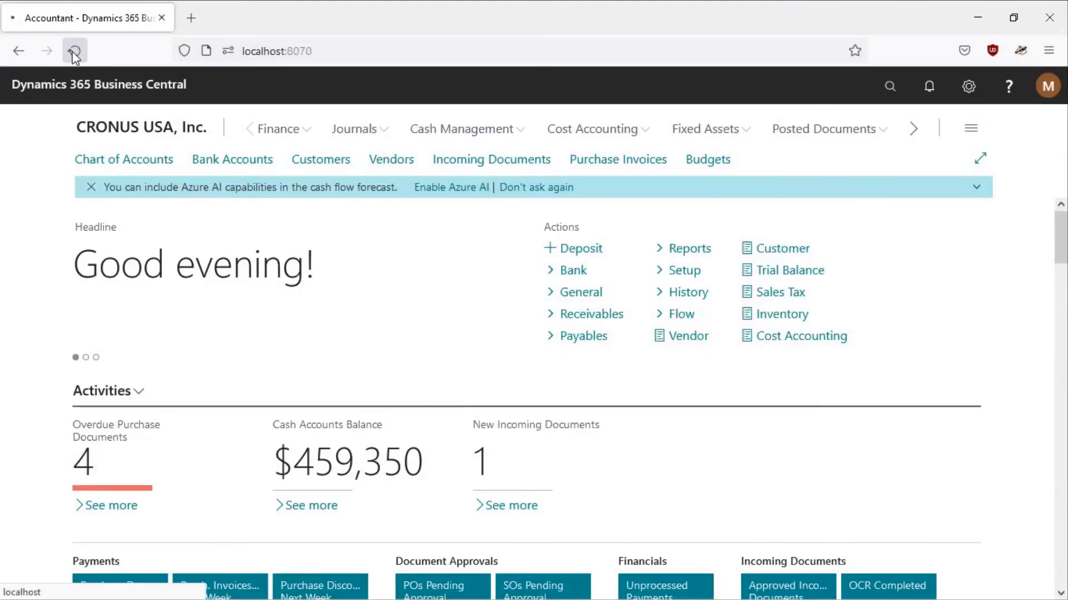
# - Refresh Business Central, search 'profile', and create a new Profiles (Roles) record
pyautogui.click(74, 50)
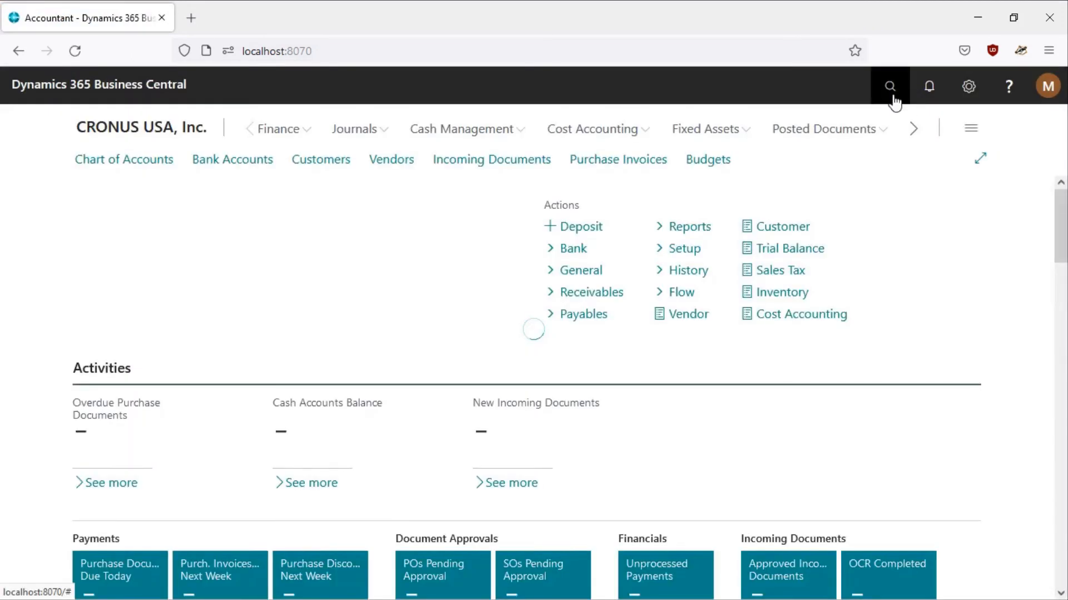
pyautogui.click(890, 86)
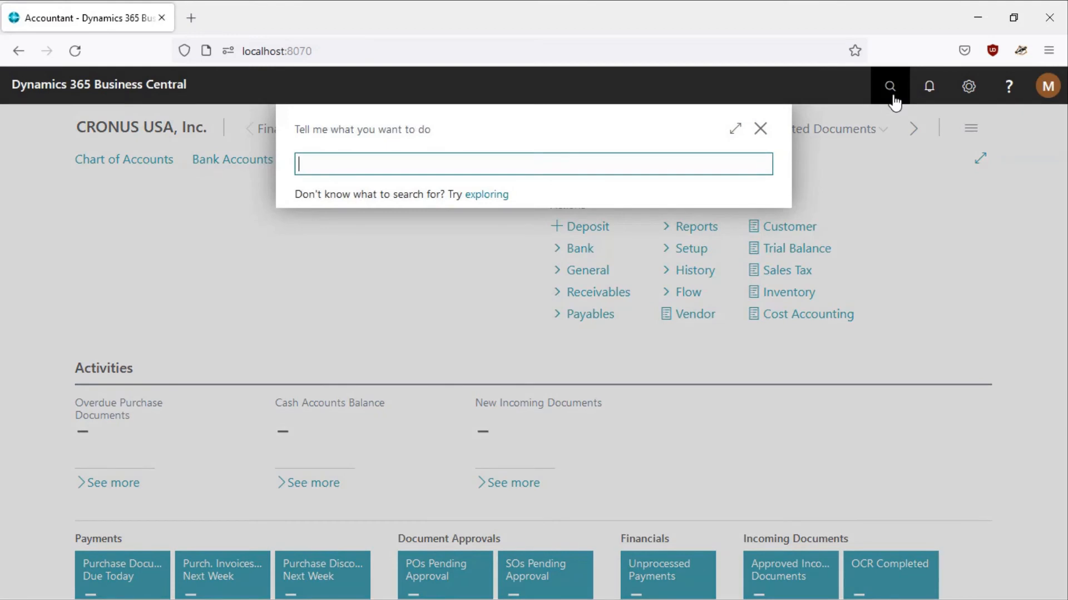
pyautogui.write('profiles')
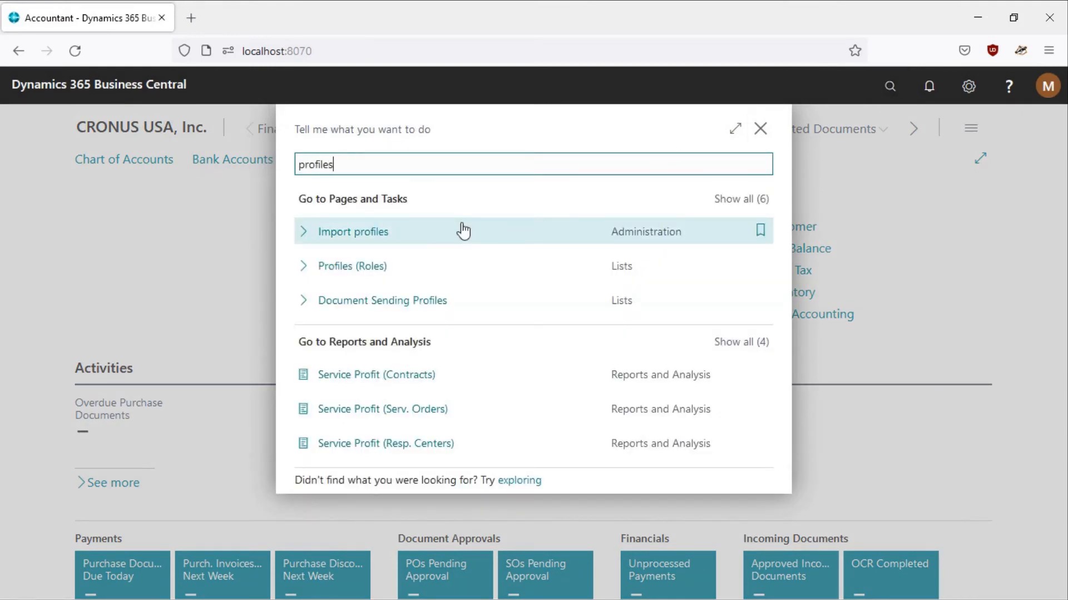
pyautogui.click(352, 232)
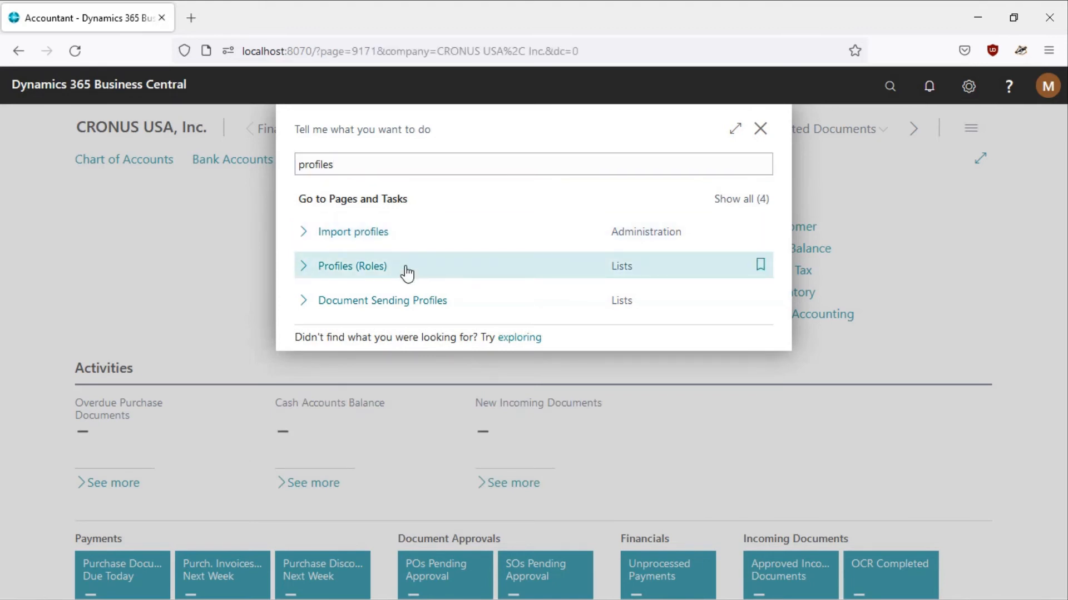
pyautogui.click(352, 266)
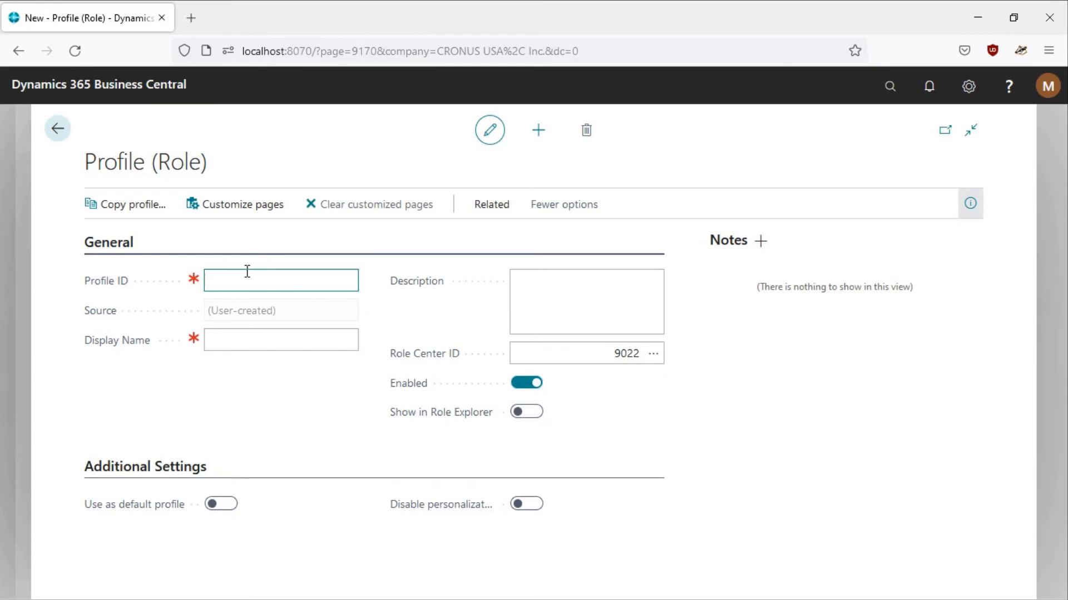
# - Enter profile ID TUTORIAL, name Tutorial Role Center, a description, and Role Center ID 50101
pyautogui.write('Tutorial')
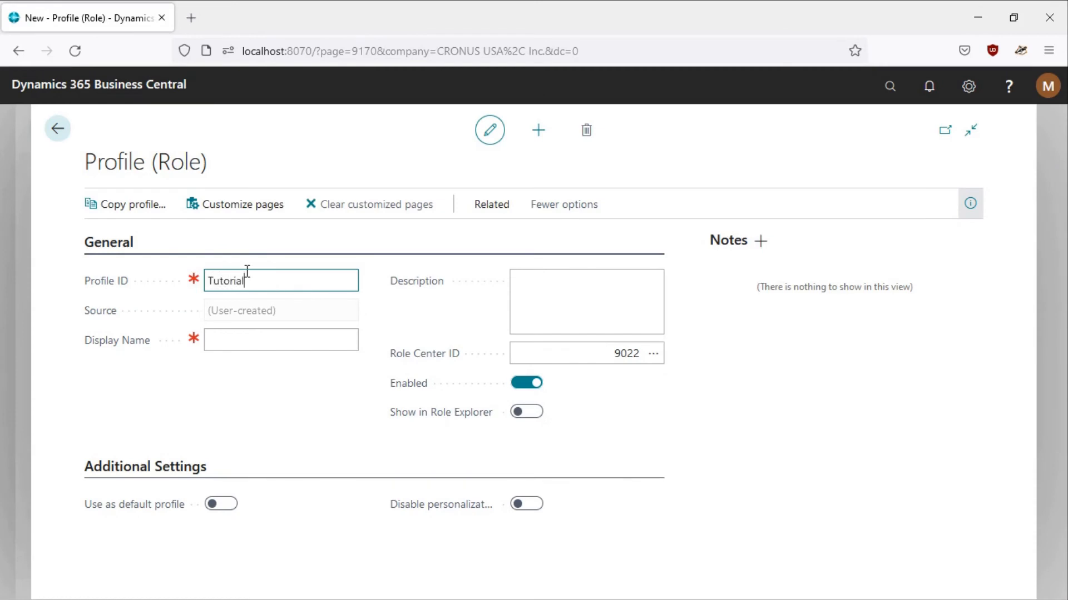
pyautogui.click(280, 340)
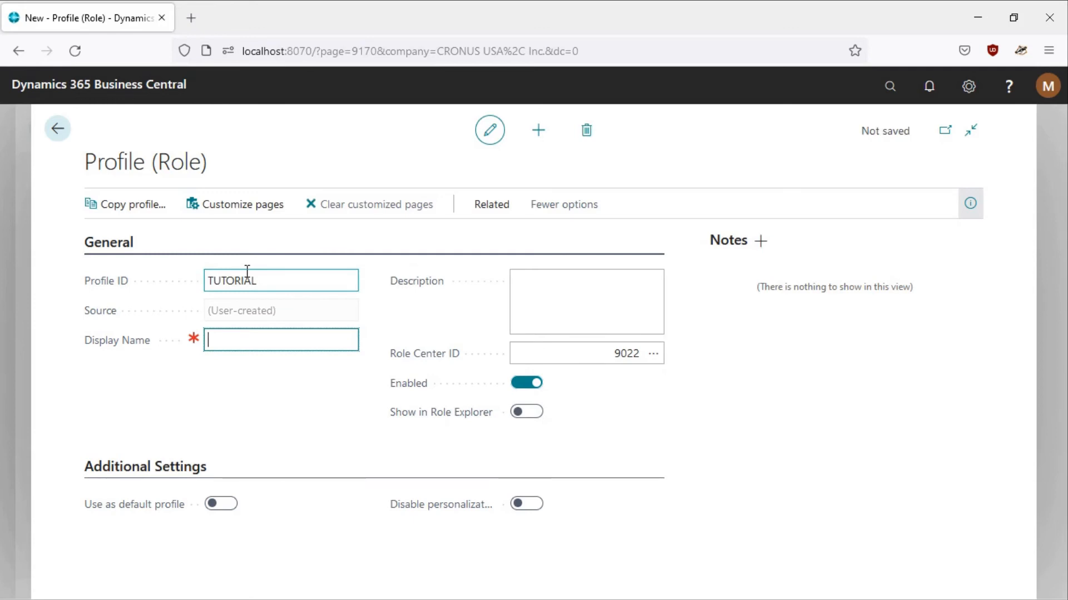
pyautogui.write('Tutorial Role Center')
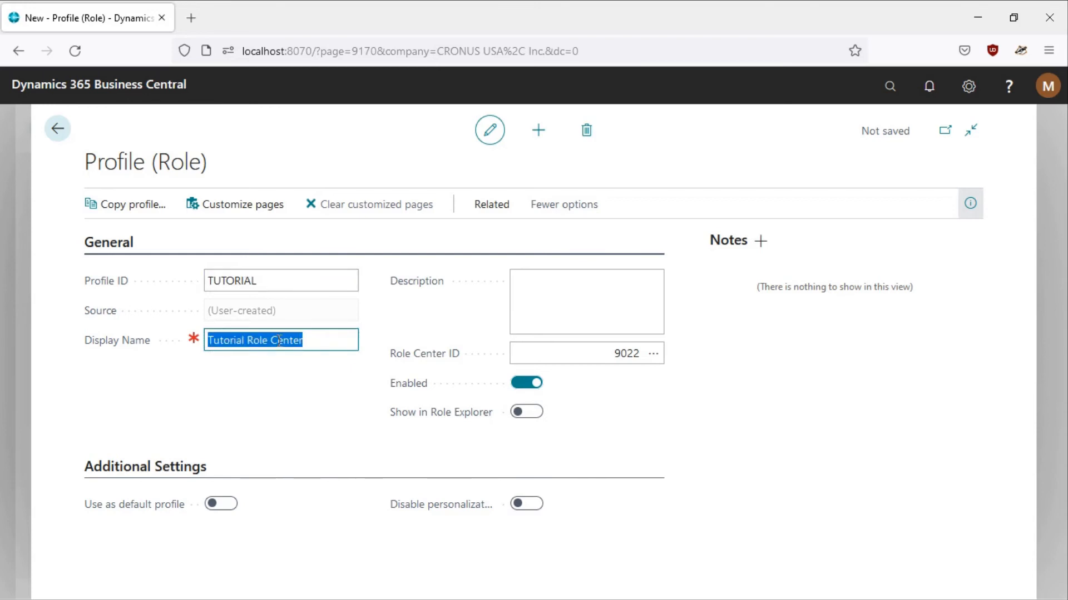
pyautogui.write('Th')
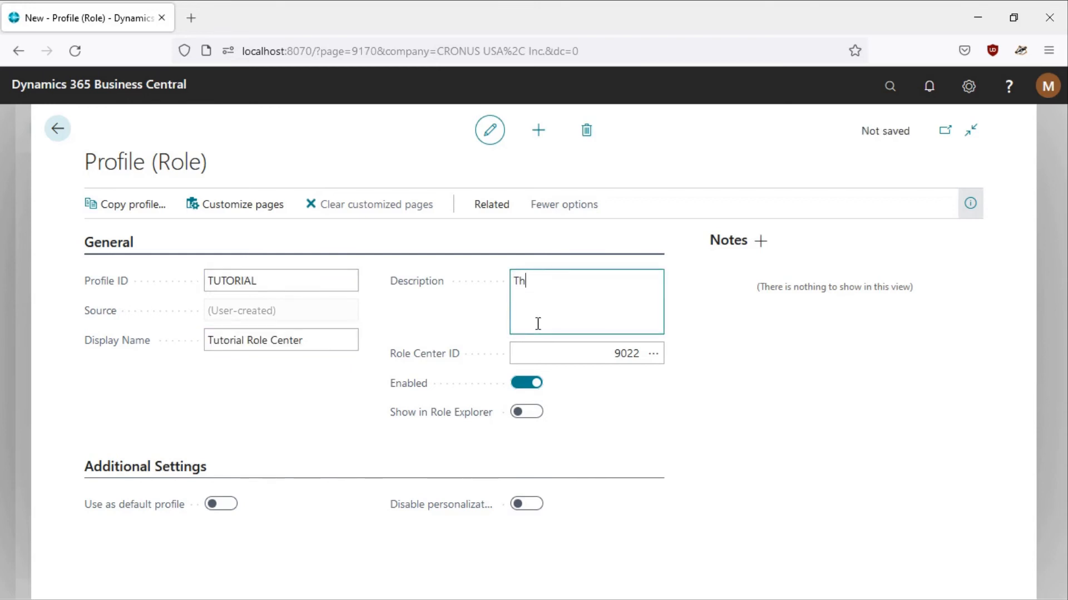
pyautogui.write('is is the role center page of Tutorial.')
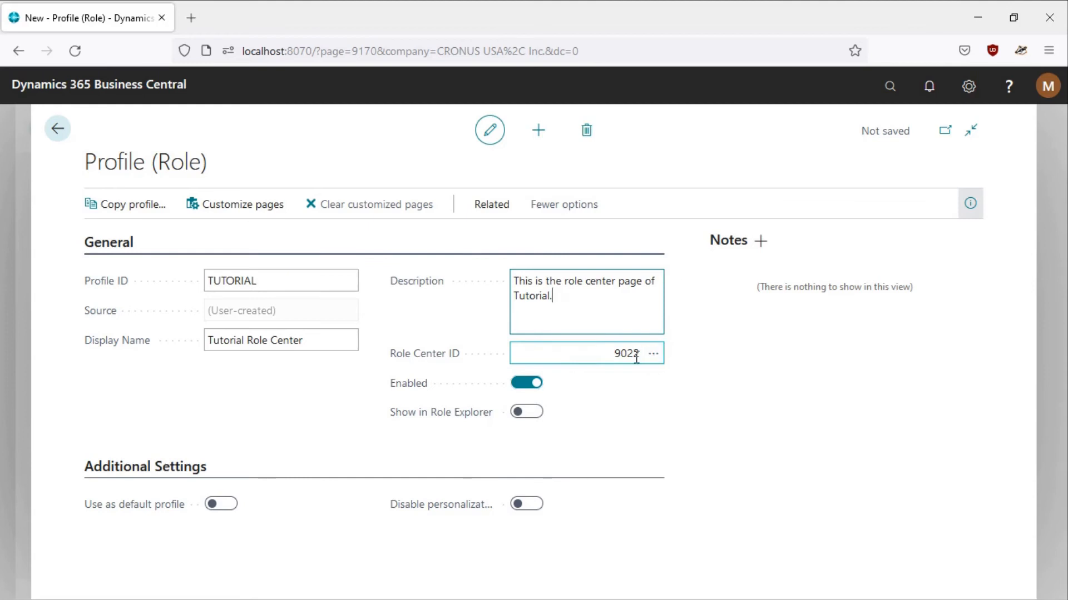
pyautogui.write('5')
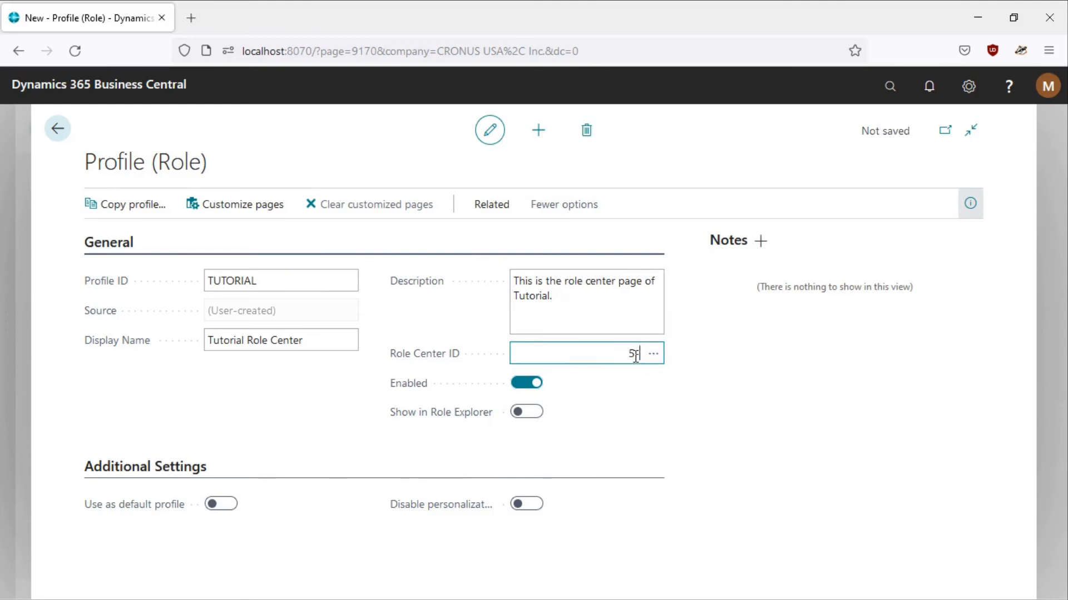
pyautogui.write('0101')
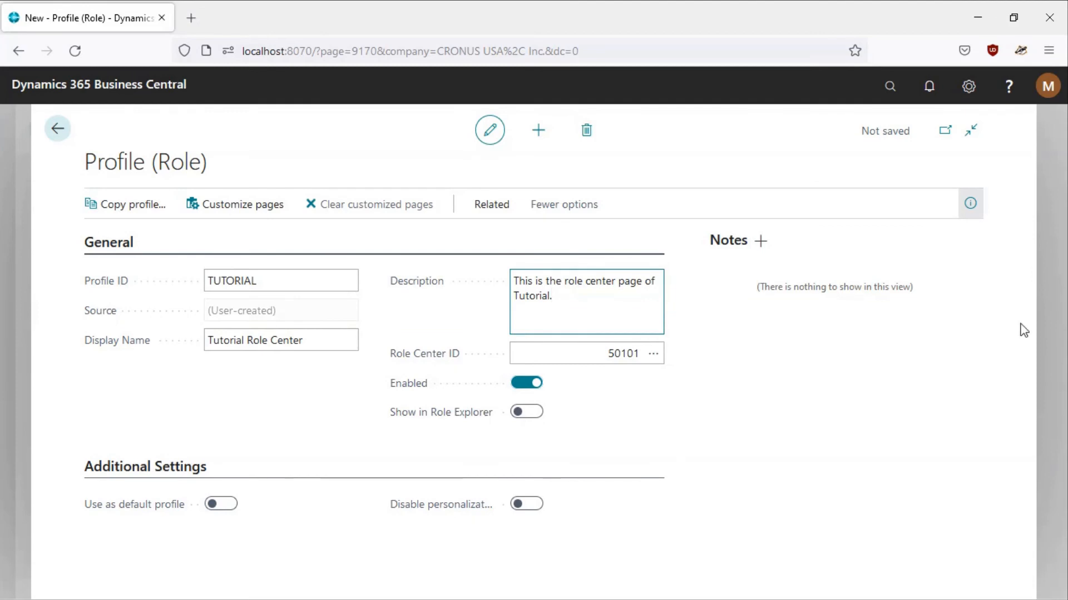
pyautogui.moveTo(558, 513)
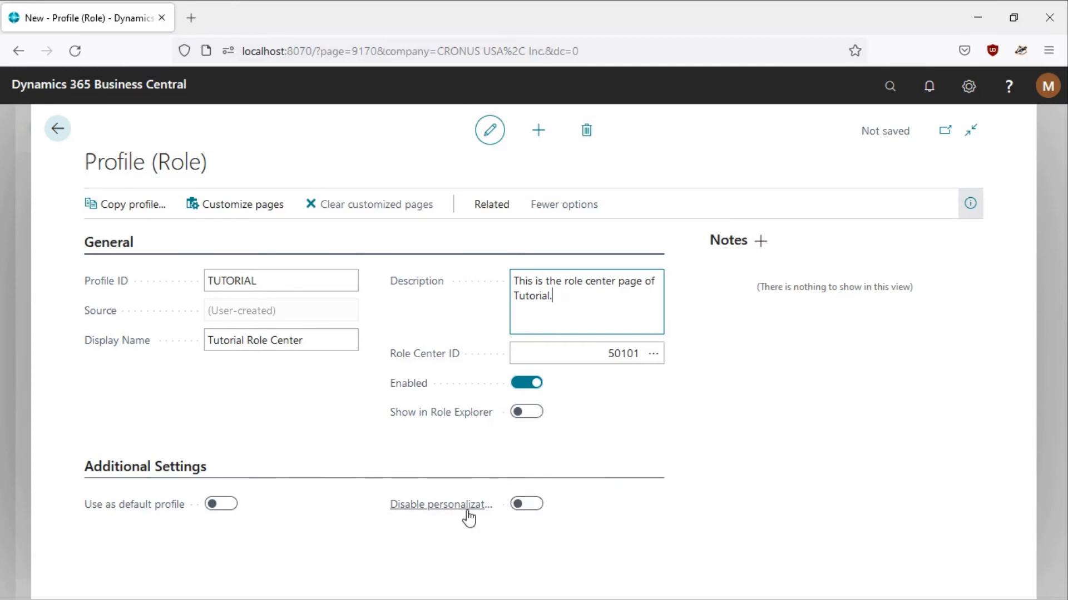
pyautogui.moveTo(441, 504)
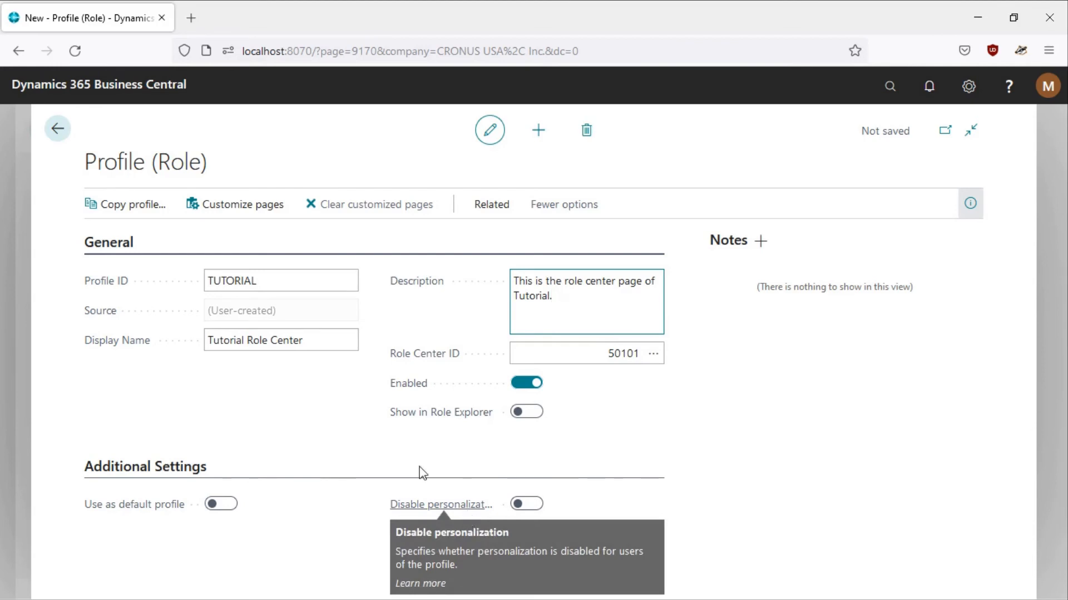
pyautogui.moveTo(95, 148)
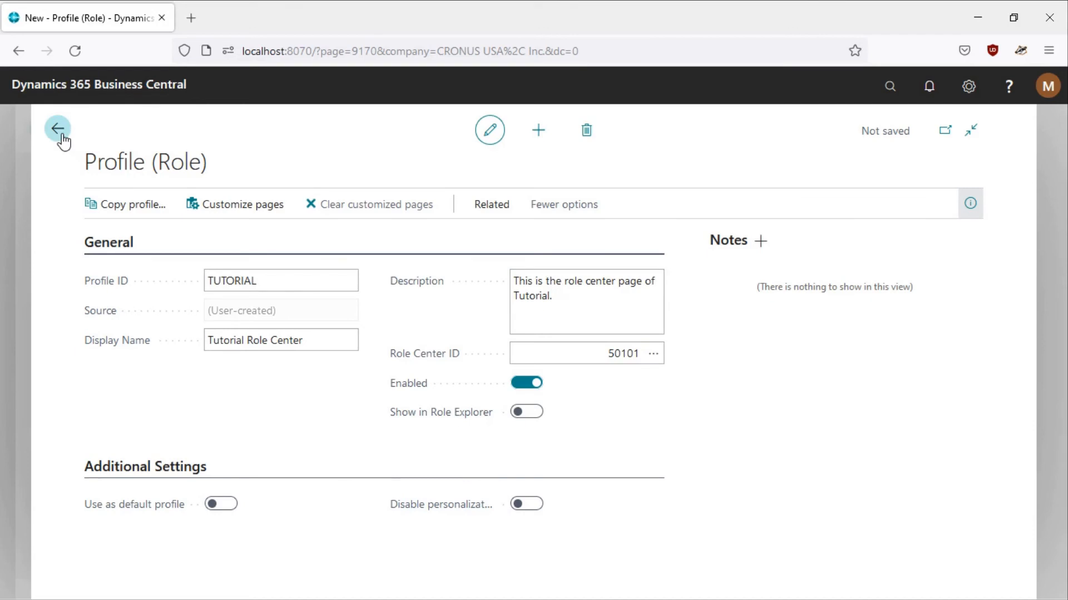
# - Return home, then set My Settings' Role to Tutorial Role Center and apply
pyautogui.click(57, 128)
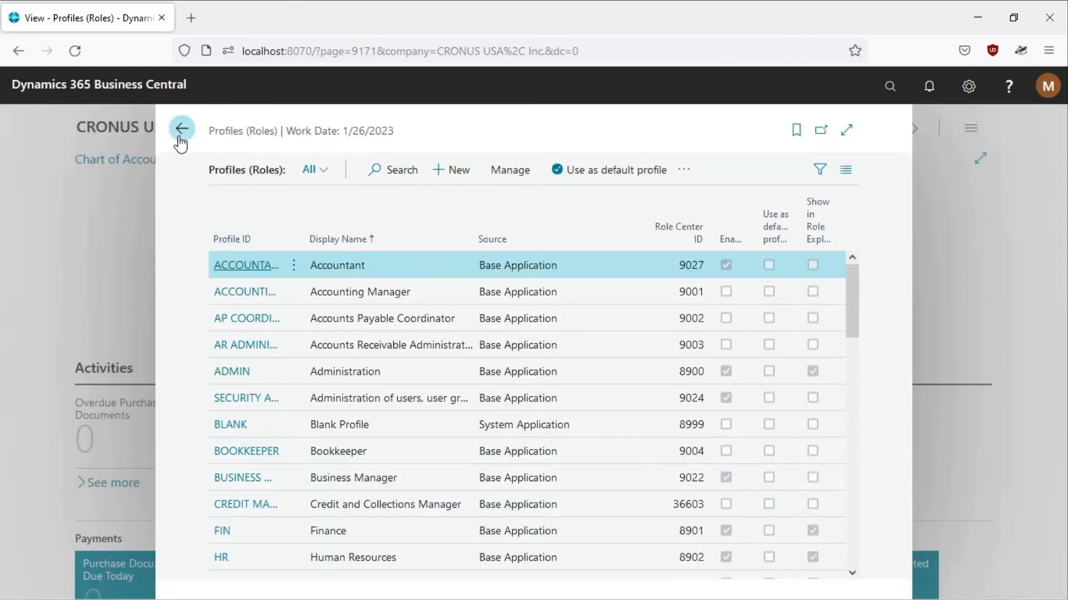
pyautogui.click(180, 130)
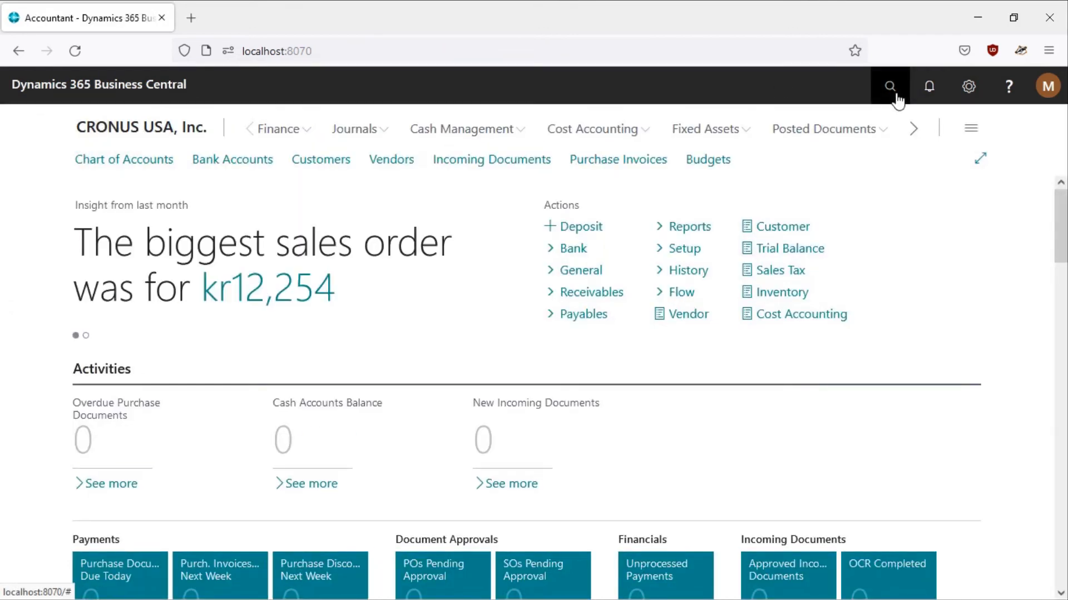
pyautogui.write('user')
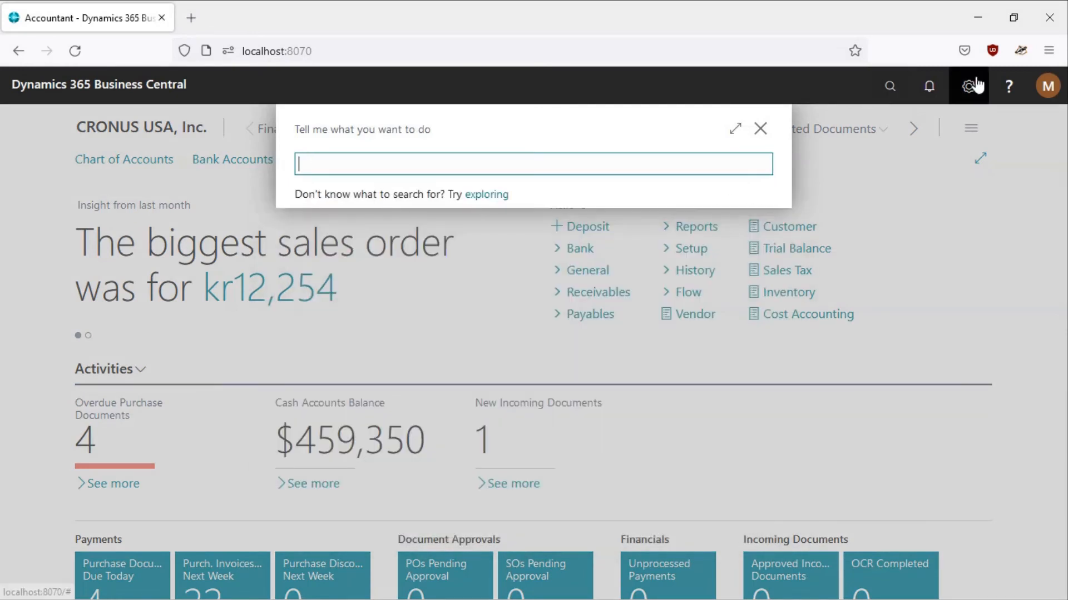
pyautogui.click(968, 86)
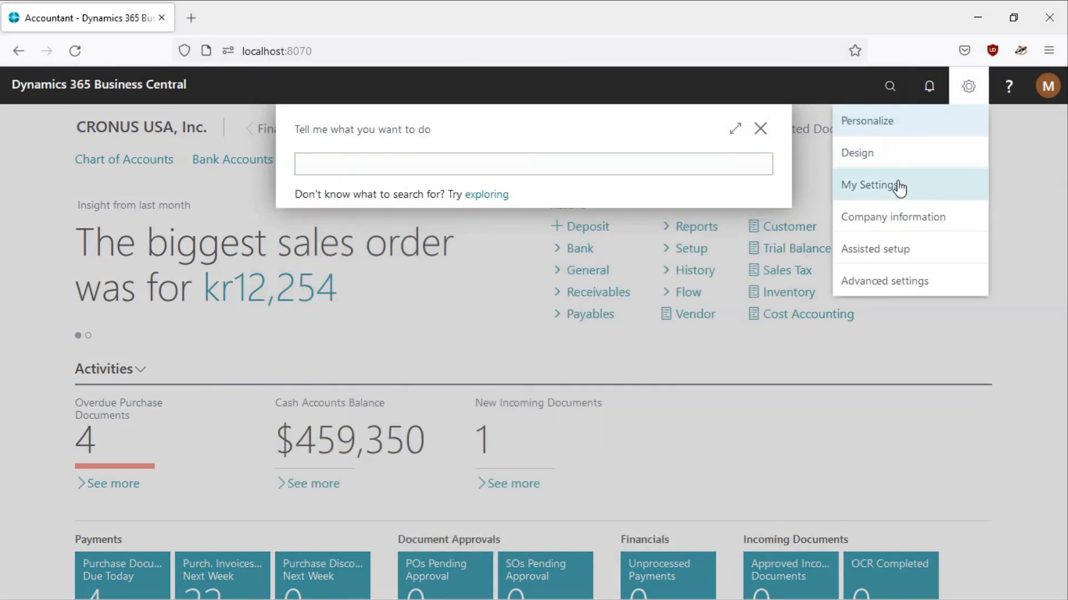
pyautogui.click(873, 184)
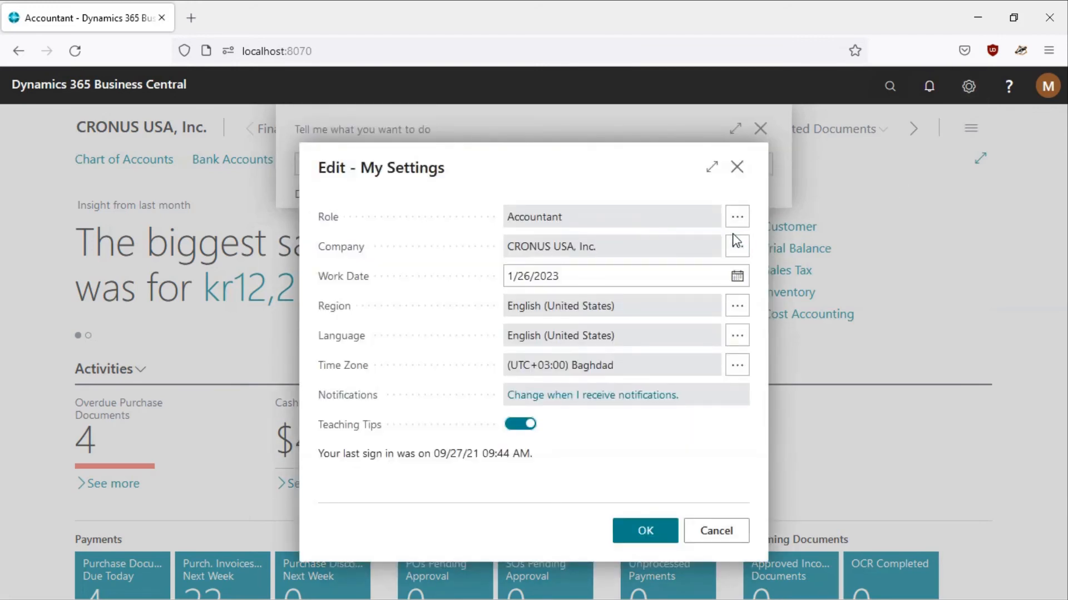
pyautogui.click(737, 216)
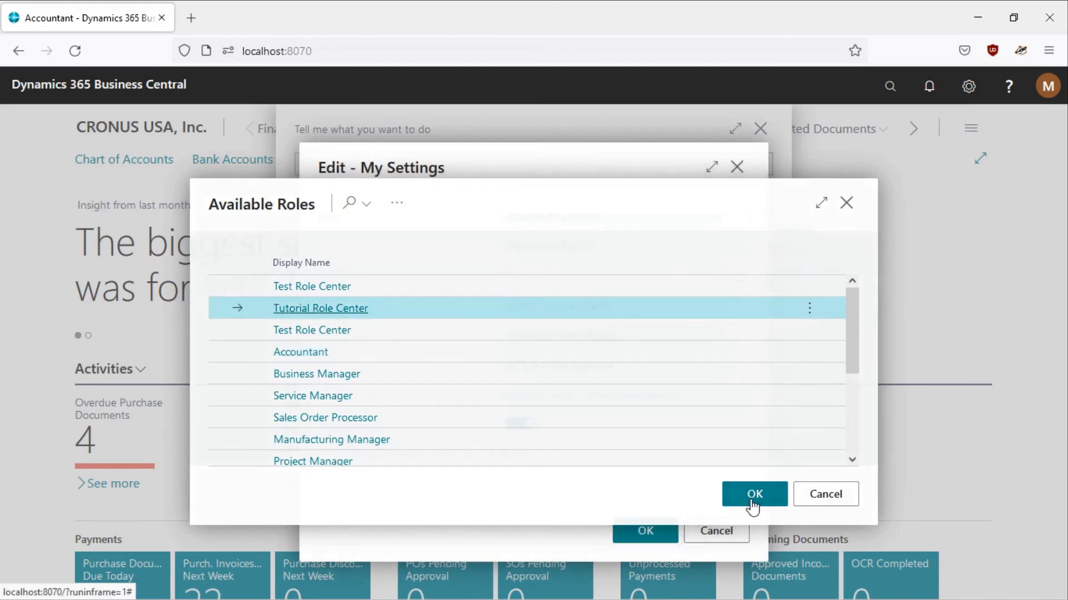
pyautogui.click(754, 493)
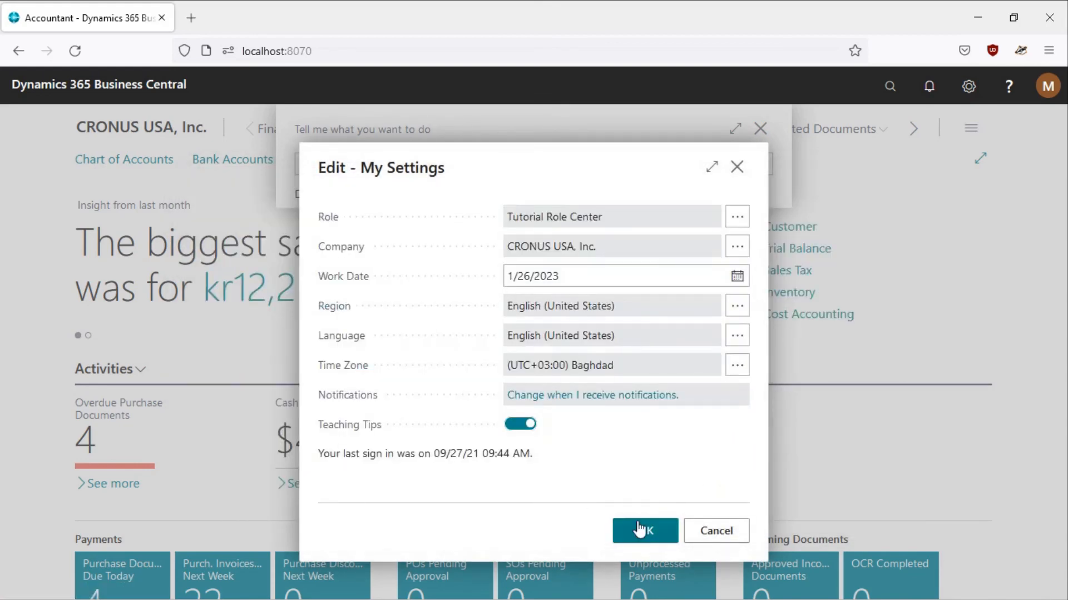
pyautogui.click(643, 531)
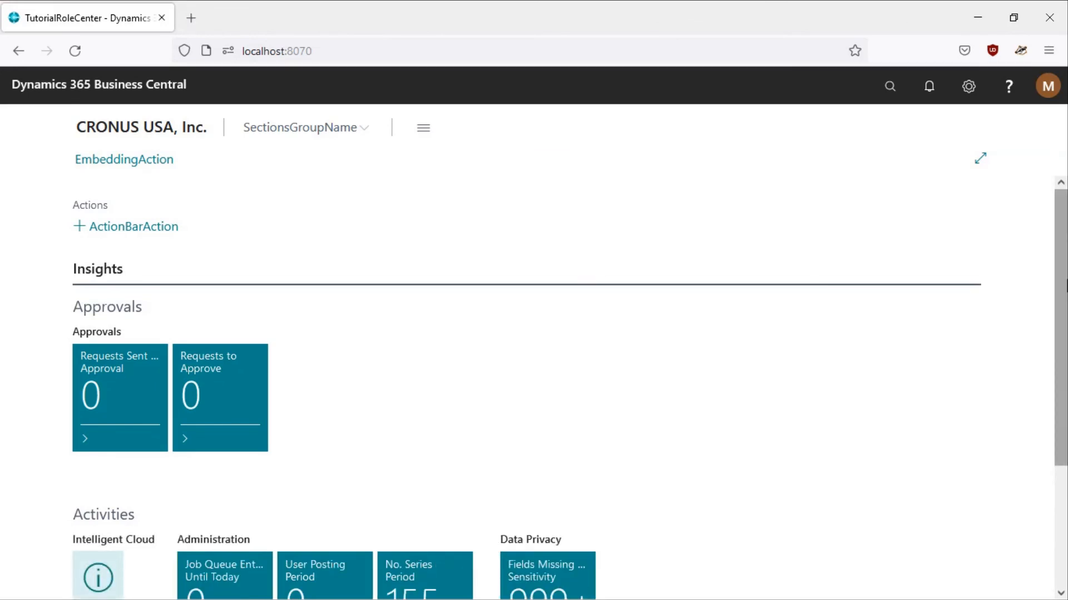
pyautogui.scroll(-3)
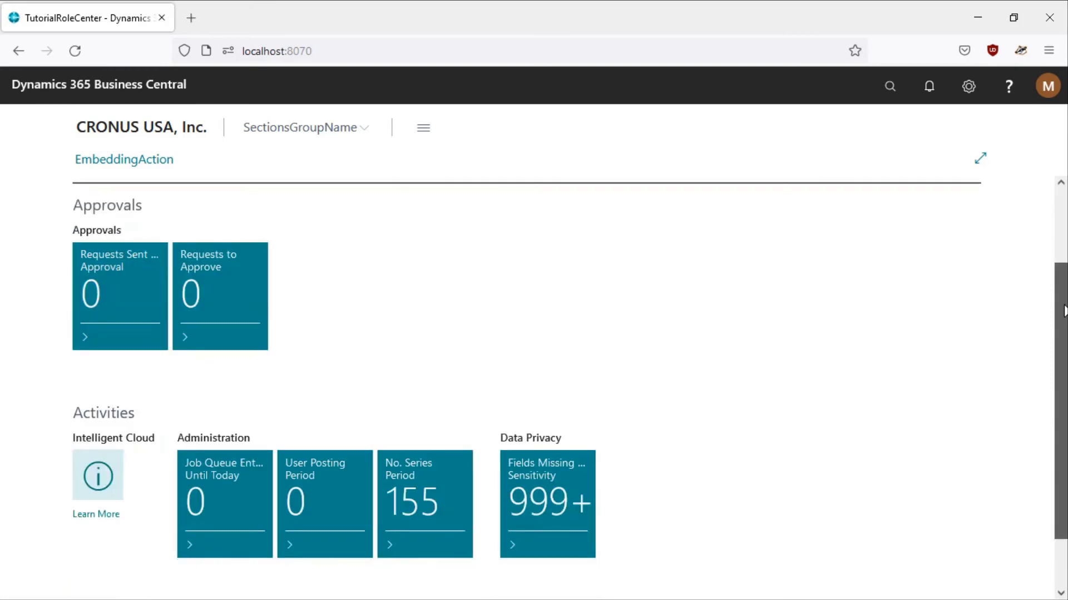
pyautogui.scroll(-3)
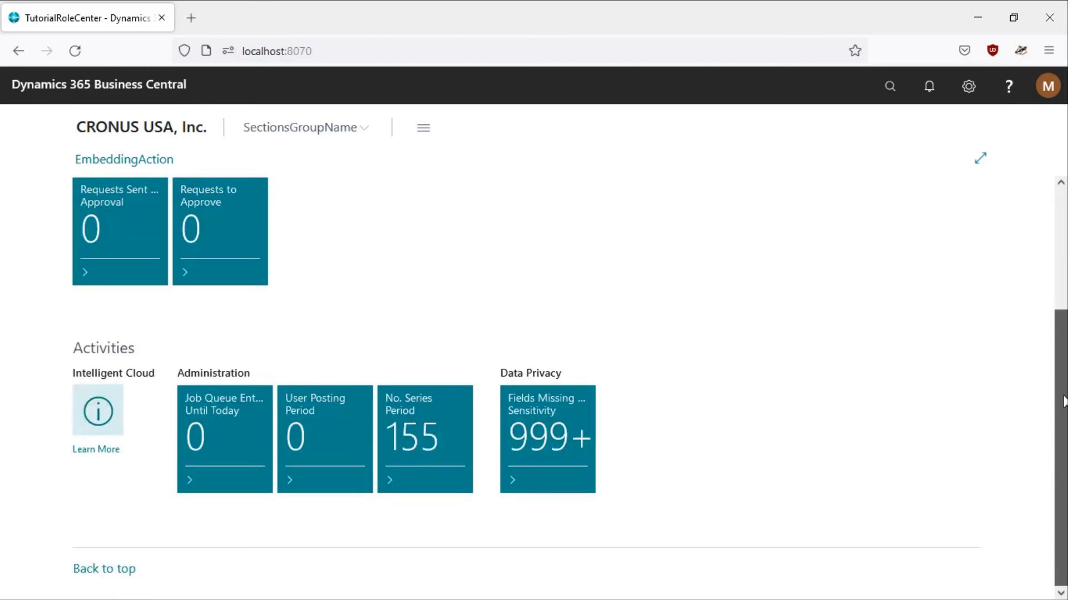
pyautogui.moveTo(325, 381)
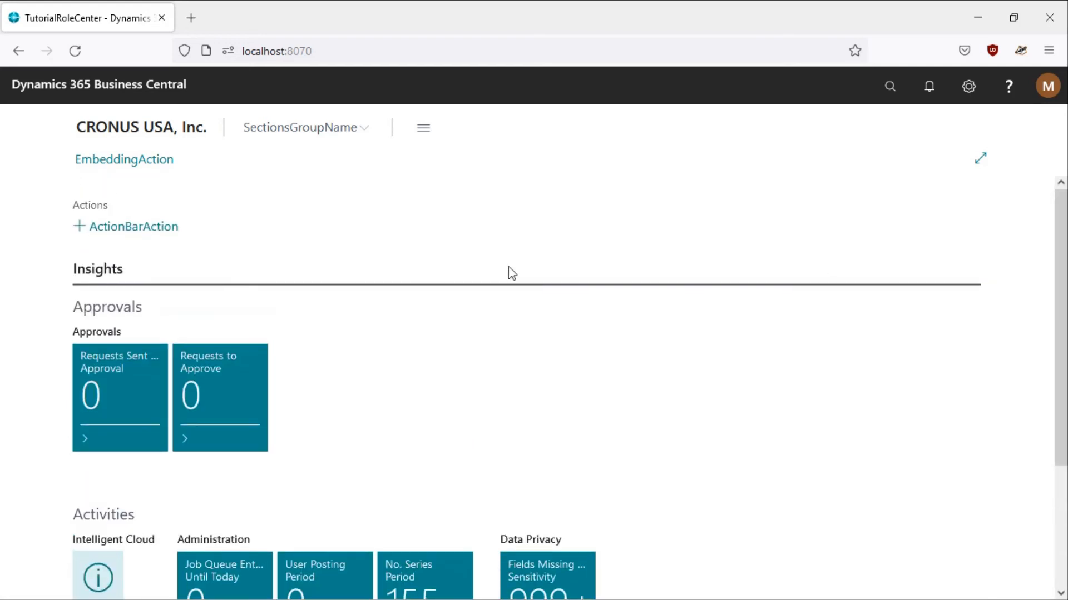
pyautogui.moveTo(225, 149)
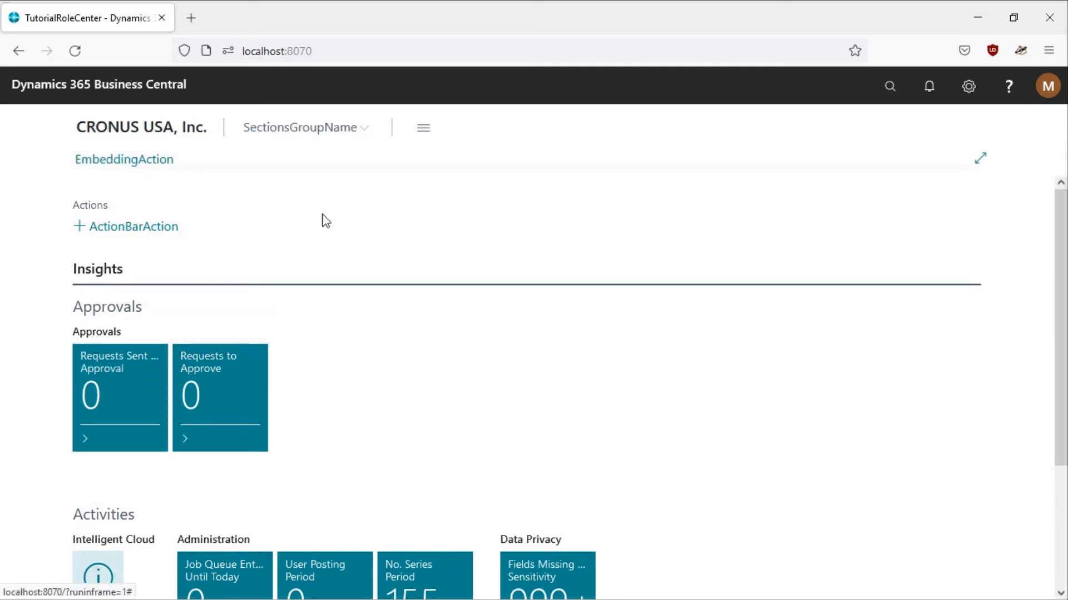
pyautogui.moveTo(133, 226)
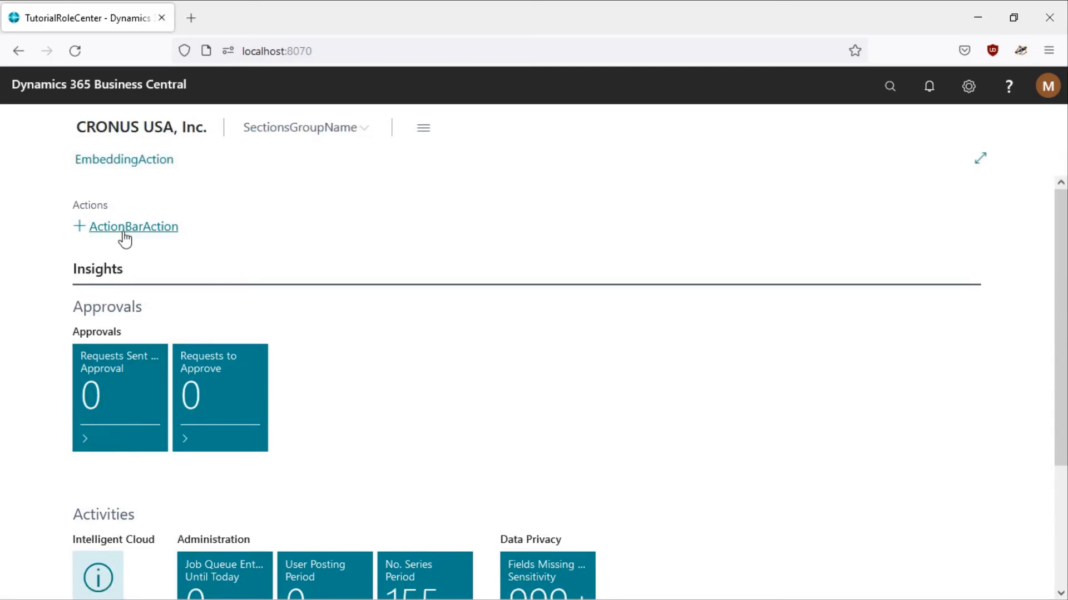
pyautogui.moveTo(246, 171)
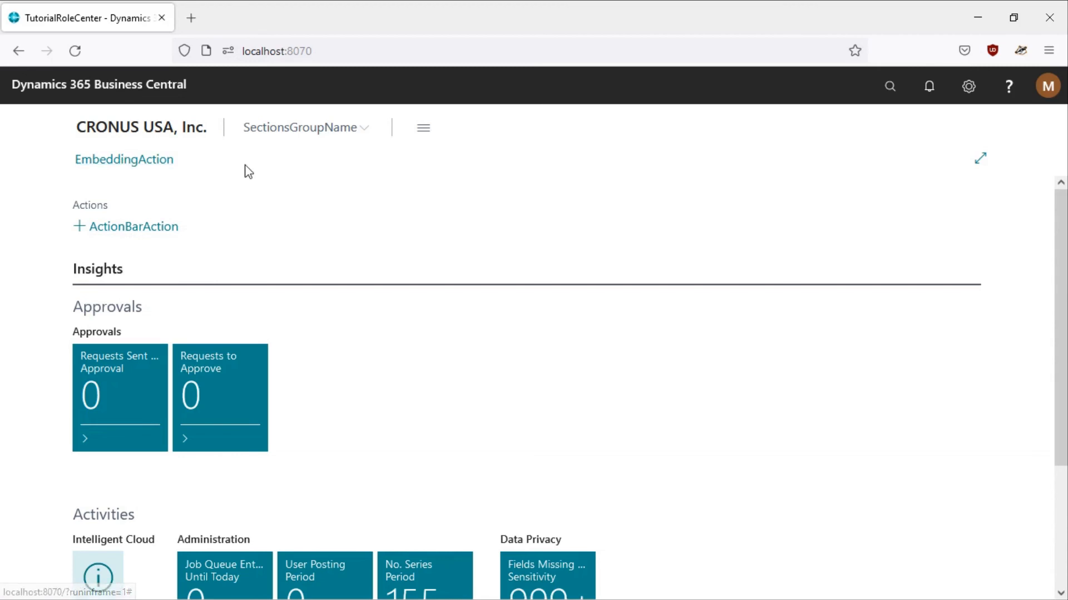
pyautogui.click(124, 159)
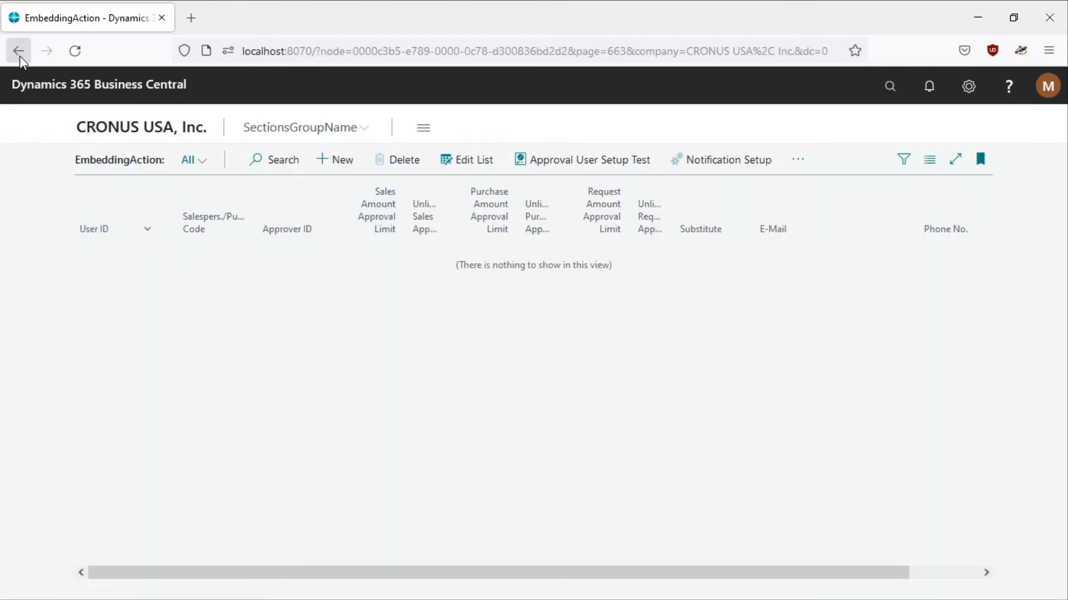
pyautogui.click(18, 51)
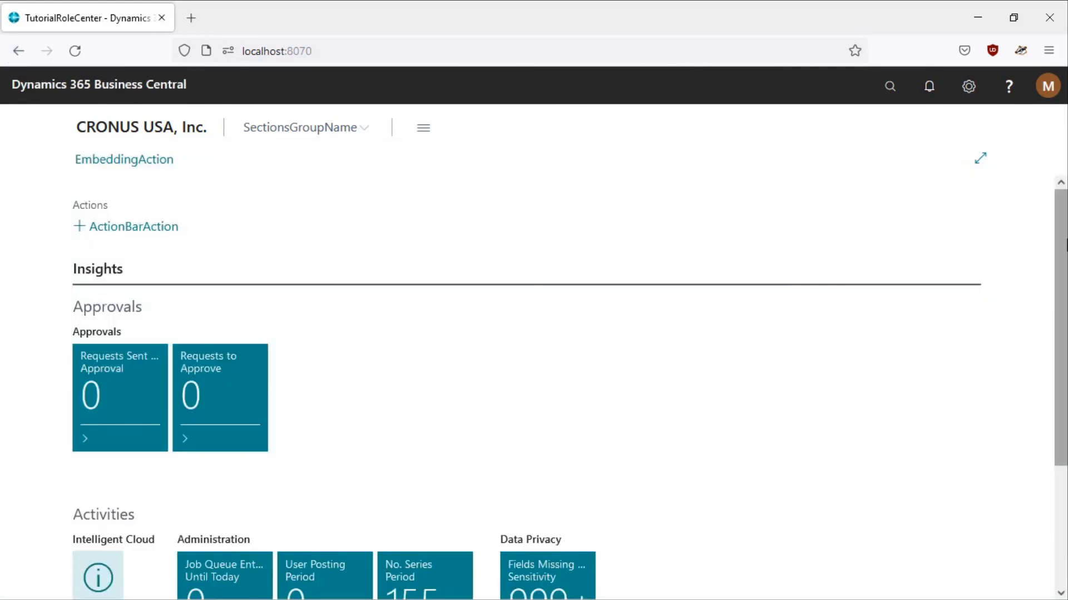
pyautogui.scroll(-3)
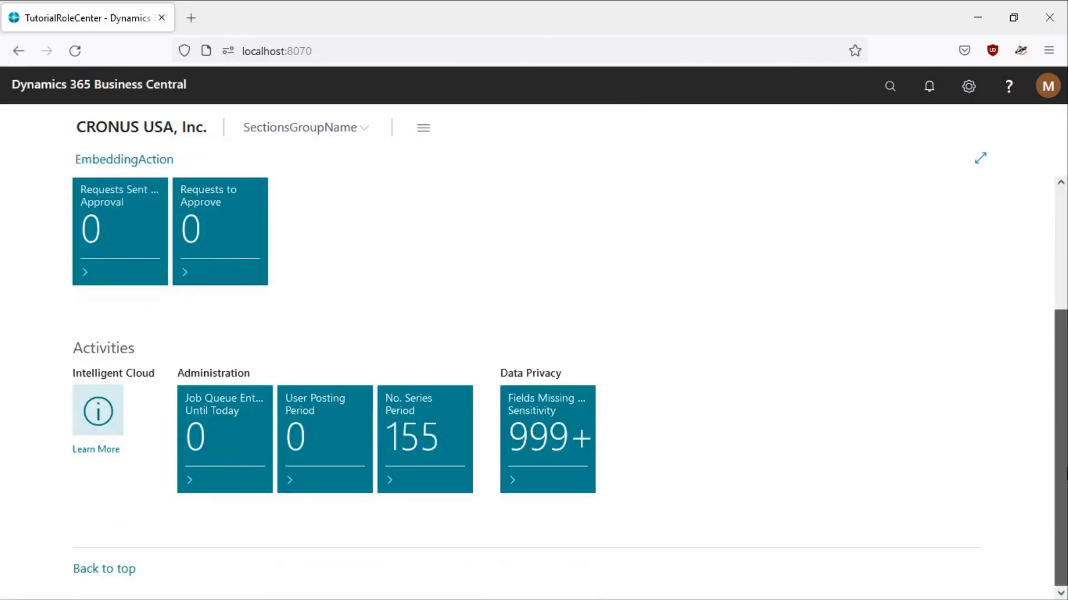